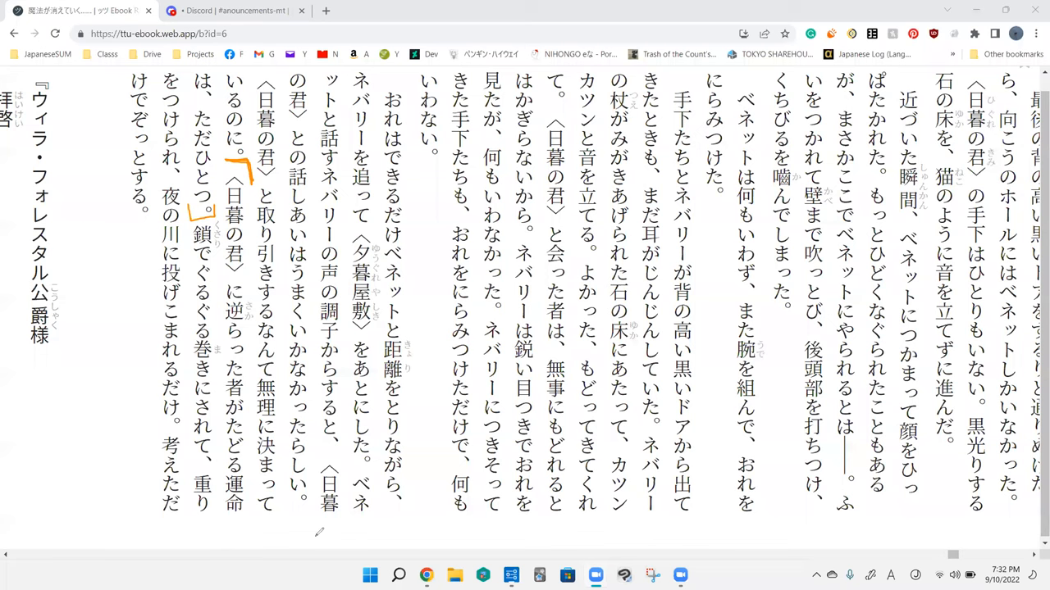
pyautogui.moveTo(240, 151)
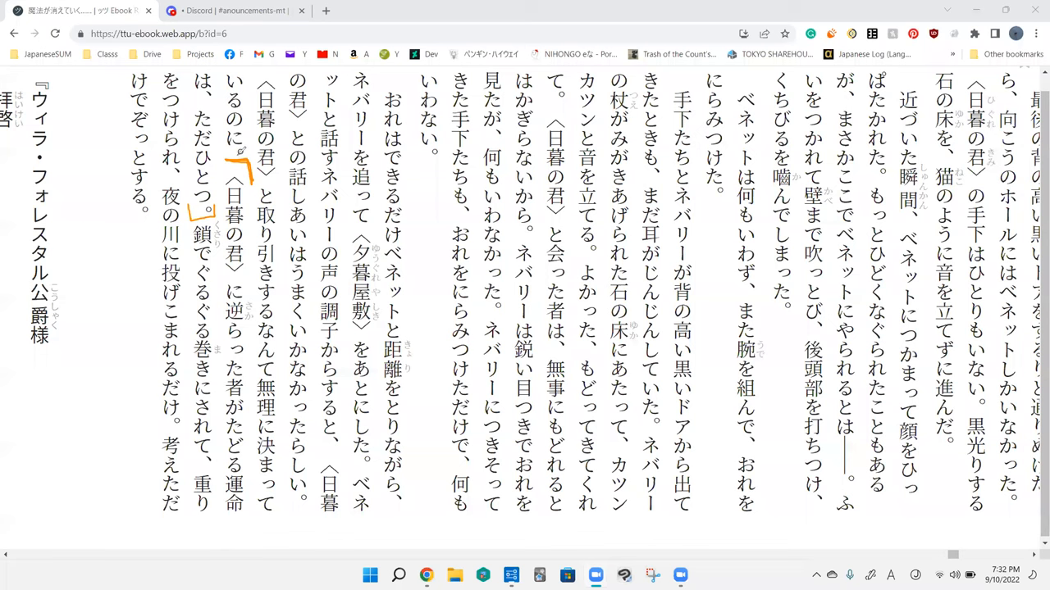
pyautogui.moveTo(261, 340)
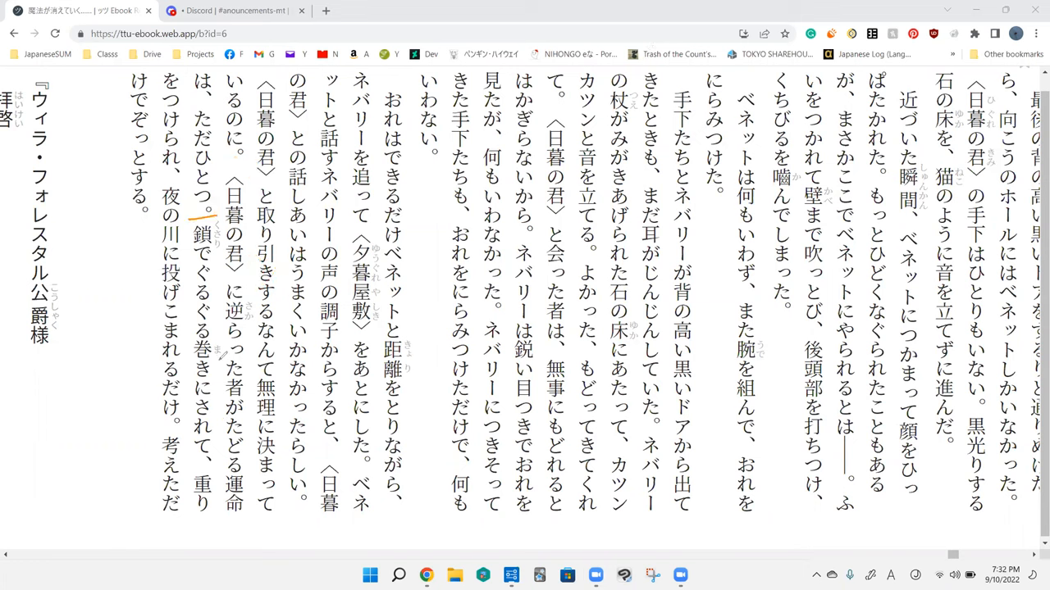
pyautogui.moveTo(221, 484)
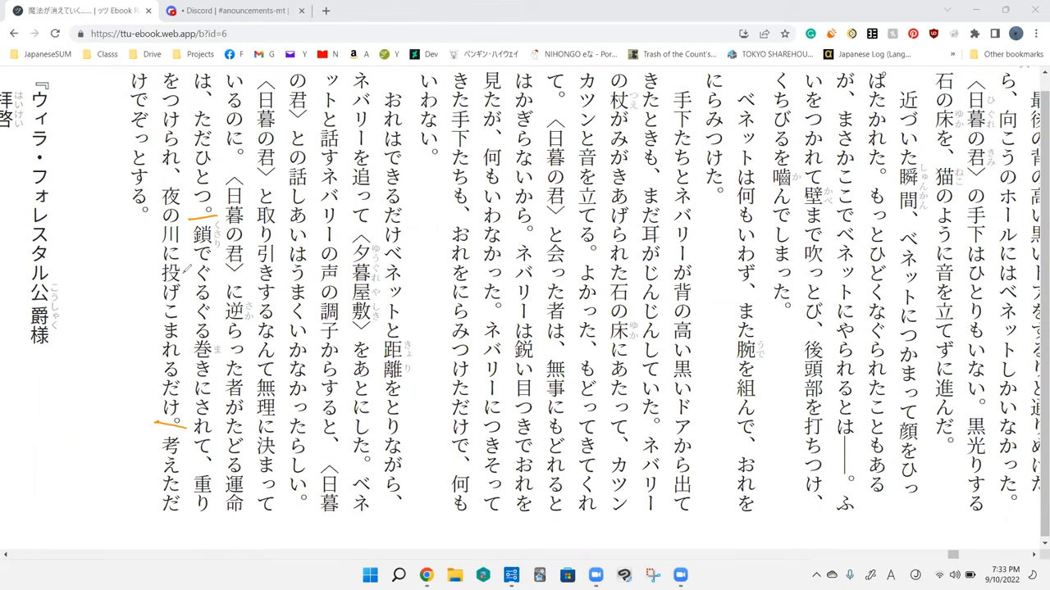
pyautogui.moveTo(187, 422)
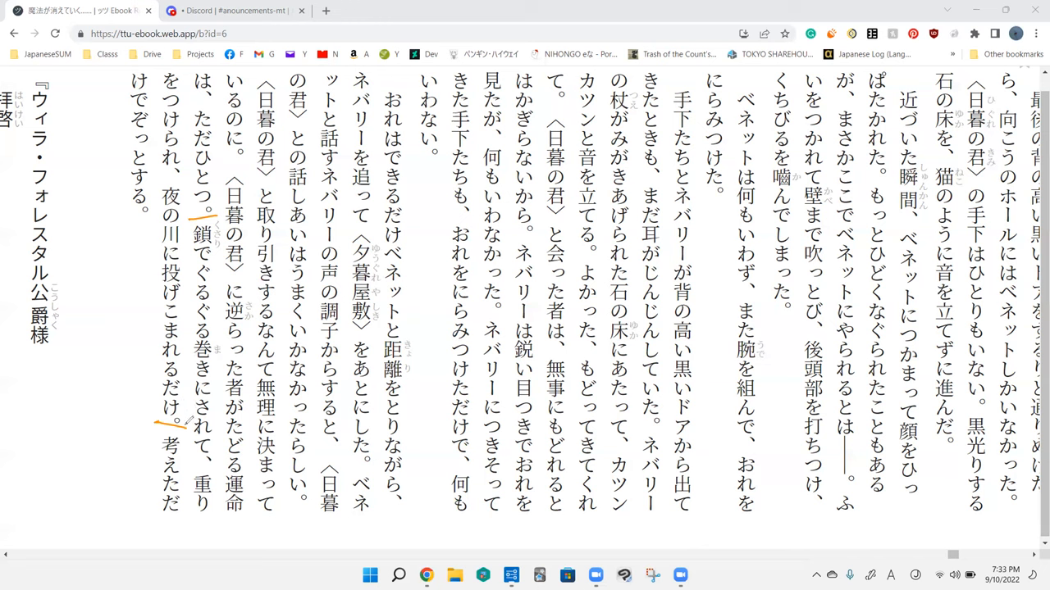
pyautogui.moveTo(189, 420)
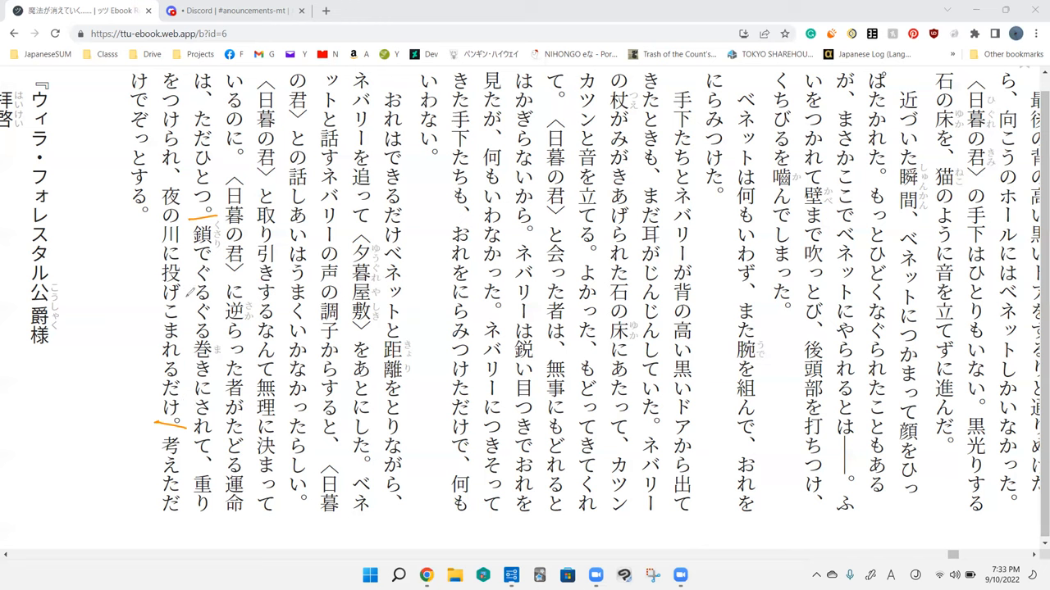
pyautogui.moveTo(387, 320)
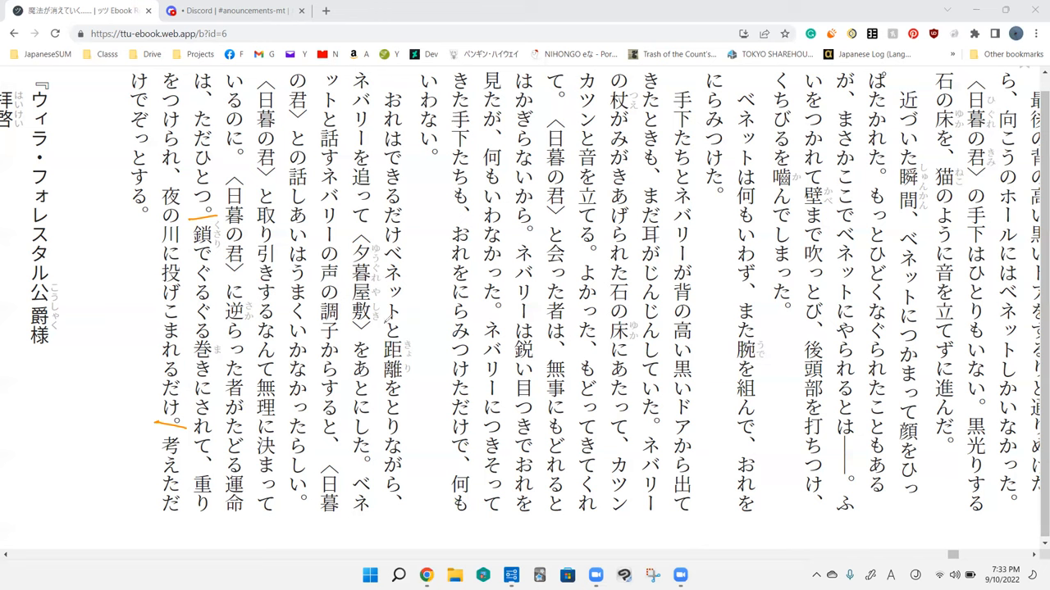
pyautogui.moveTo(190, 399)
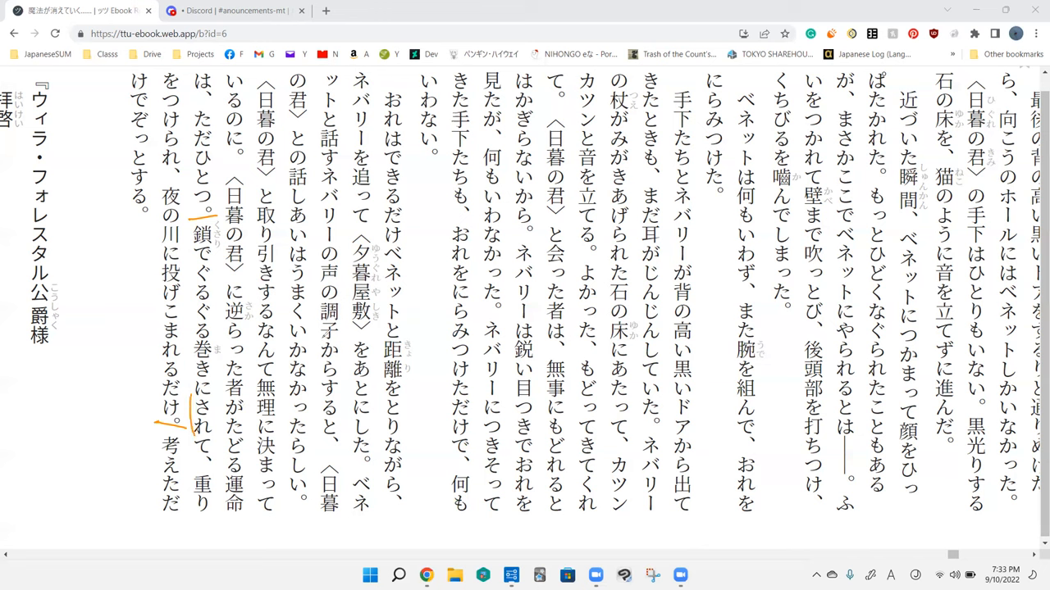
pyautogui.moveTo(349, 125)
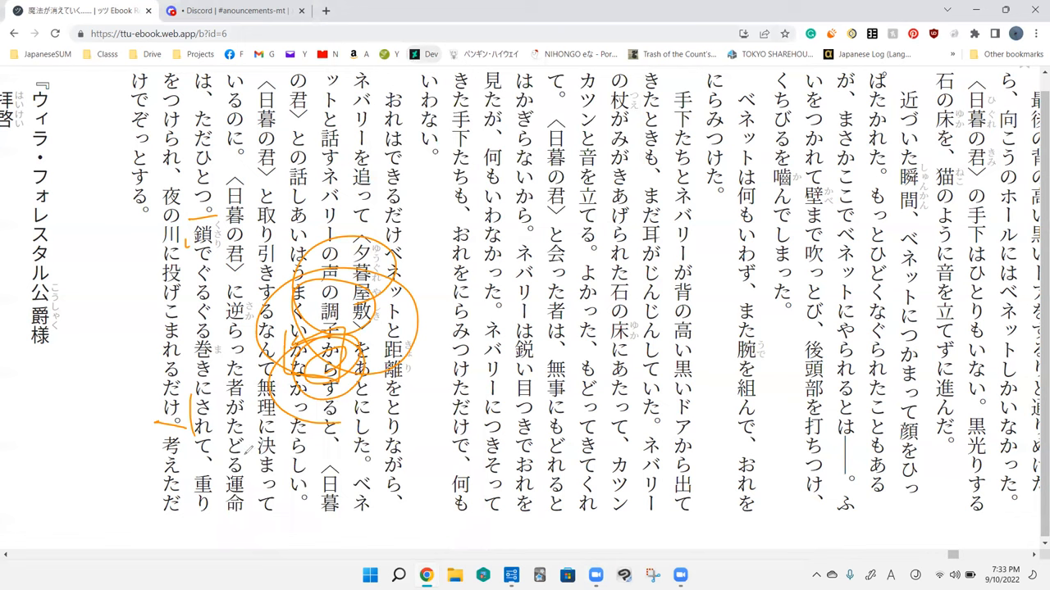
# - Loop an orange pen circle around the words surrounding 〈夕暮屋敷〉 in that column
pyautogui.moveTo(192, 471); pyautogui.dragTo(200, 533)
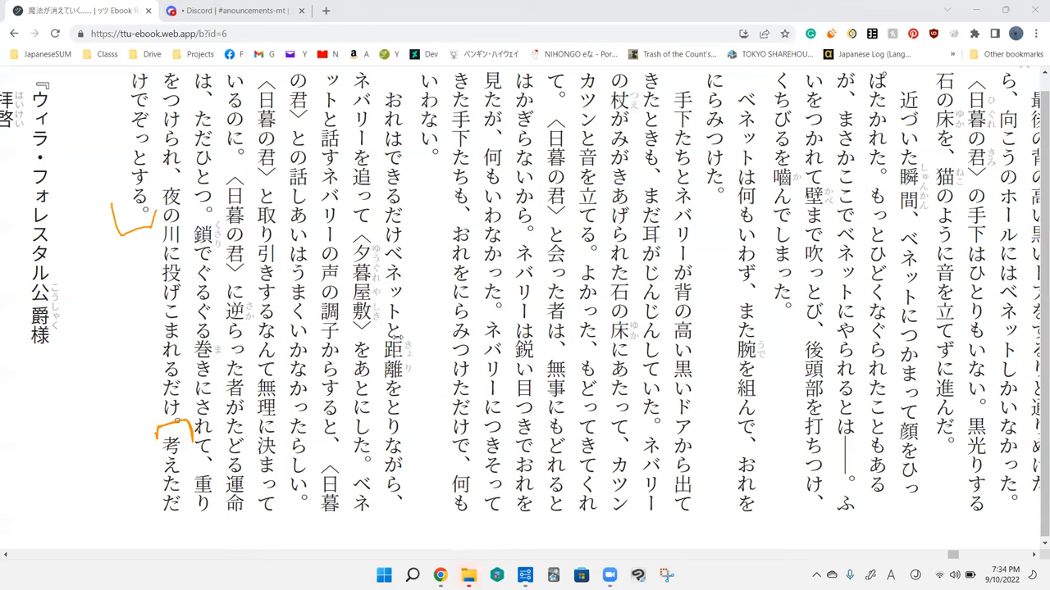
pyautogui.moveTo(398, 337)
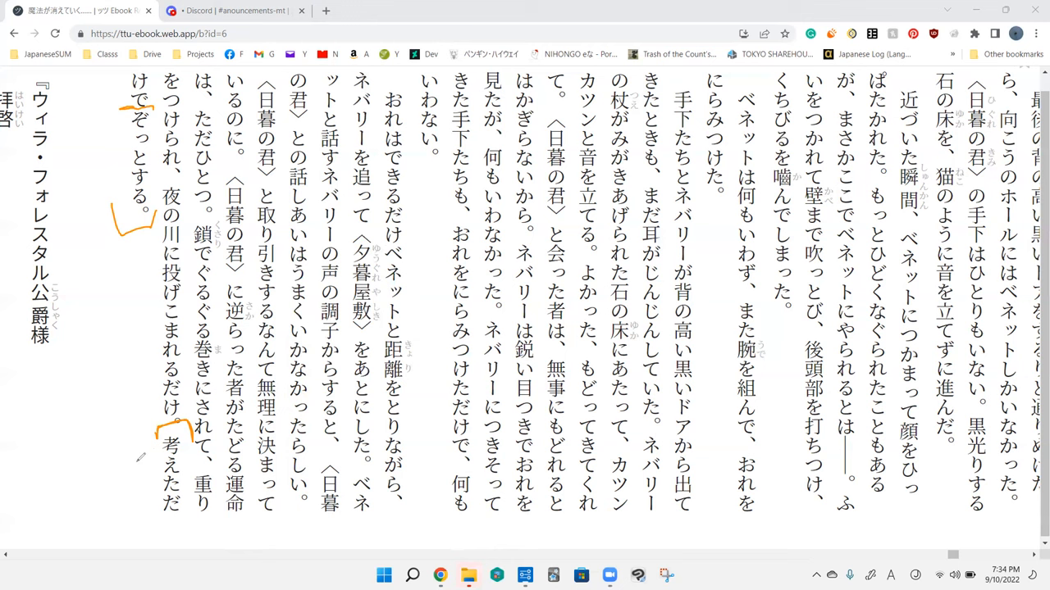
pyautogui.moveTo(153, 481)
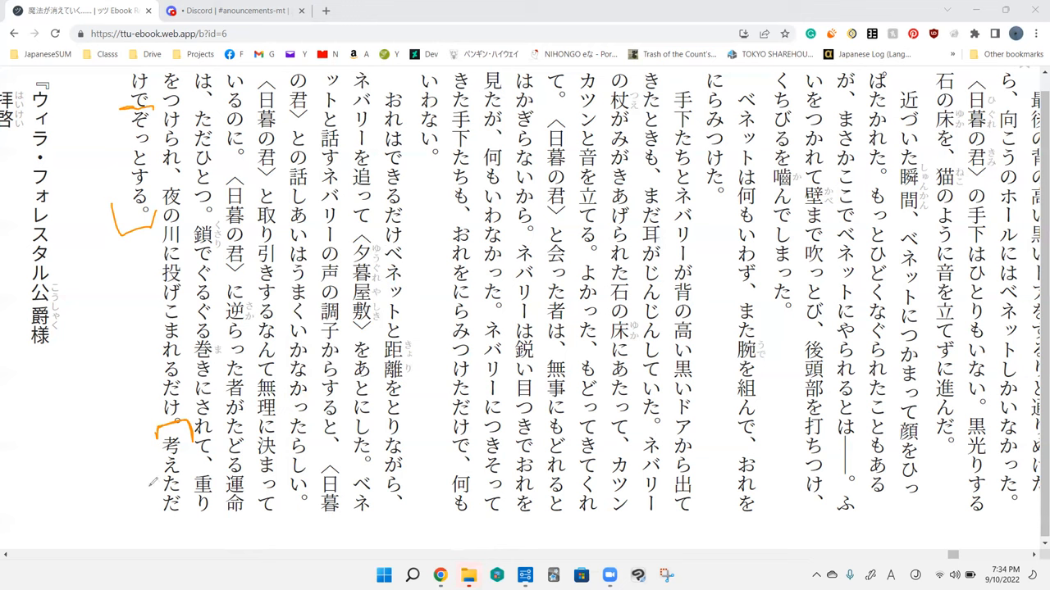
pyautogui.moveTo(182, 368)
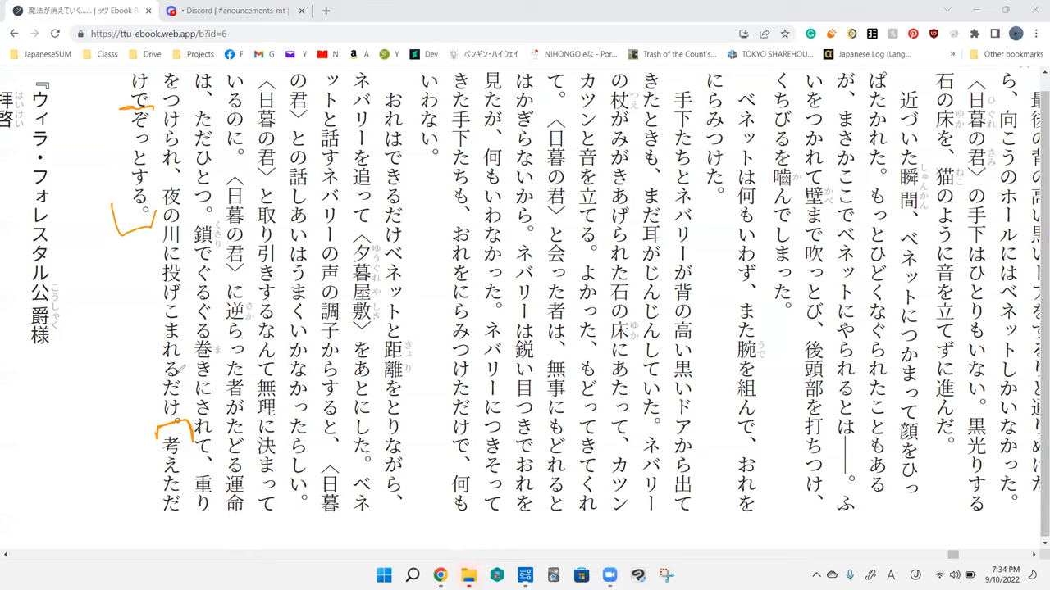
# - Circle words in the closing sentence 考えただけでぞっとする。 with the orange pen
pyautogui.moveTo(160, 377); pyautogui.dragTo(180, 410)
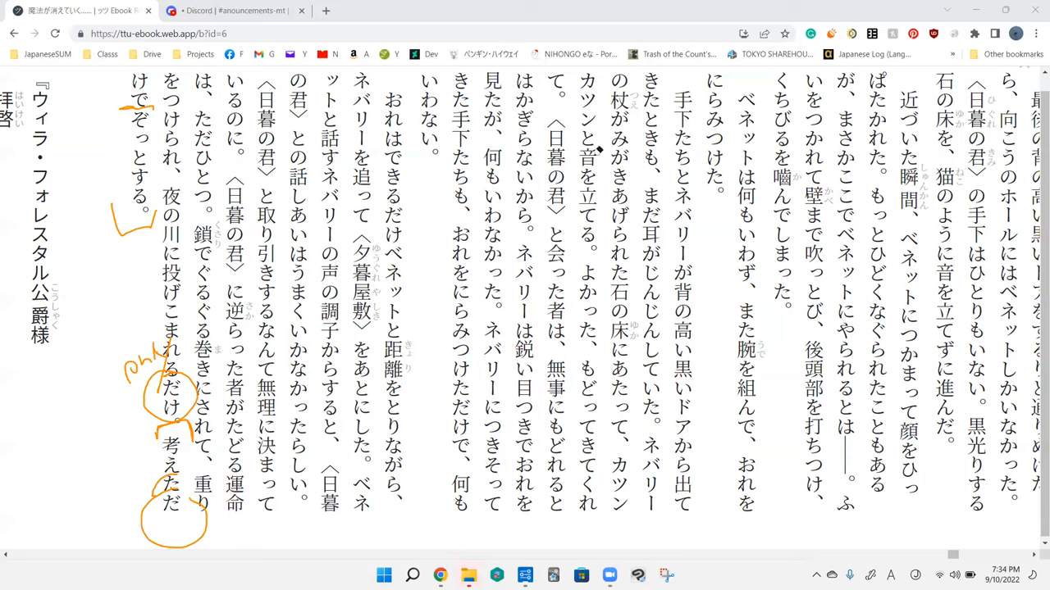
pyautogui.moveTo(179, 485)
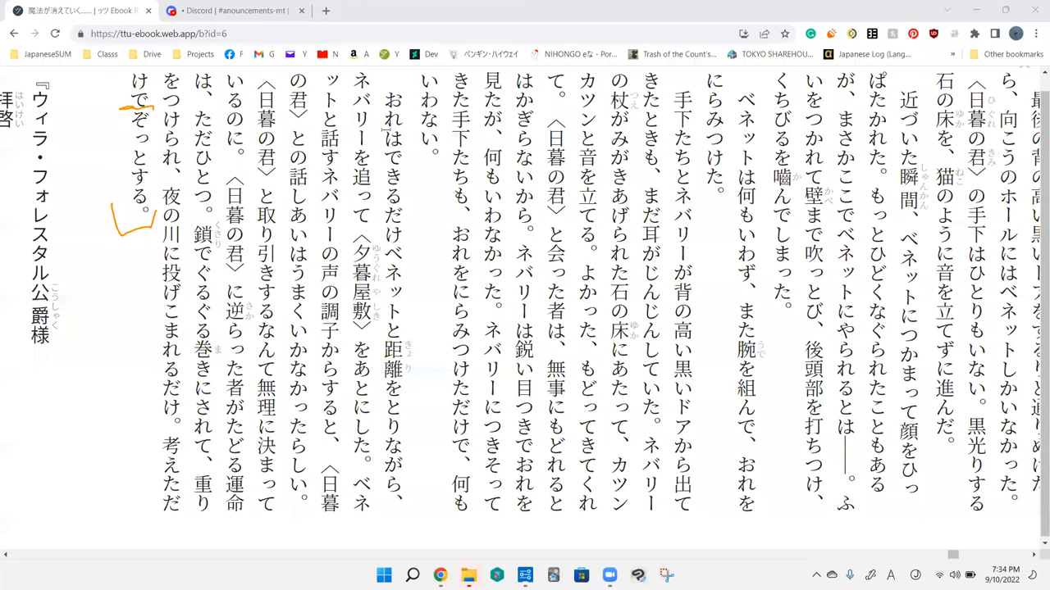
pyautogui.moveTo(94, 382)
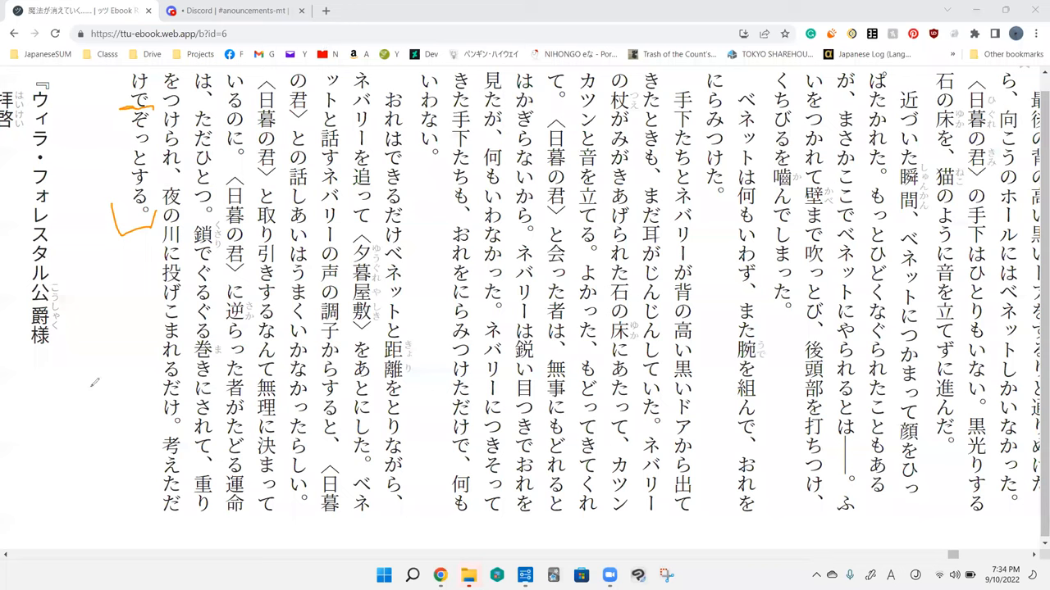
pyautogui.moveTo(437, 138)
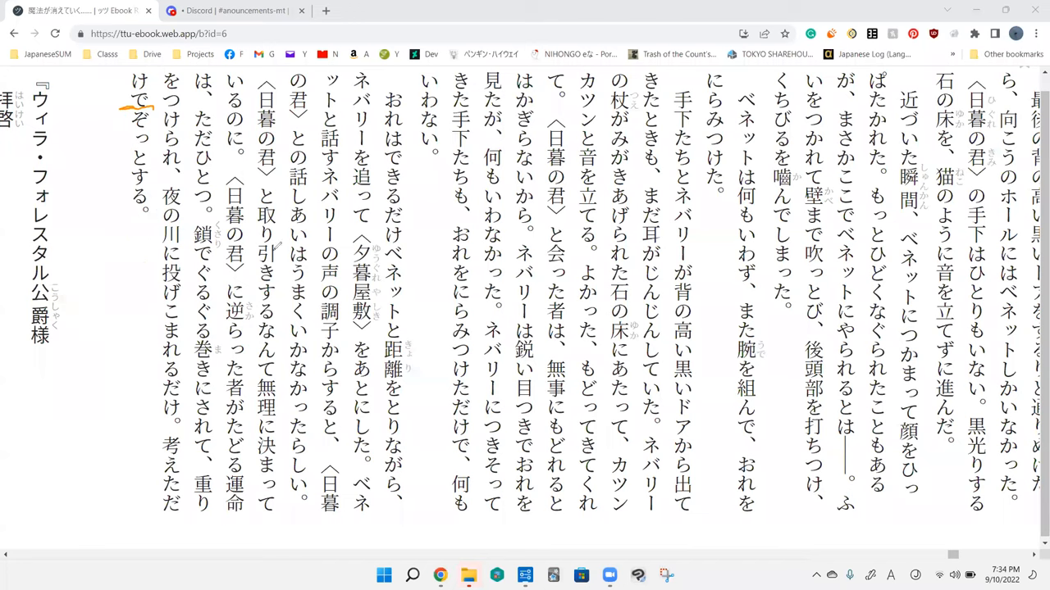
pyautogui.moveTo(93, 236)
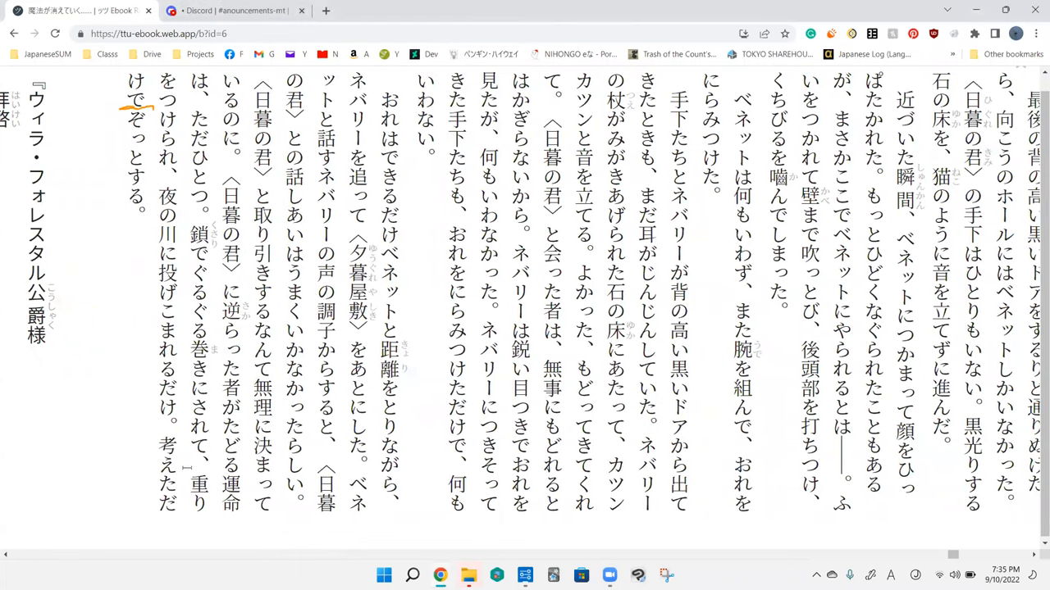
pyautogui.moveTo(401, 50)
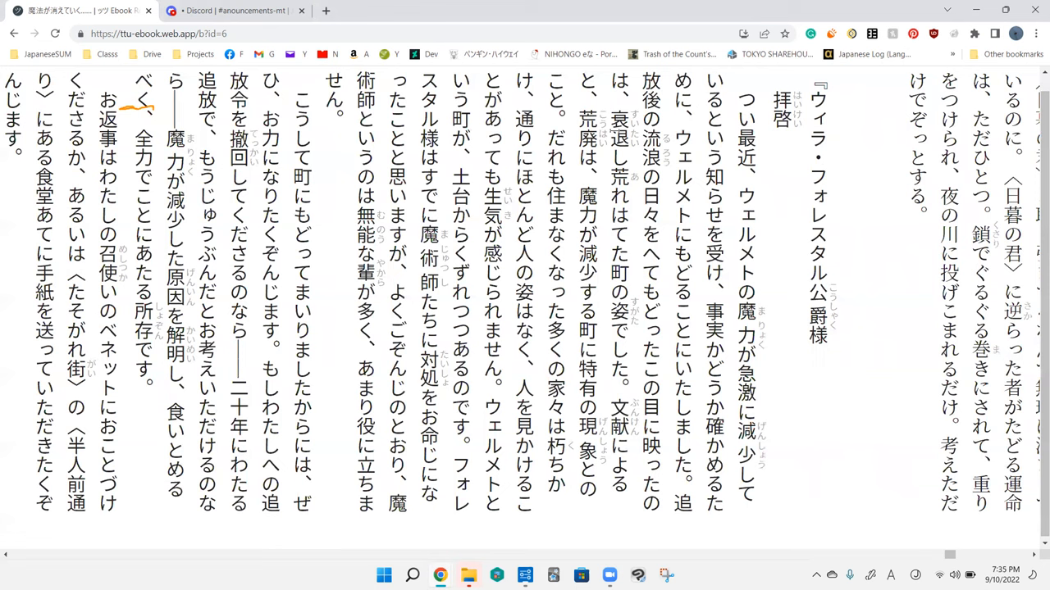
pyautogui.moveTo(791, 72)
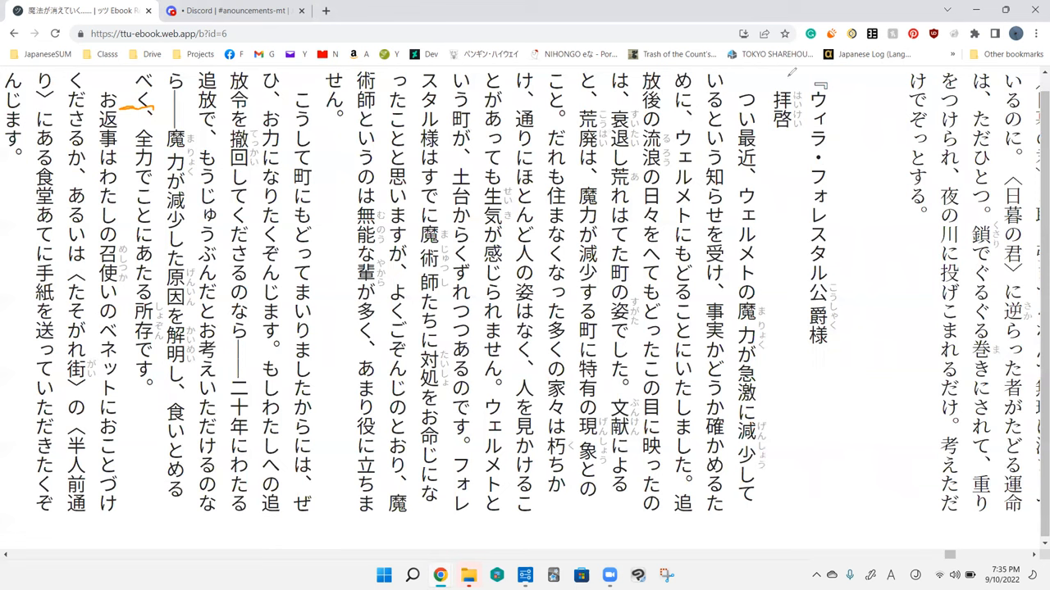
pyautogui.moveTo(835, 92)
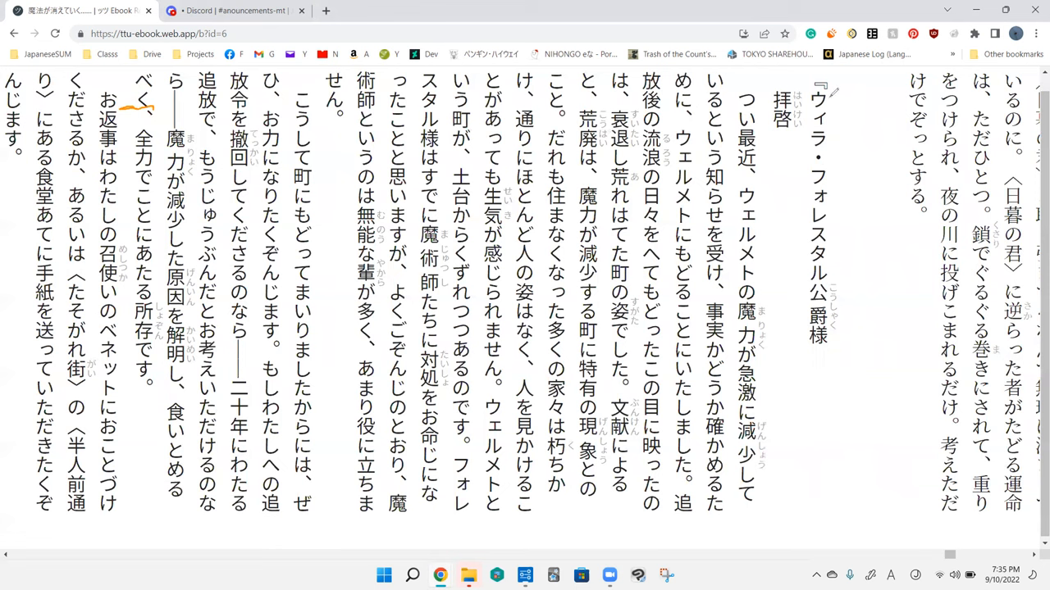
pyautogui.moveTo(838, 169)
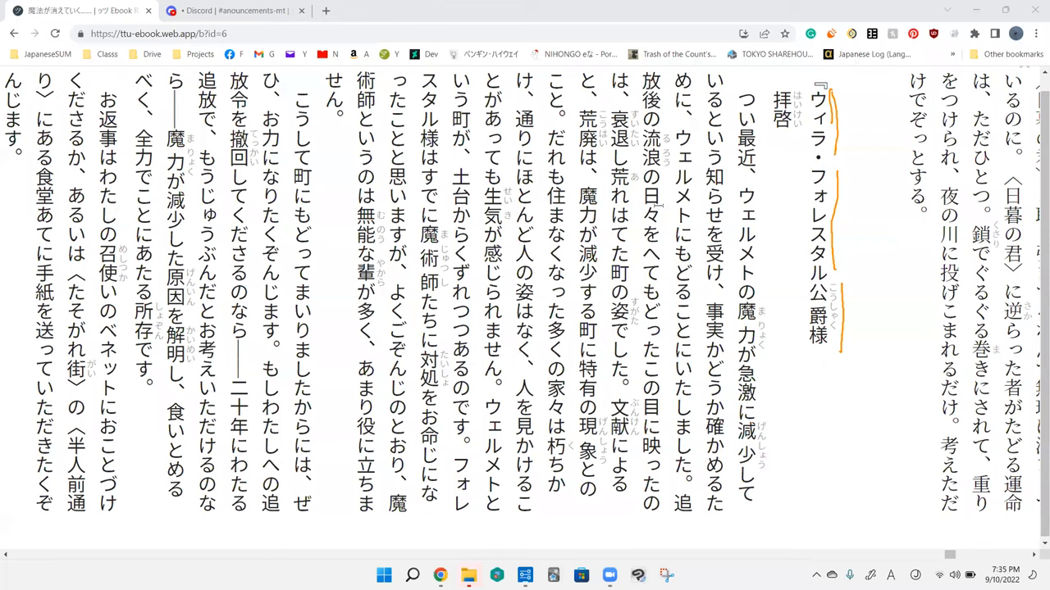
pyautogui.moveTo(656, 211)
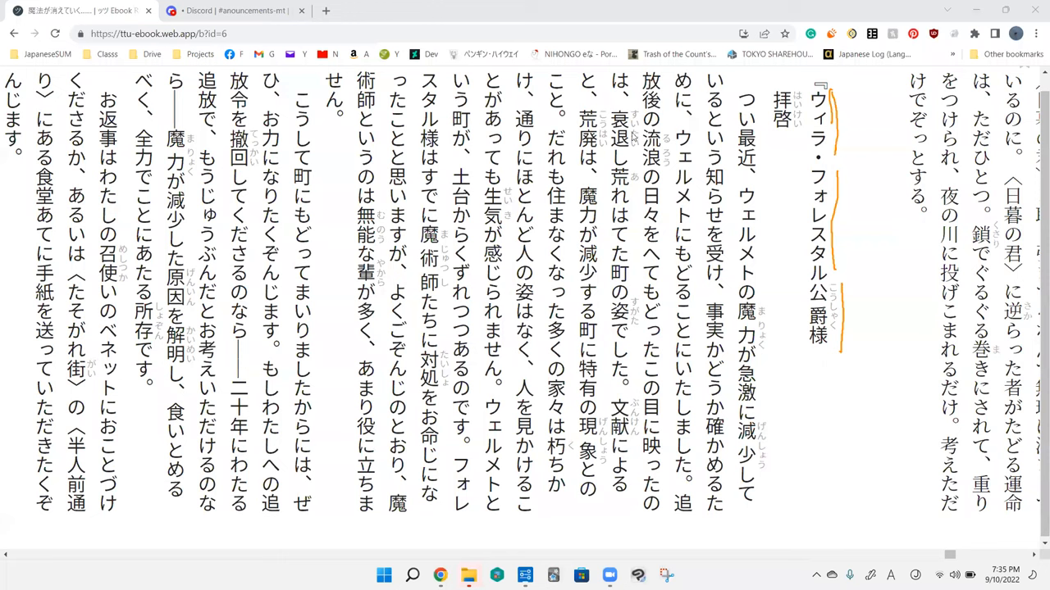
pyautogui.moveTo(757, 65)
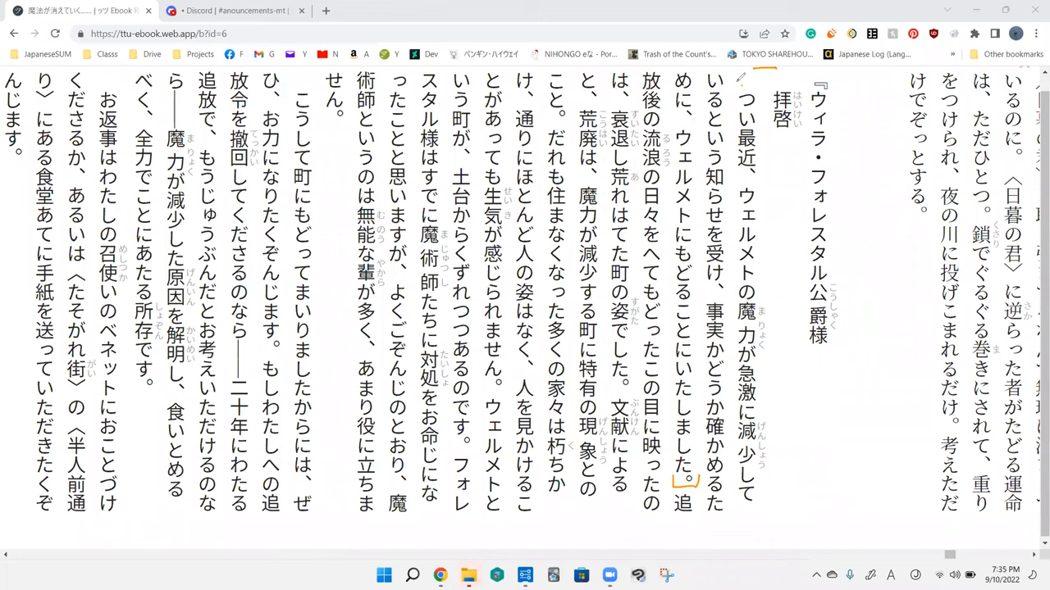
pyautogui.moveTo(784, 144)
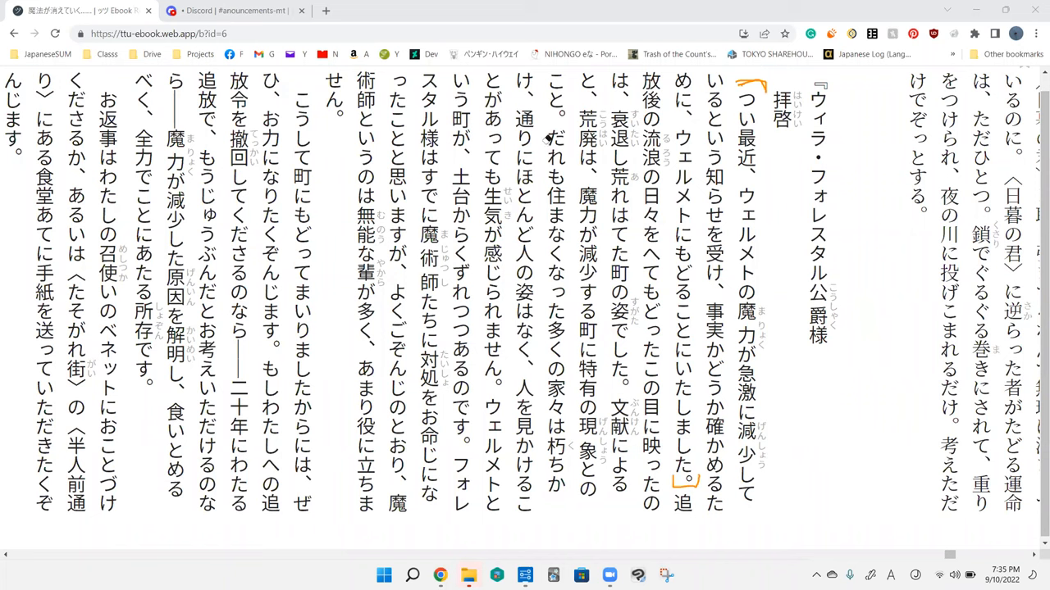
pyautogui.moveTo(768, 215)
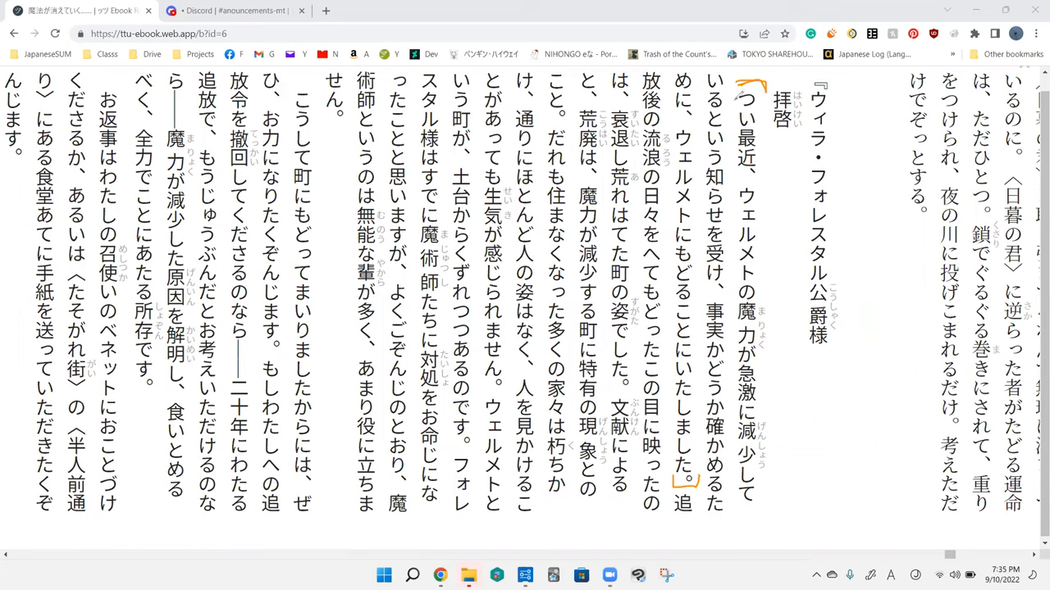
pyautogui.moveTo(734, 295)
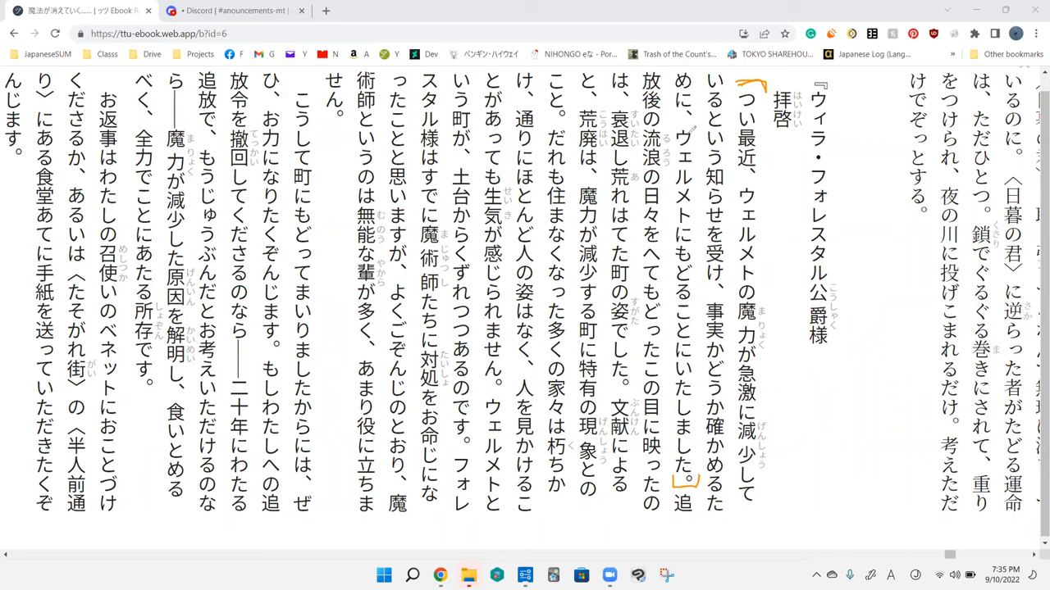
pyautogui.moveTo(677, 278)
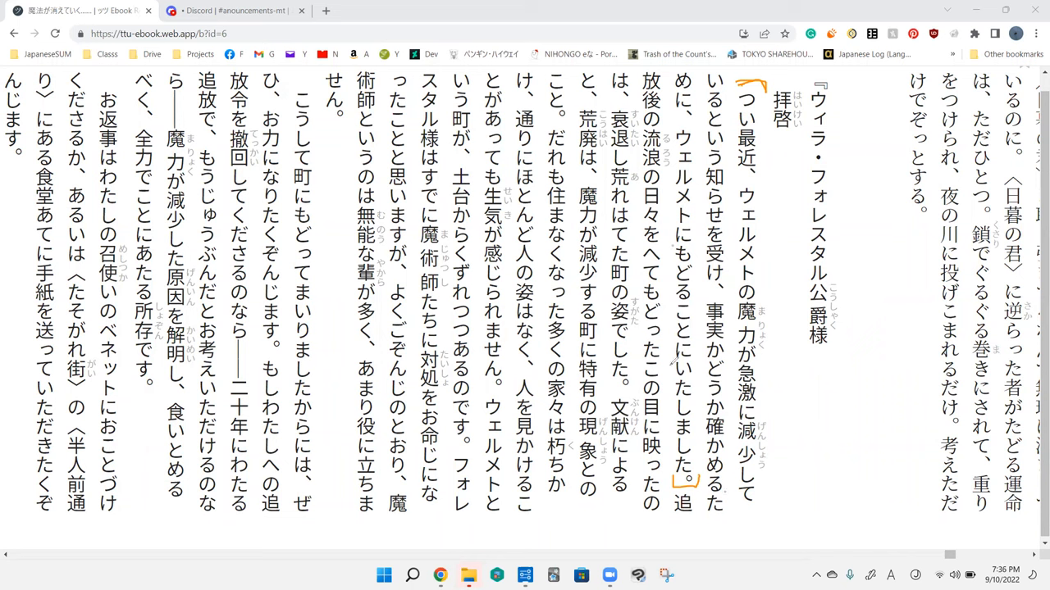
pyautogui.moveTo(785, 177)
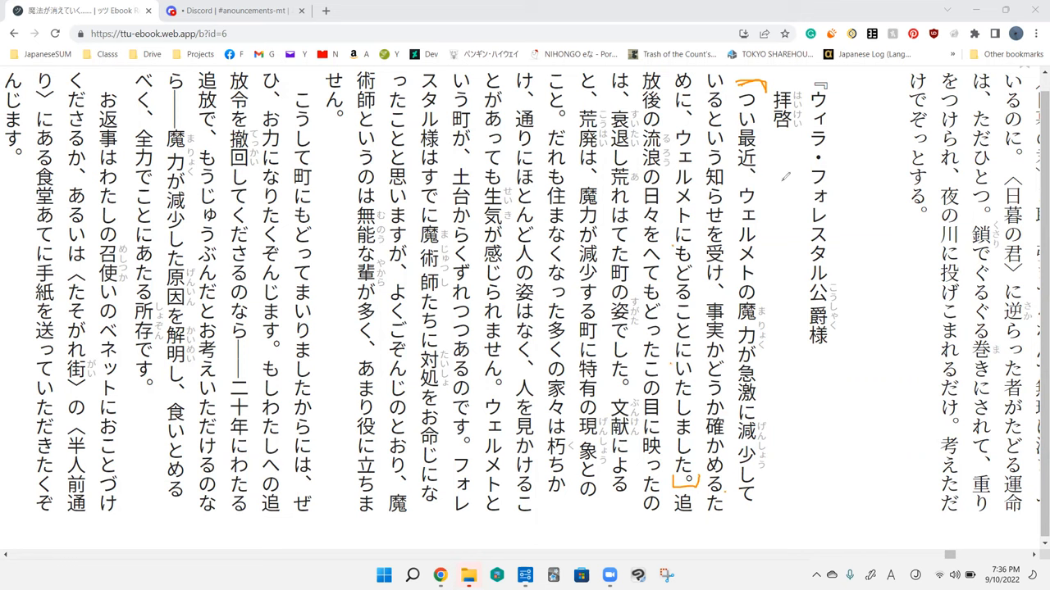
pyautogui.moveTo(773, 210)
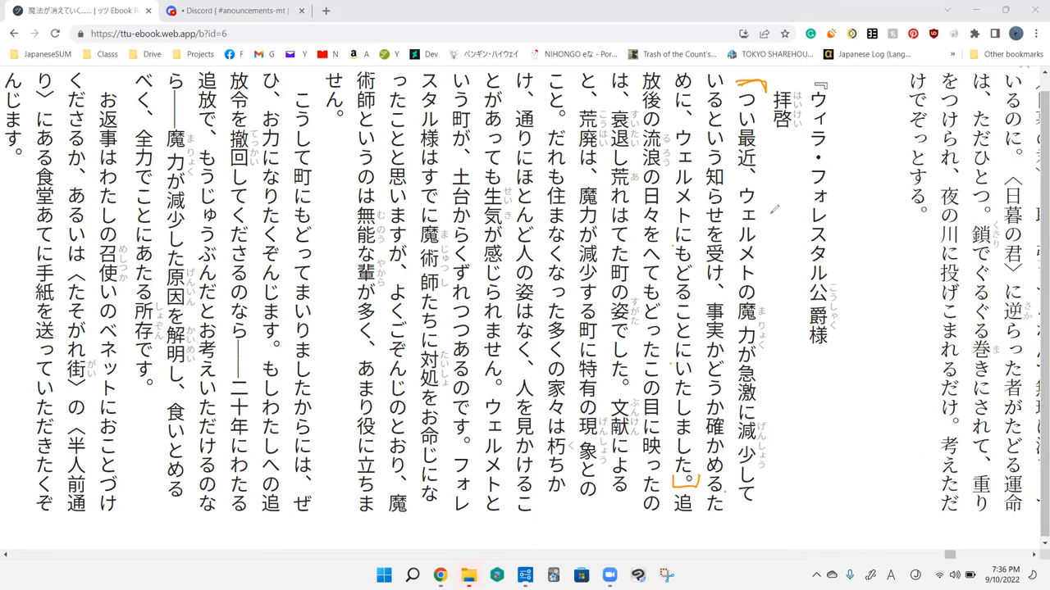
pyautogui.moveTo(783, 389)
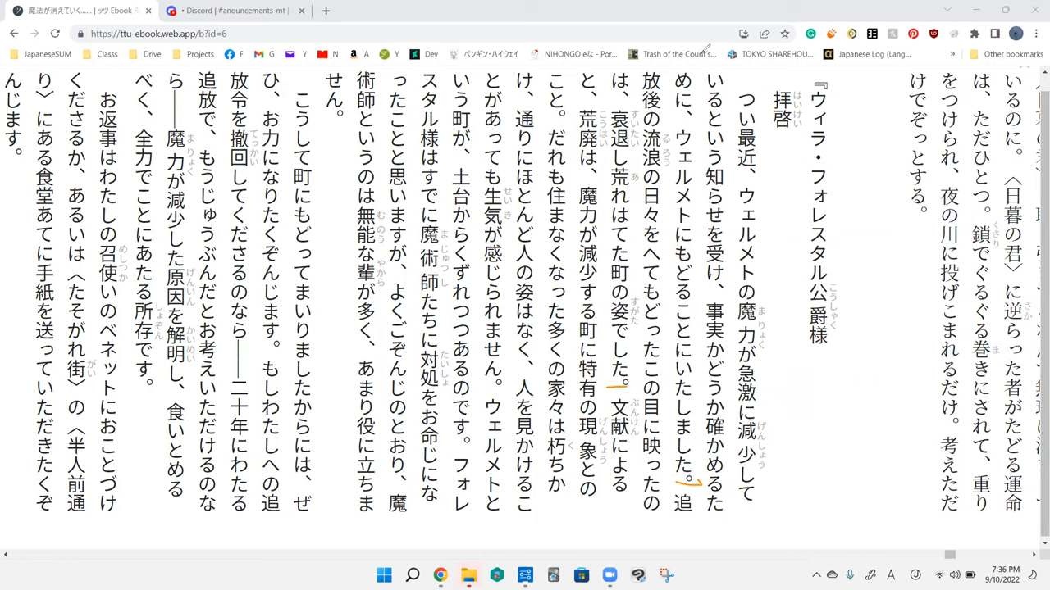
pyautogui.moveTo(480, 307)
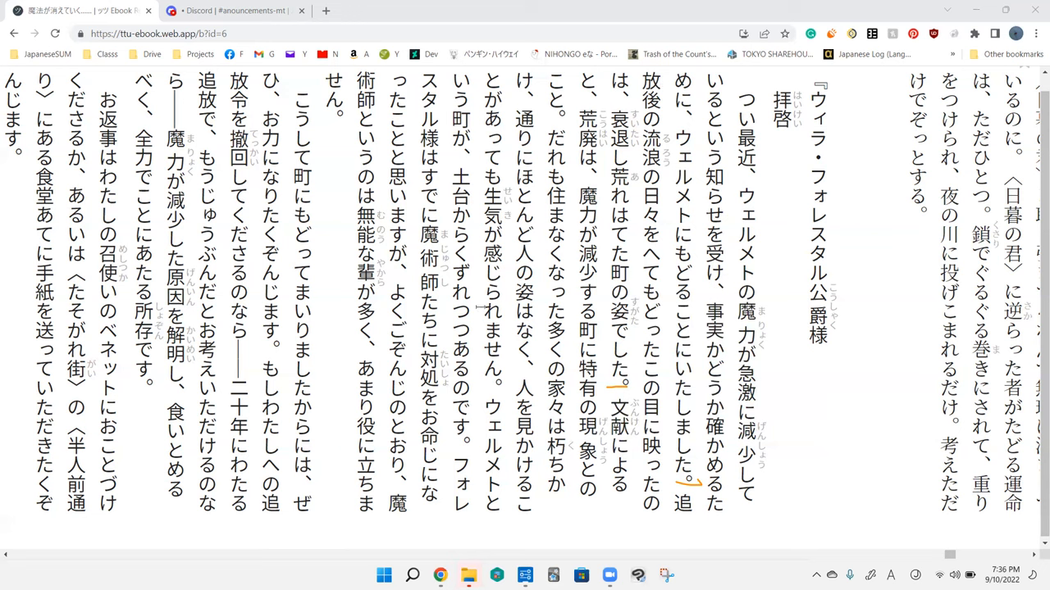
pyautogui.moveTo(660, 81)
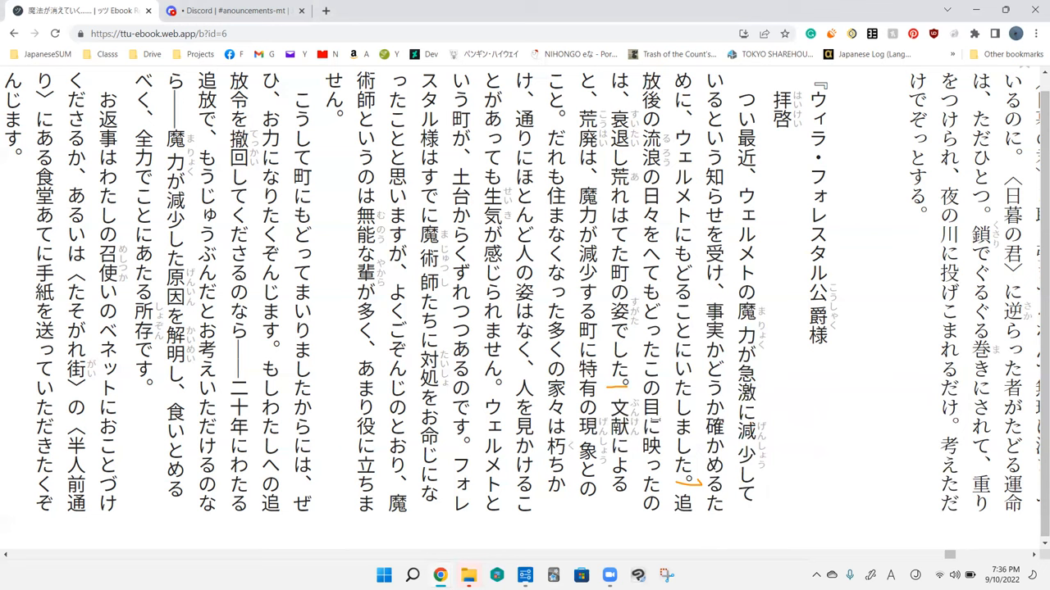
pyautogui.moveTo(656, 419)
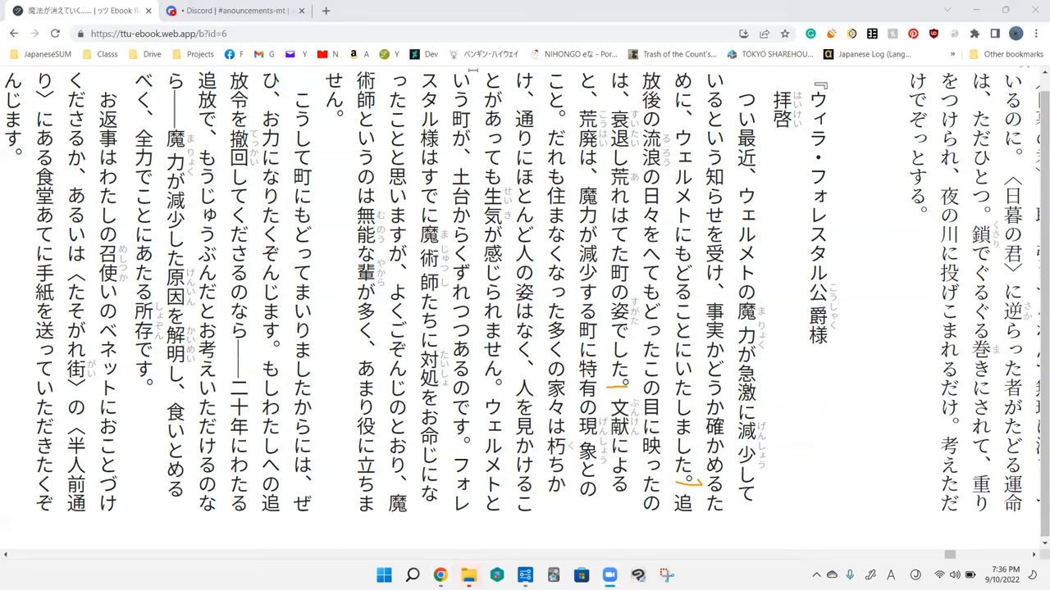
pyautogui.moveTo(270, 43)
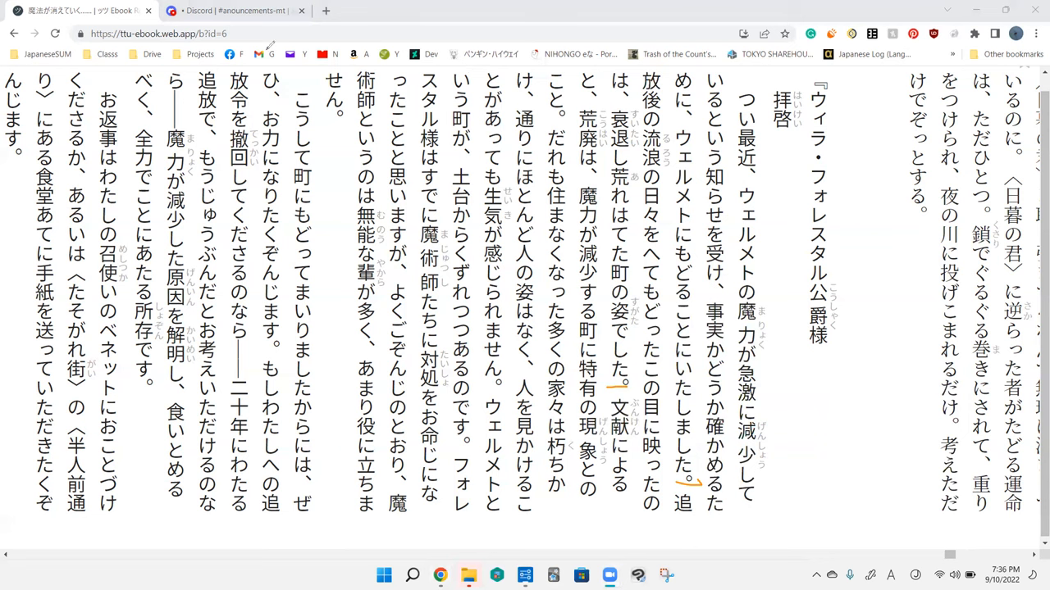
pyautogui.moveTo(616, 382)
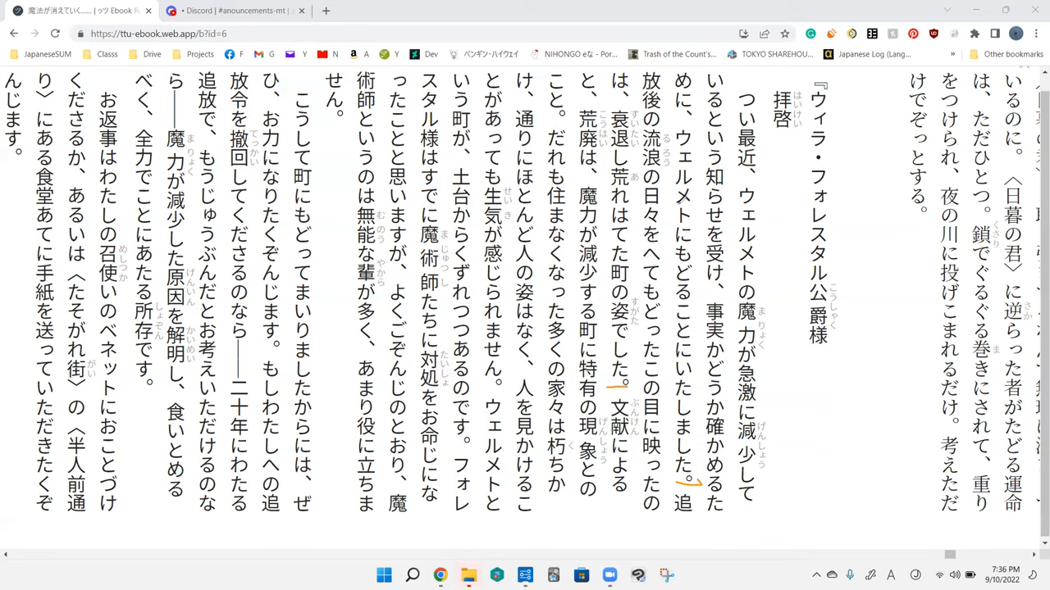
pyautogui.moveTo(617, 345)
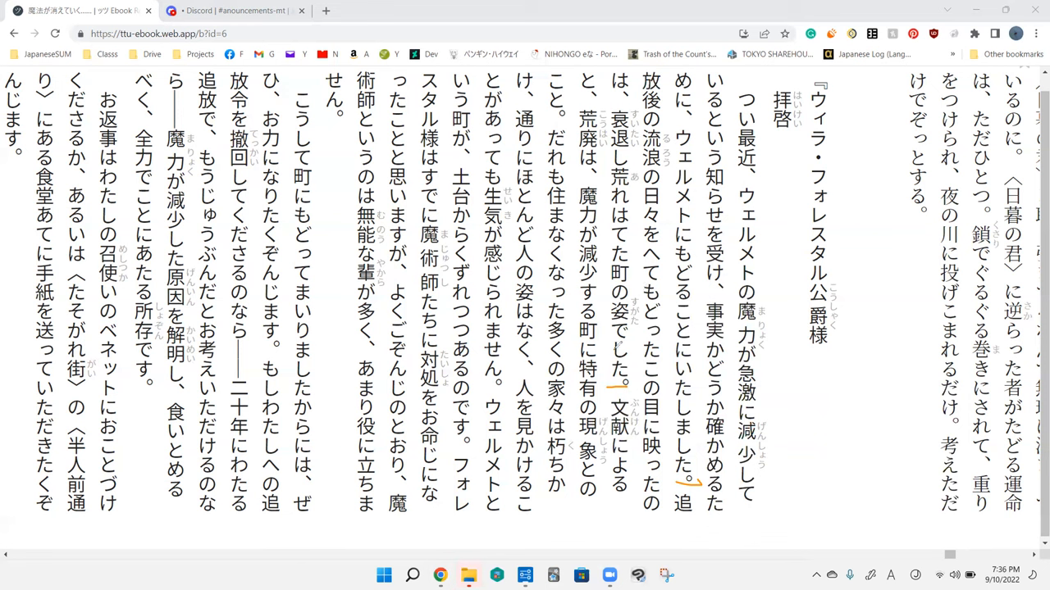
pyautogui.moveTo(617, 346)
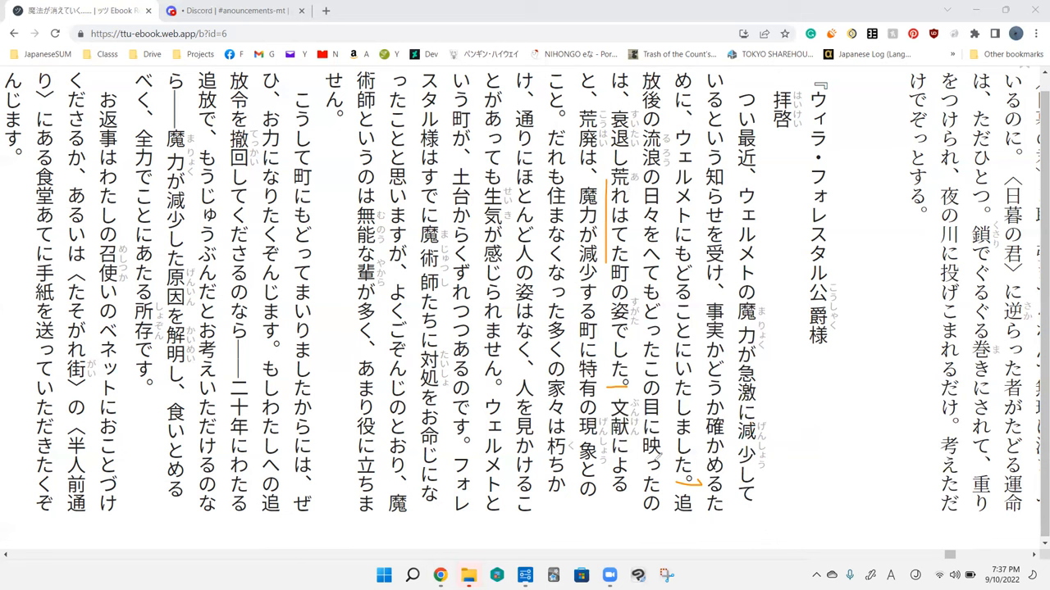
pyautogui.moveTo(644, 509)
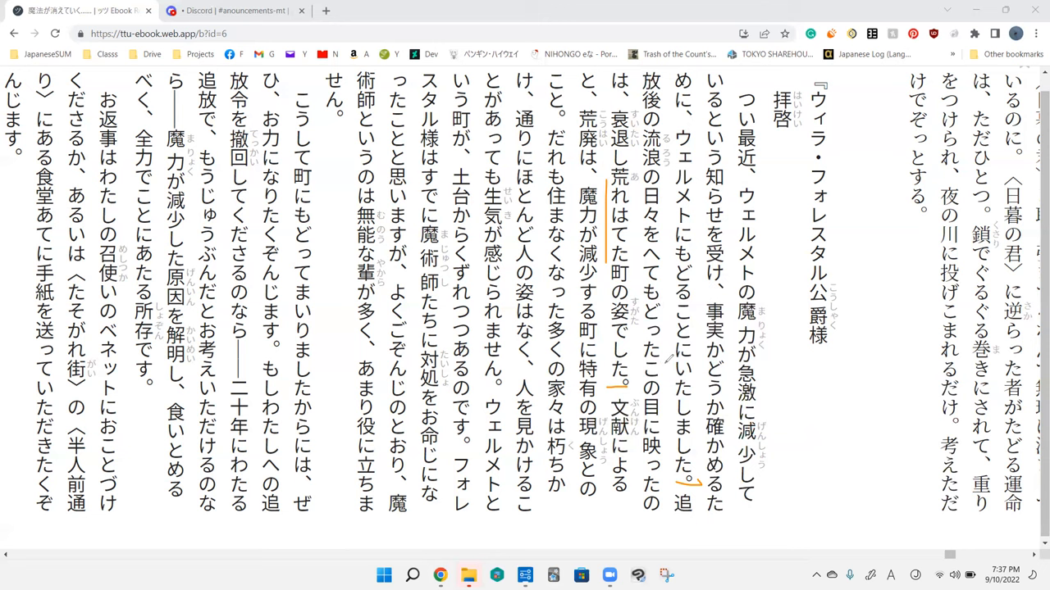
pyautogui.moveTo(670, 361)
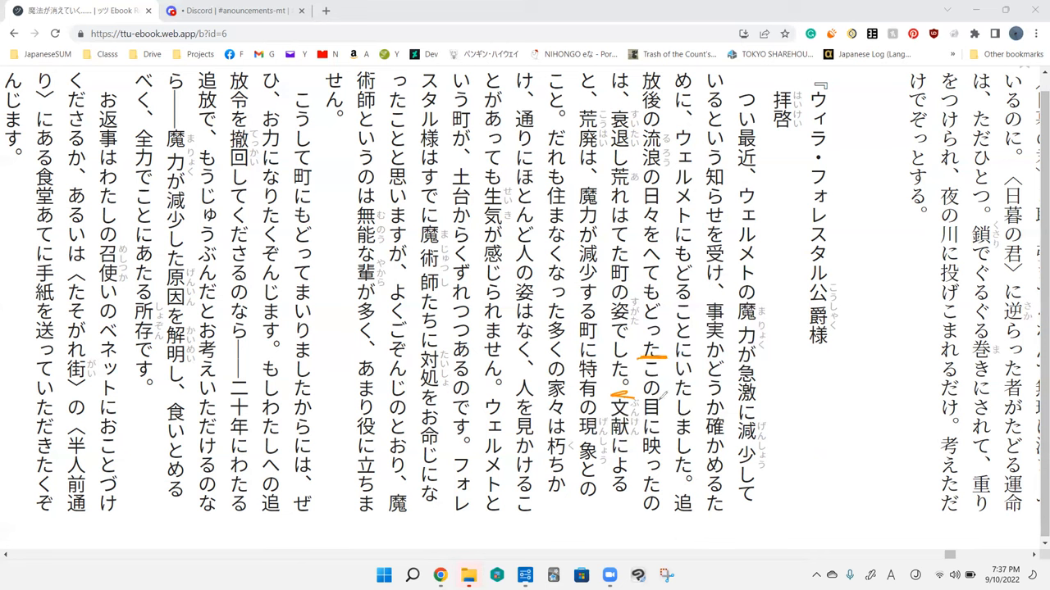
# - Circle the phrases この目に映った, 荒れはてた町の姿 and 衰退し with the pen
pyautogui.moveTo(656, 361); pyautogui.dragTo(672, 484)
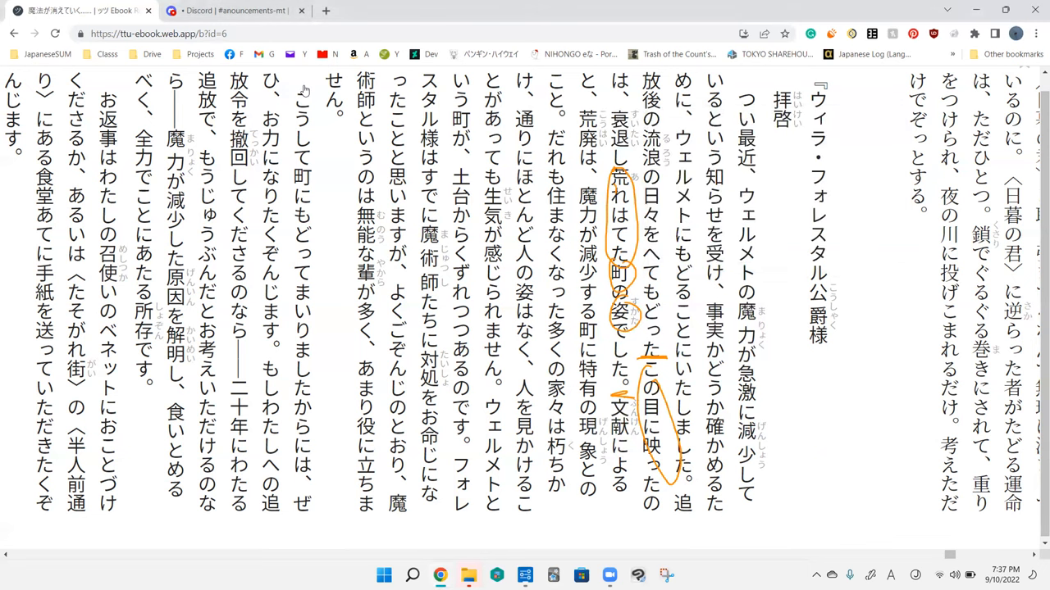
pyautogui.moveTo(611, 102); pyautogui.dragTo(619, 165)
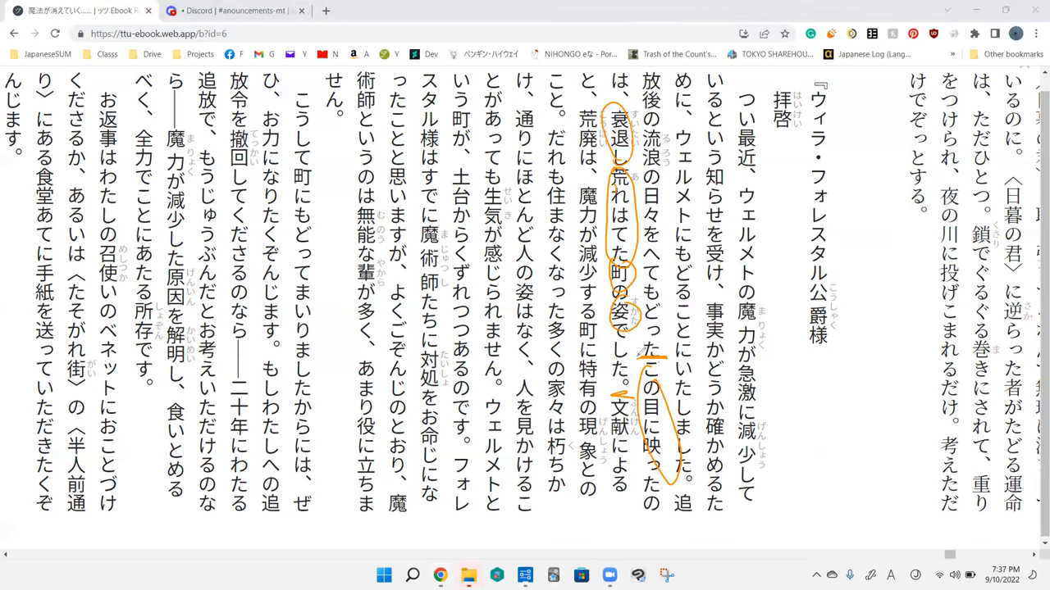
pyautogui.moveTo(672, 279); pyautogui.dragTo(676, 361)
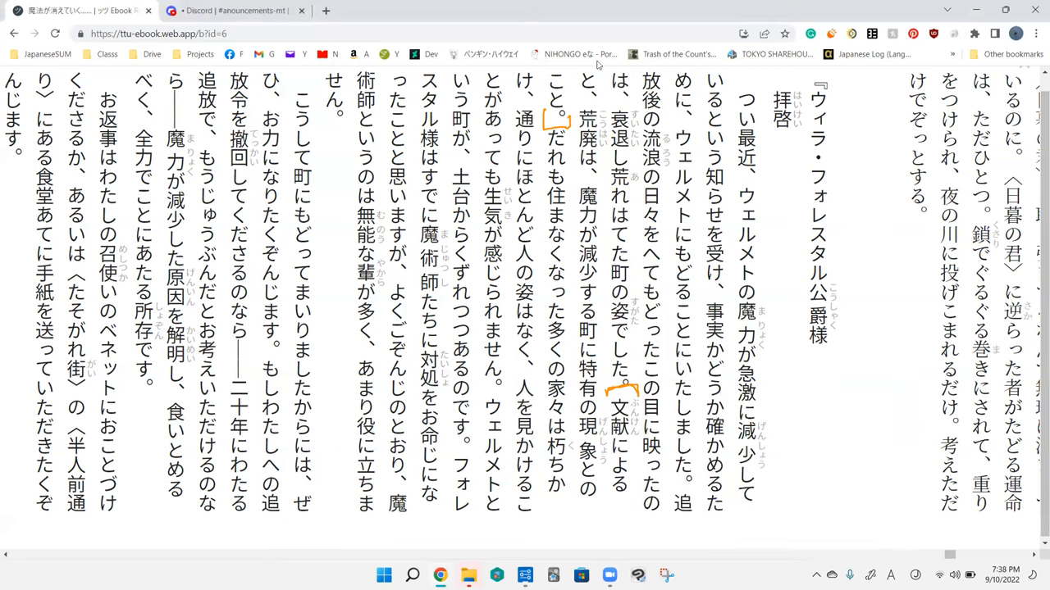
# - Place a small orange mark beside 映った on the letter page
pyautogui.click(586, 131)
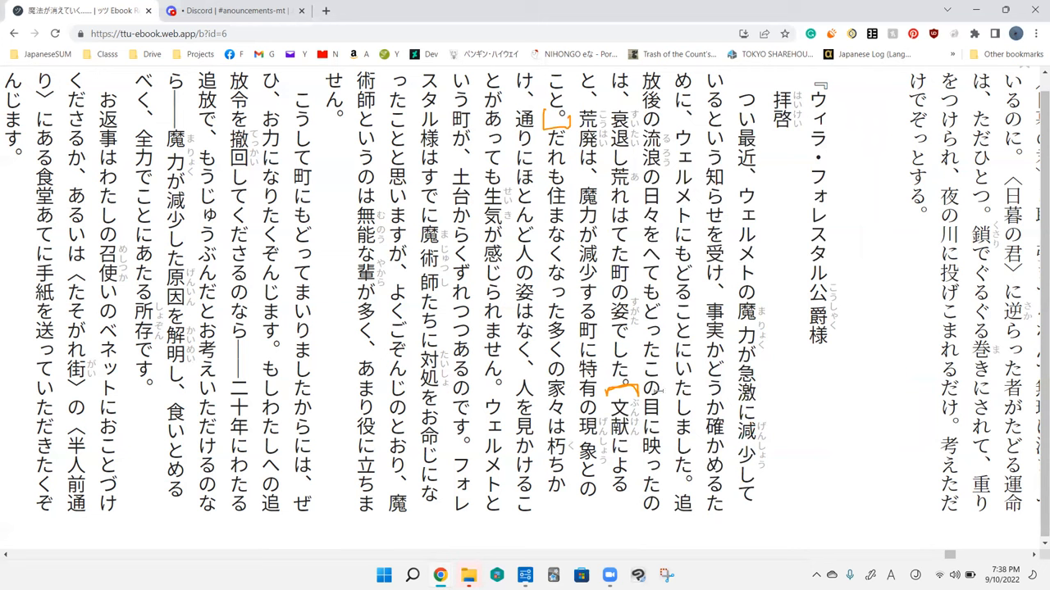
pyautogui.moveTo(685, 522)
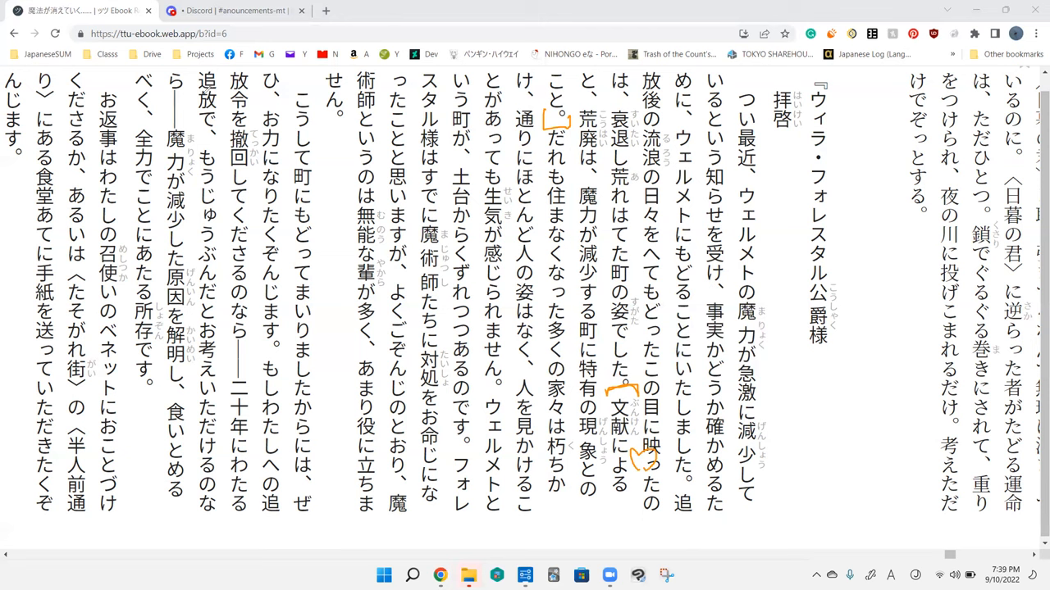
pyautogui.click(587, 129)
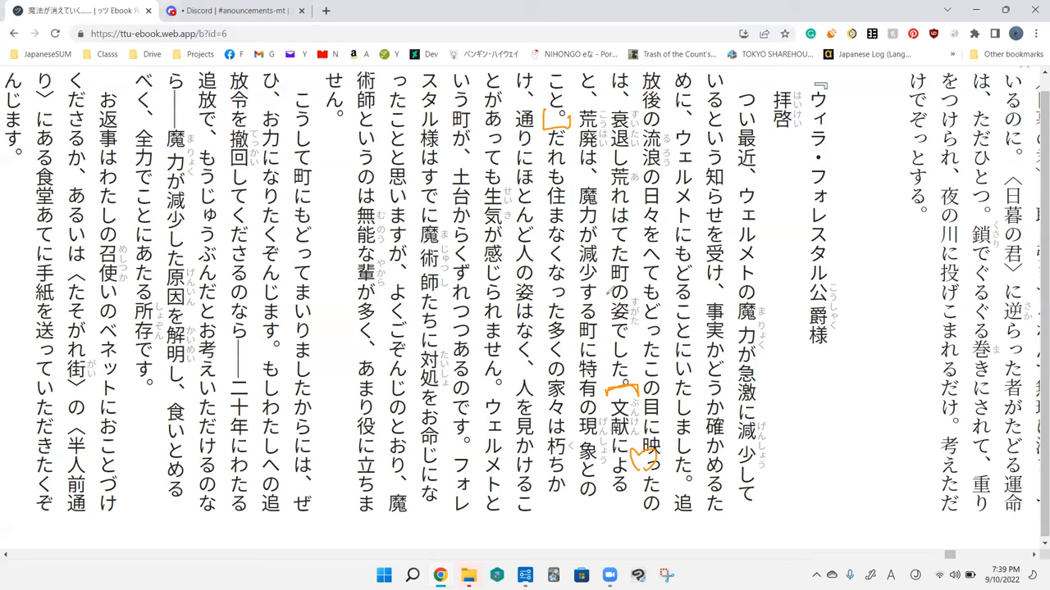
pyautogui.moveTo(611, 283)
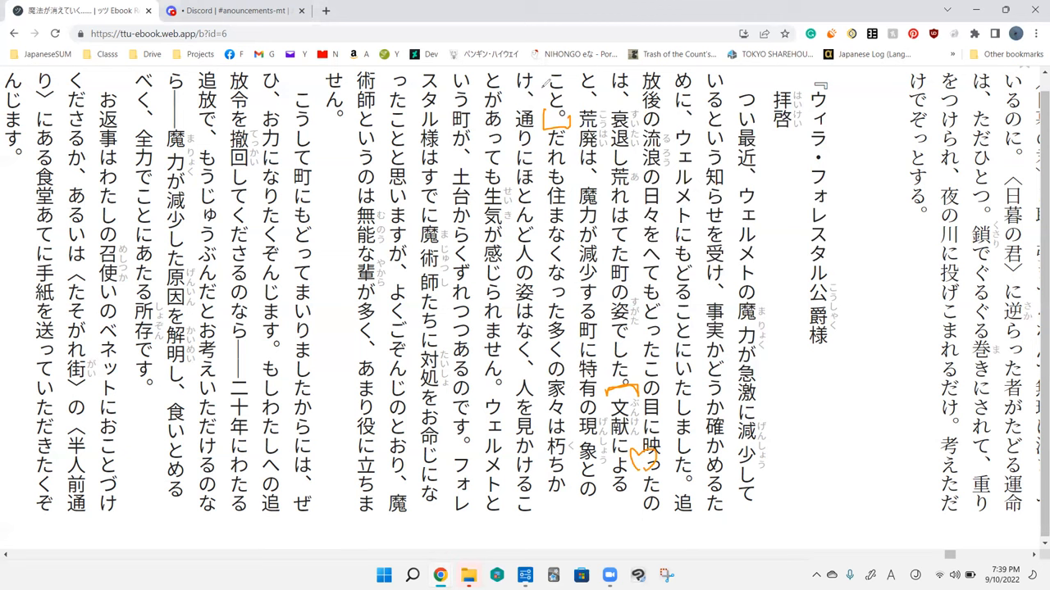
pyautogui.moveTo(549, 115)
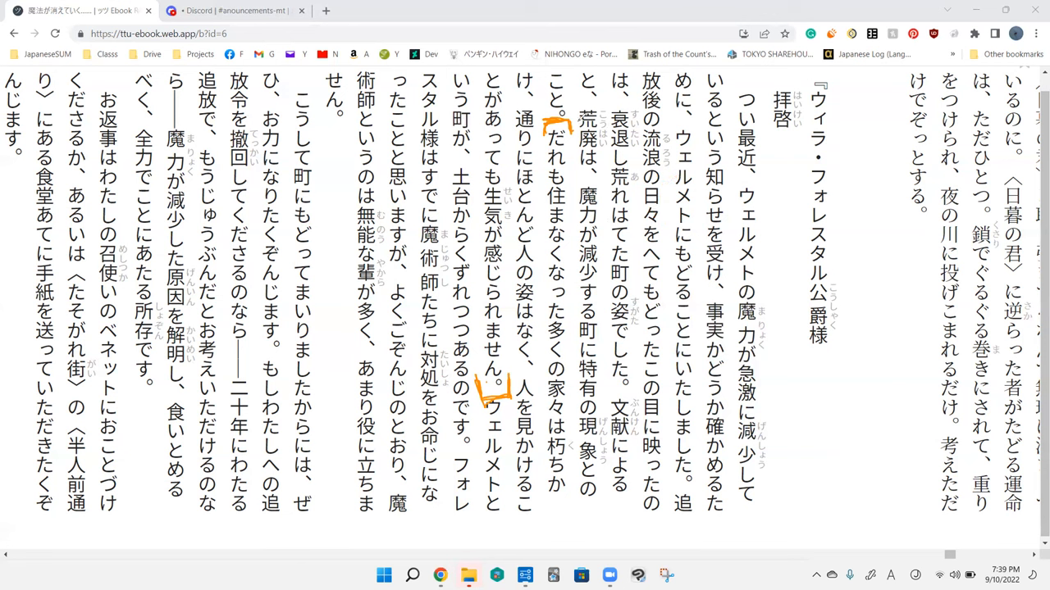
pyautogui.moveTo(565, 261)
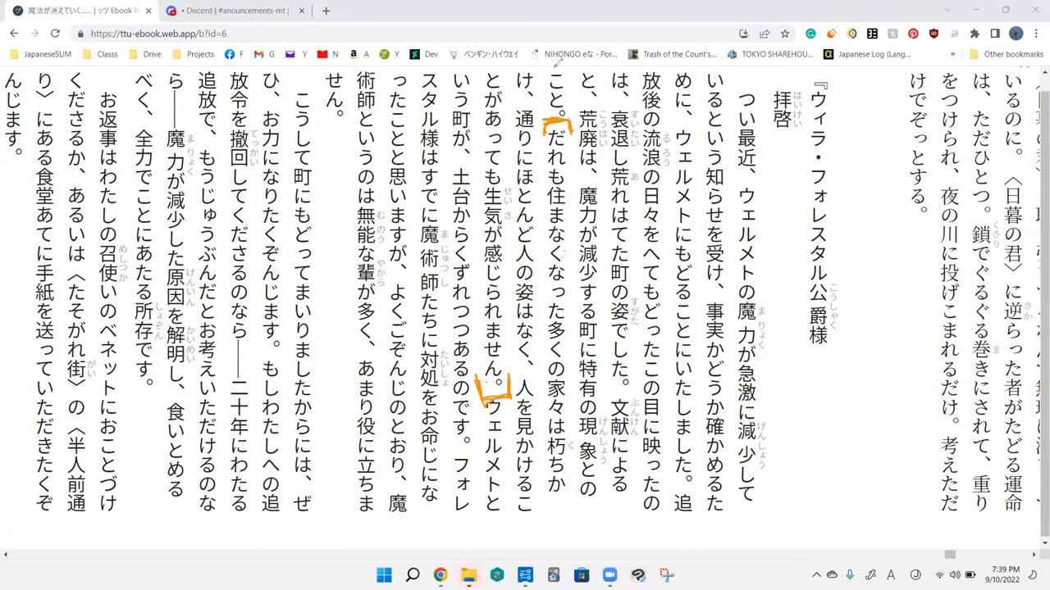
pyautogui.moveTo(535, 172)
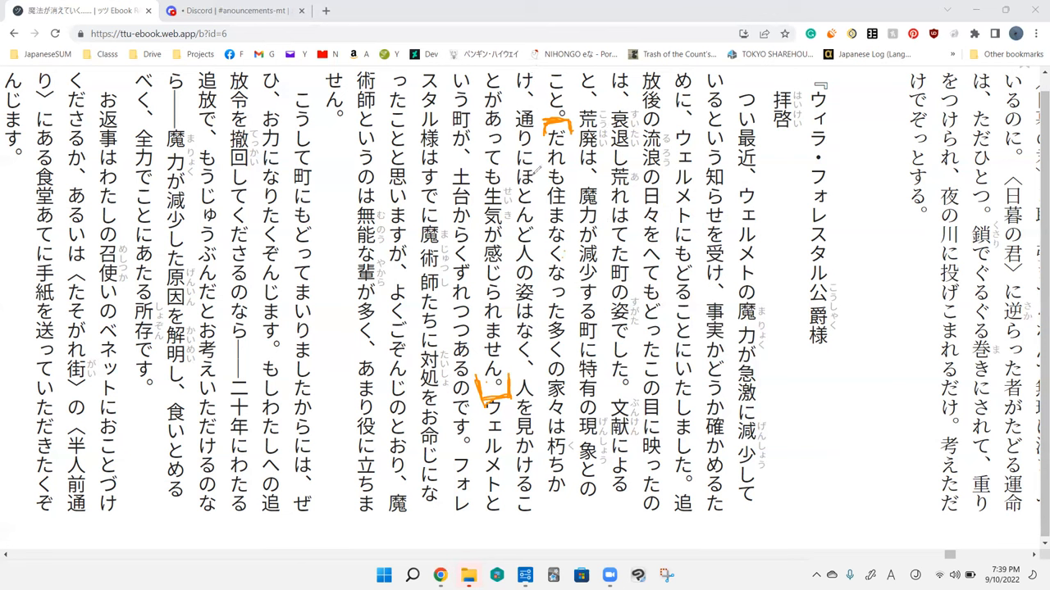
pyautogui.moveTo(537, 173)
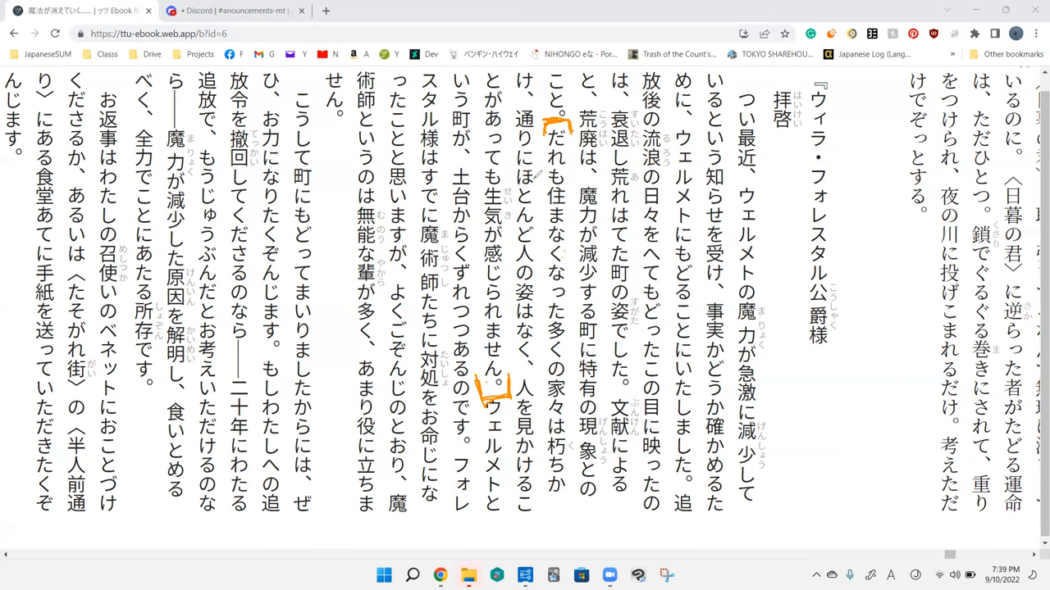
pyautogui.moveTo(537, 339)
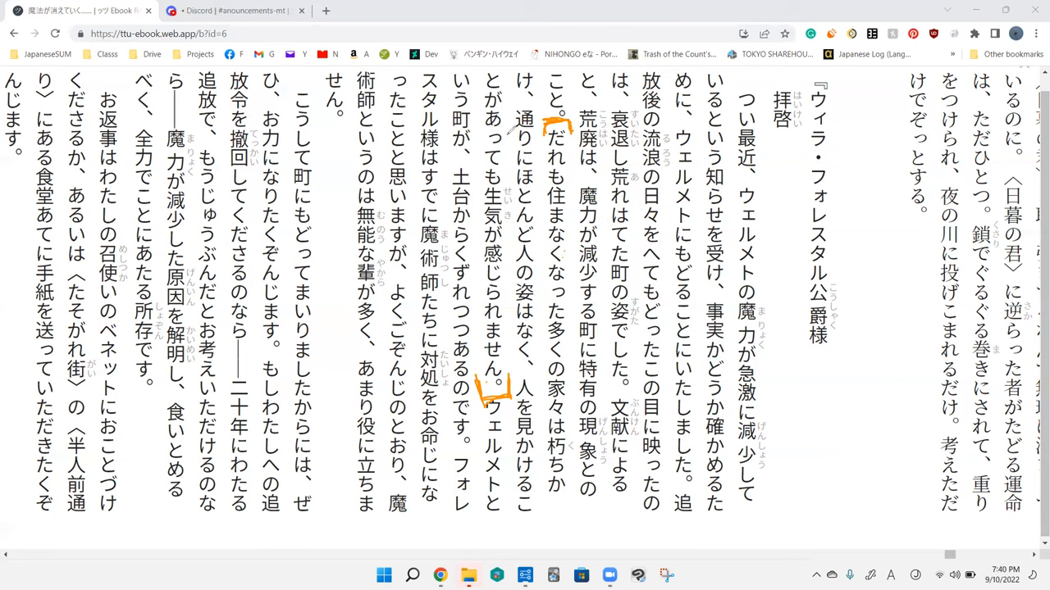
pyautogui.moveTo(508, 240)
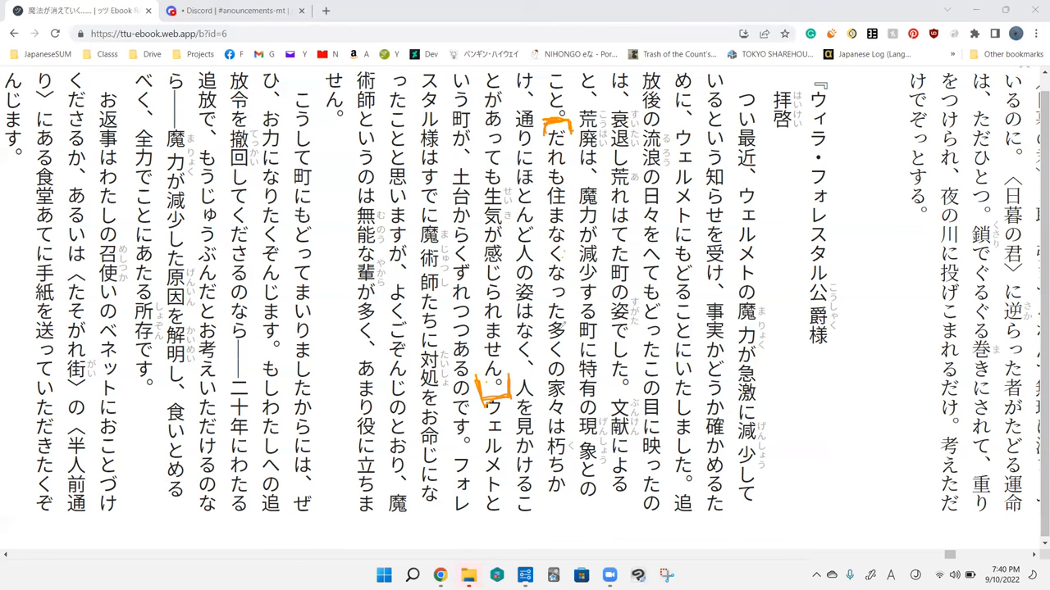
pyautogui.moveTo(549, 405)
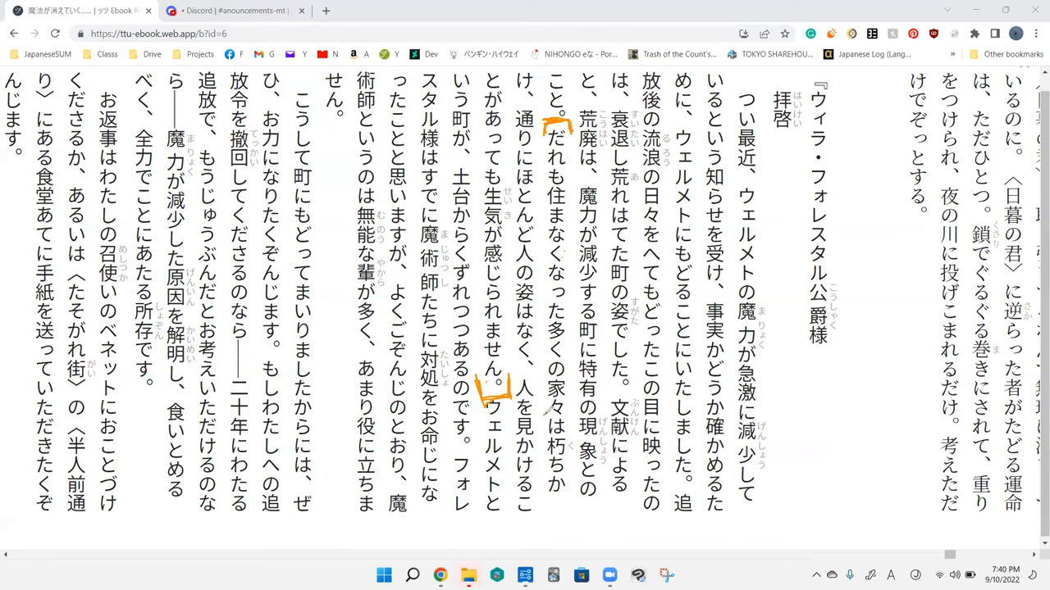
# - Loop orange circles around 多くの家々は朽ちかけ and 人の姿
pyautogui.moveTo(562, 316); pyautogui.dragTo(550, 410)
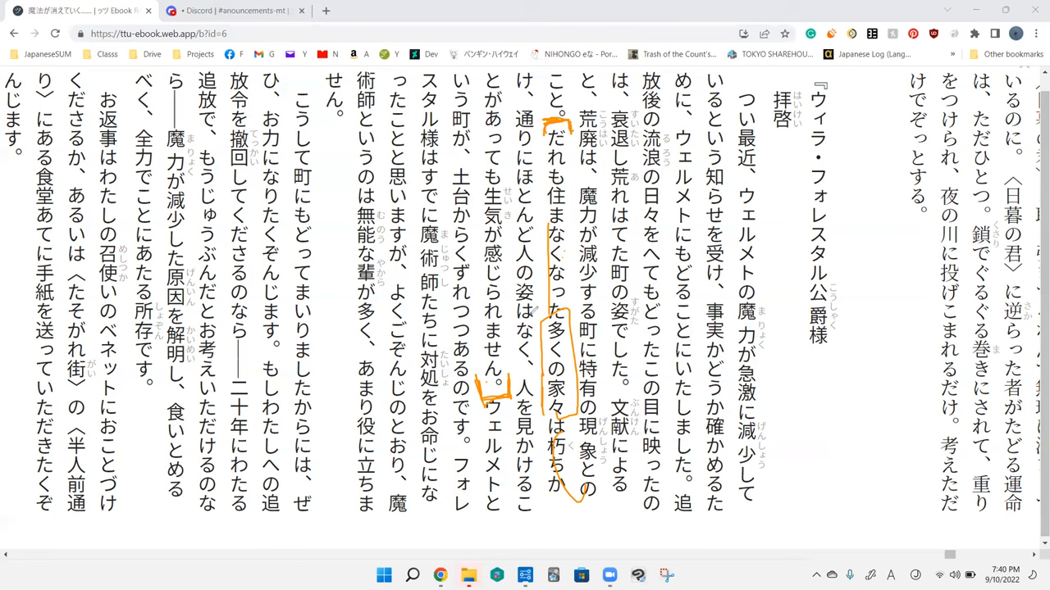
pyautogui.moveTo(529, 307)
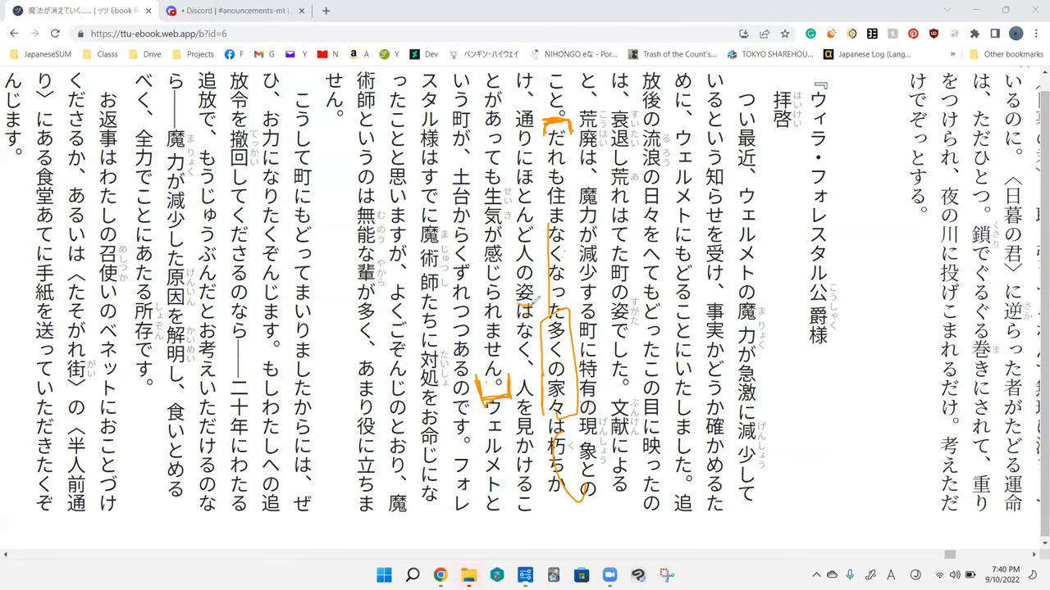
pyautogui.moveTo(531, 238); pyautogui.dragTo(521, 312)
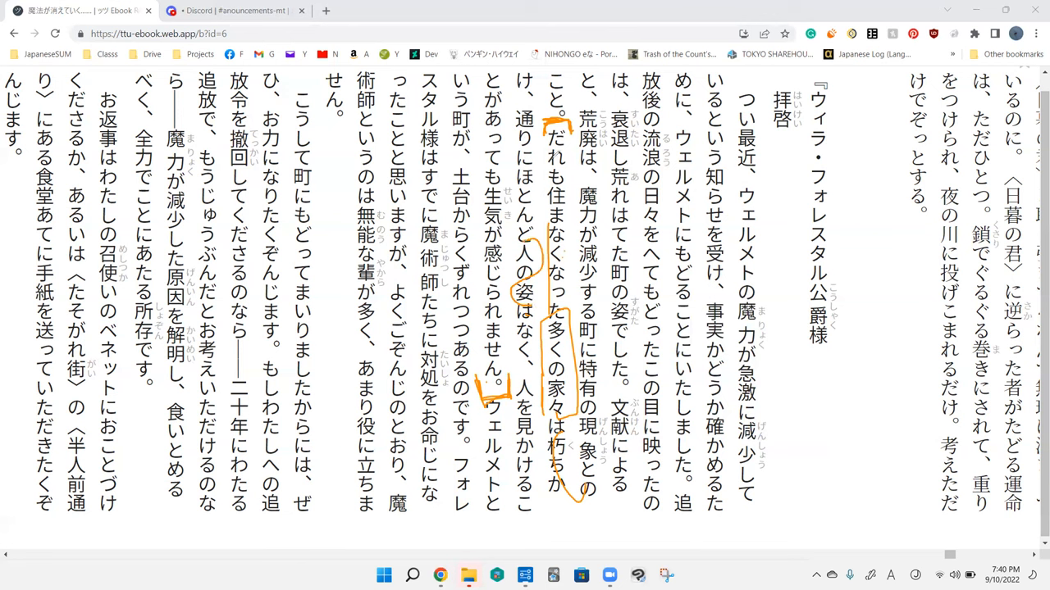
pyautogui.moveTo(478, 232)
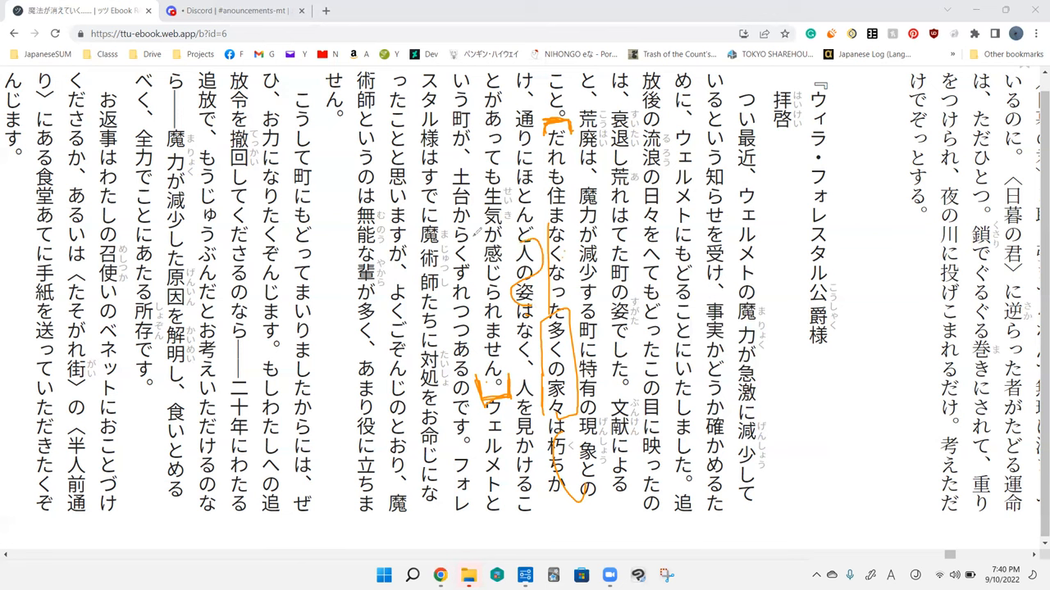
pyautogui.moveTo(529, 412)
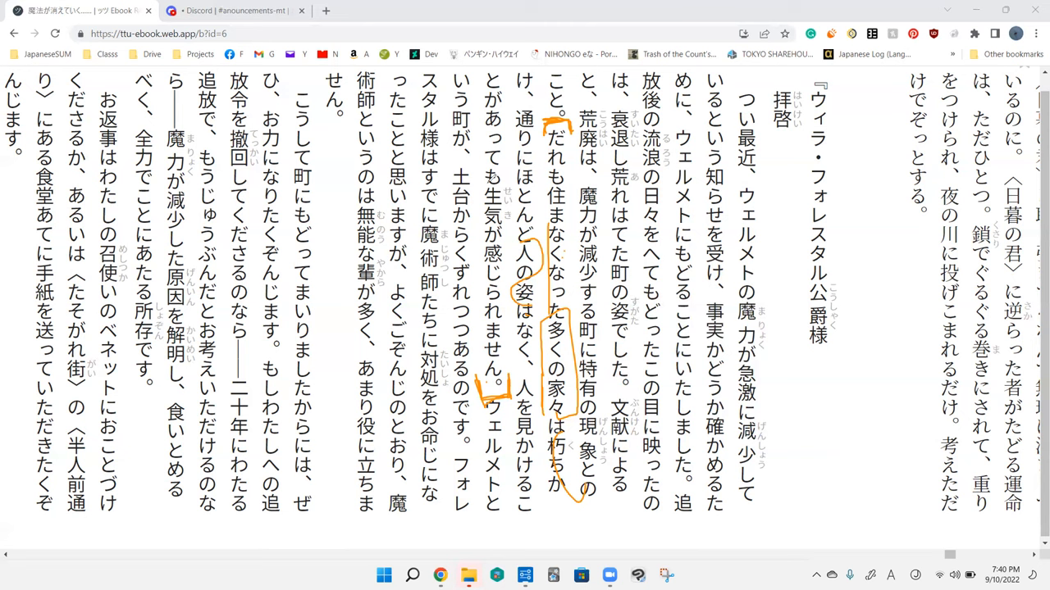
pyautogui.moveTo(570, 148)
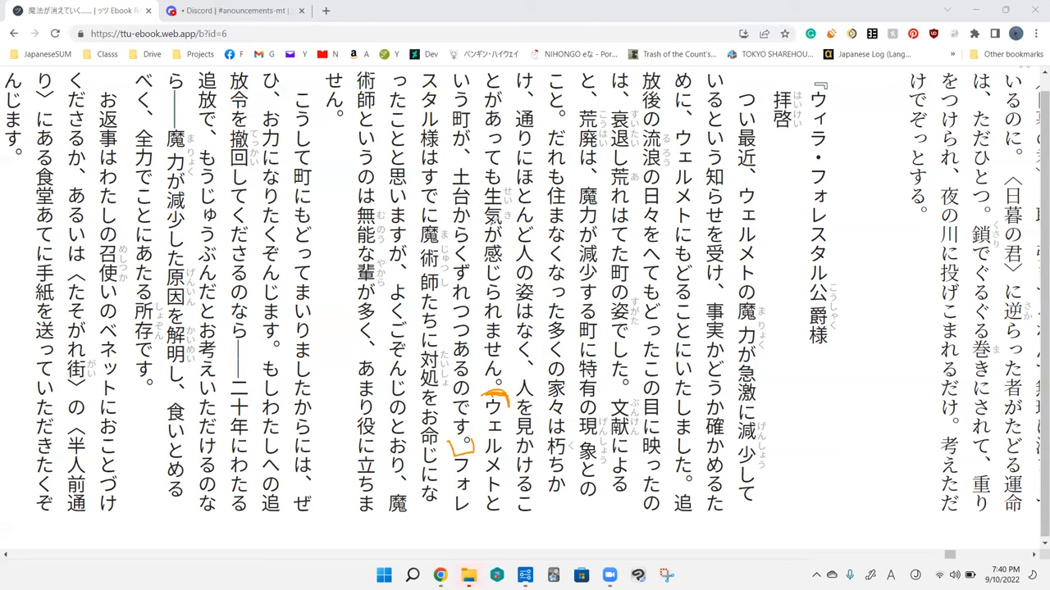
pyautogui.moveTo(515, 367)
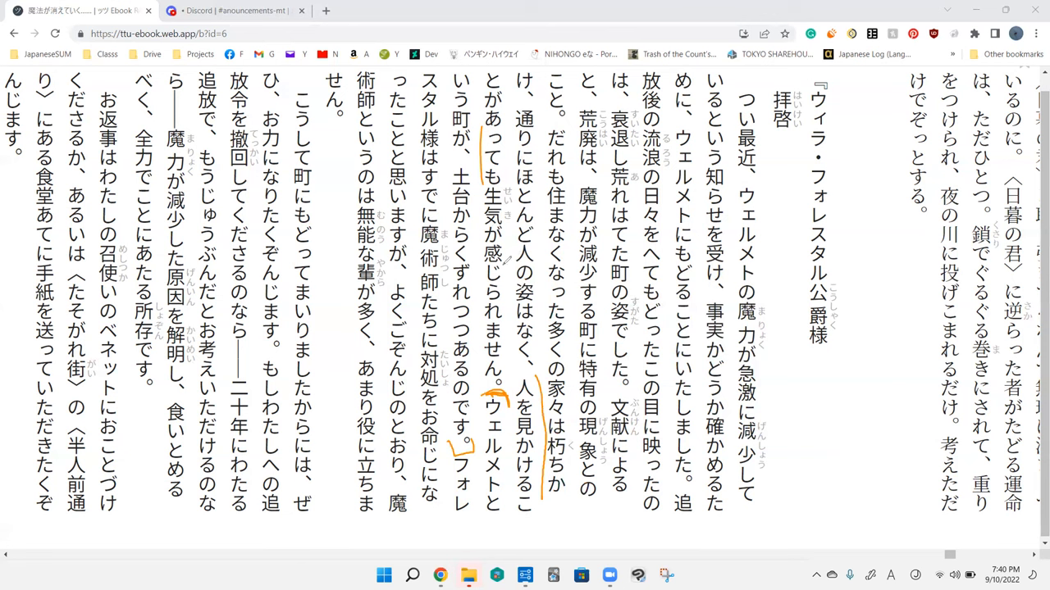
# - Box つつある in orange and start the handwritten 'continuing' note beside it
pyautogui.moveTo(488, 230); pyautogui.dragTo(504, 271)
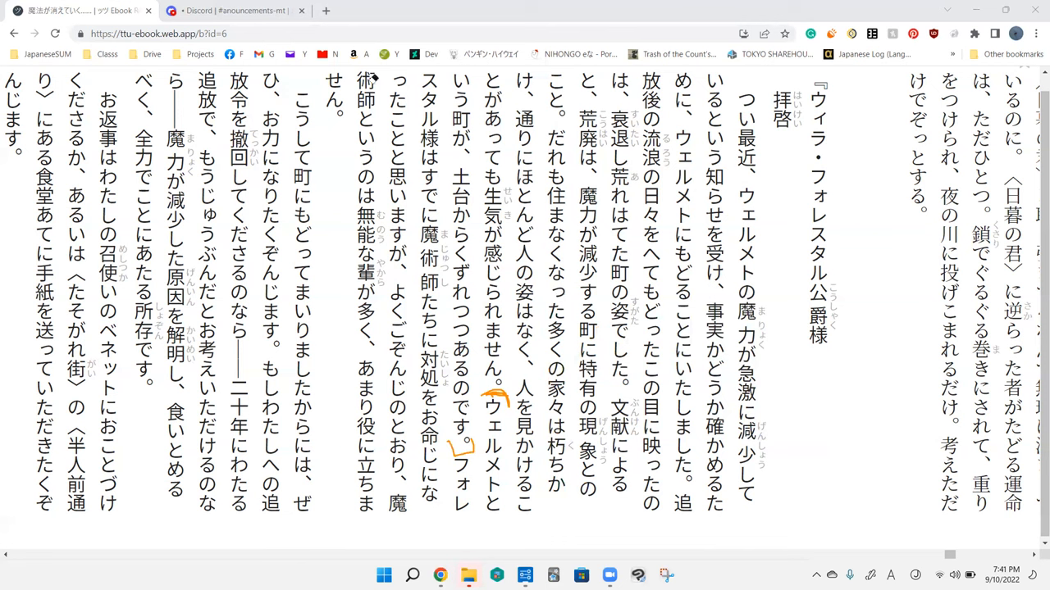
pyautogui.moveTo(477, 166)
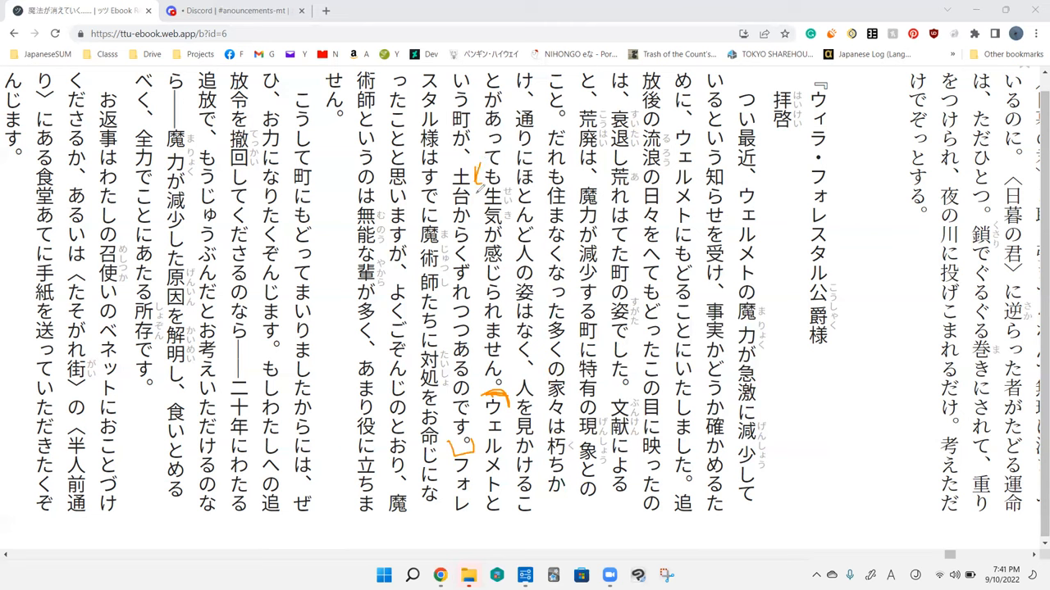
pyautogui.moveTo(584, 299)
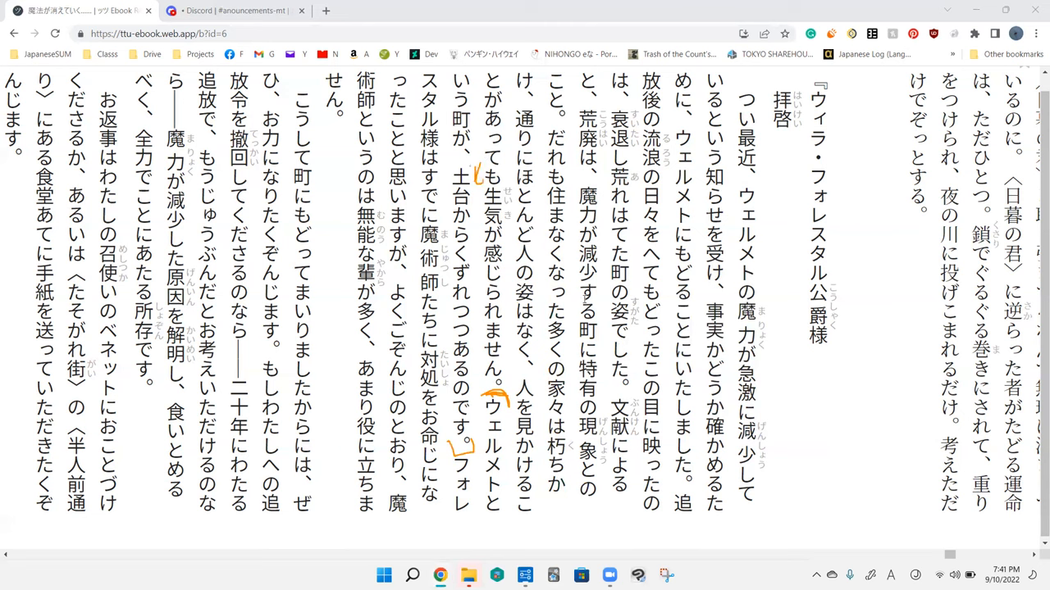
pyautogui.click(461, 184)
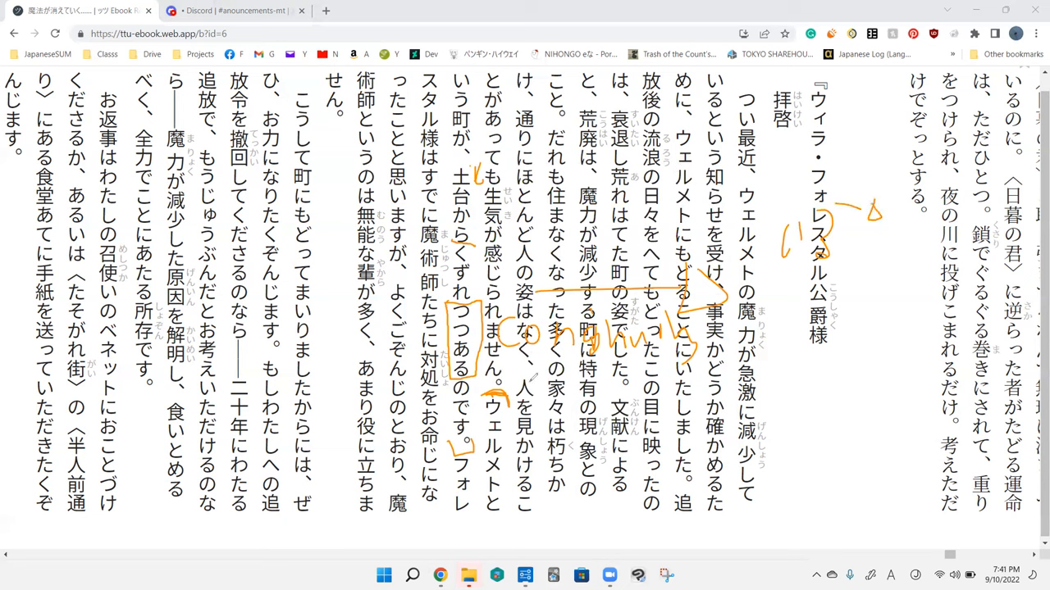
# - Erase the 'continuing' note, link the box to 公爵様, and circle the handwritten という
pyautogui.moveTo(533, 377); pyautogui.dragTo(931, 378)
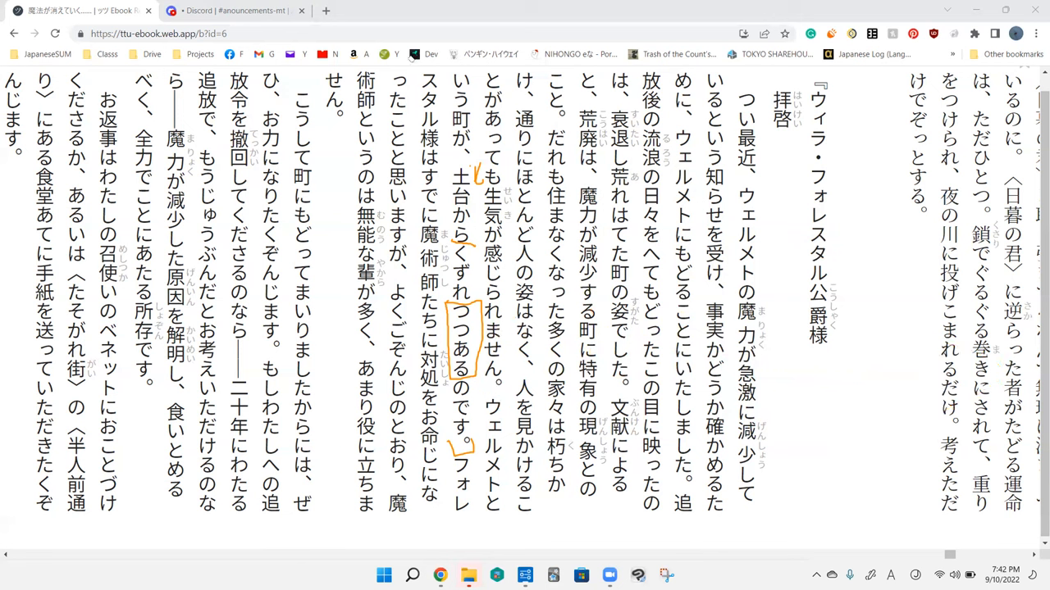
pyautogui.moveTo(506, 329); pyautogui.dragTo(791, 330)
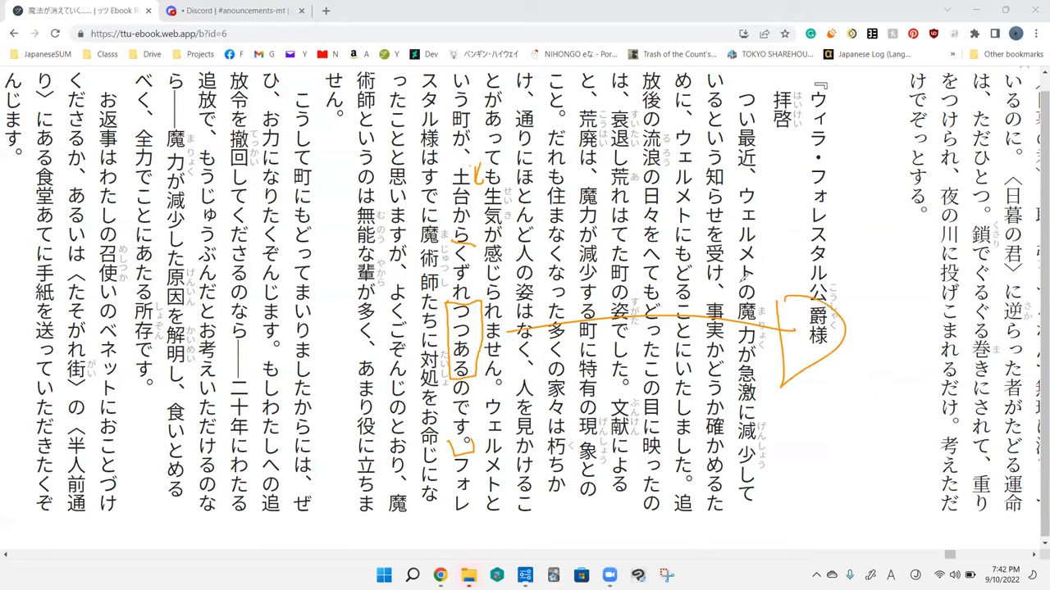
pyautogui.moveTo(569, 312)
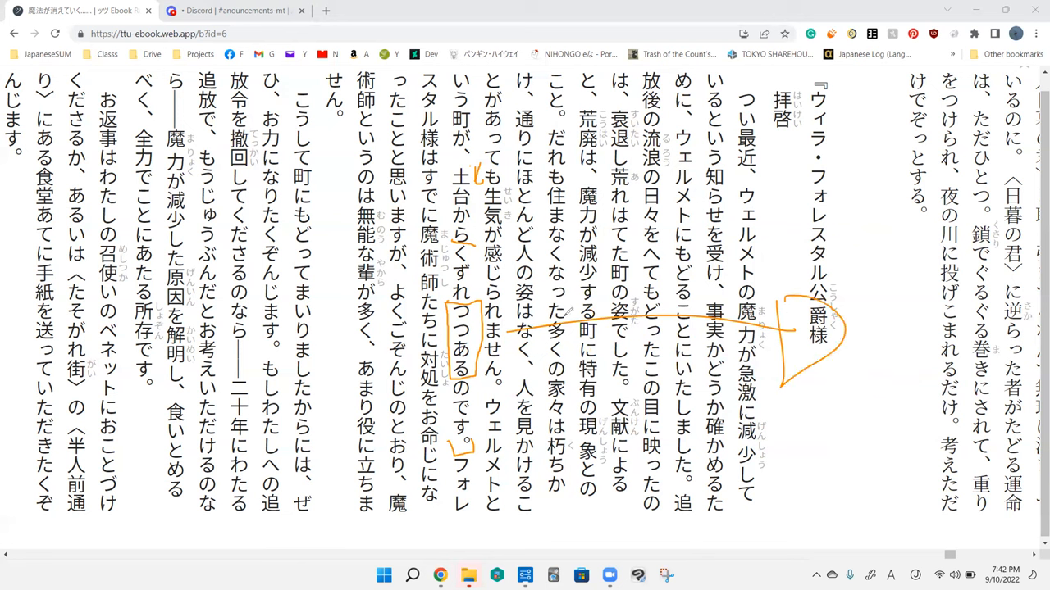
pyautogui.moveTo(569, 313)
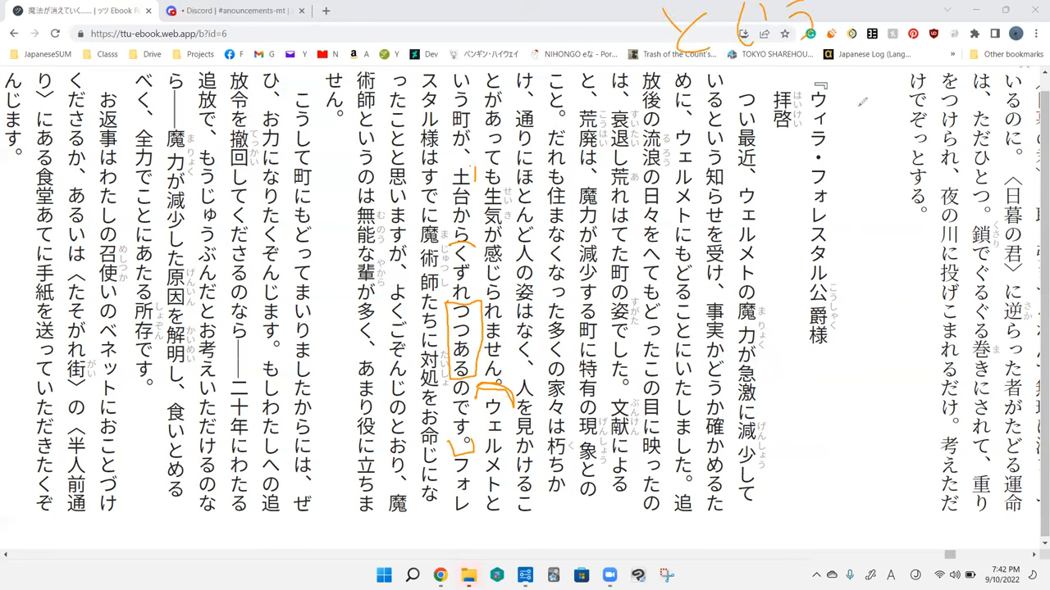
pyautogui.moveTo(685, 82); pyautogui.dragTo(808, 78)
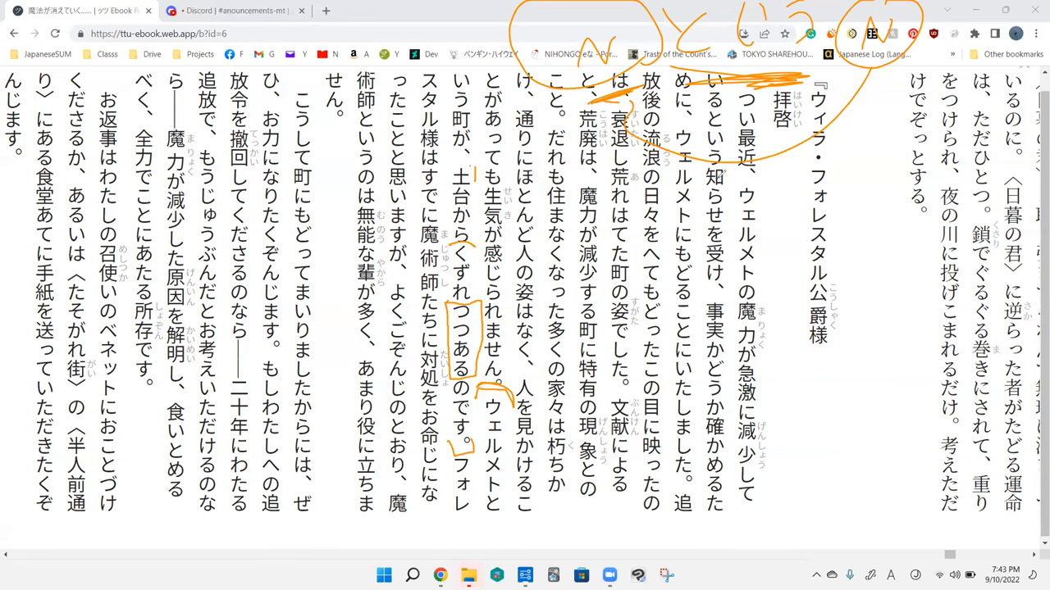
pyautogui.moveTo(721, 174)
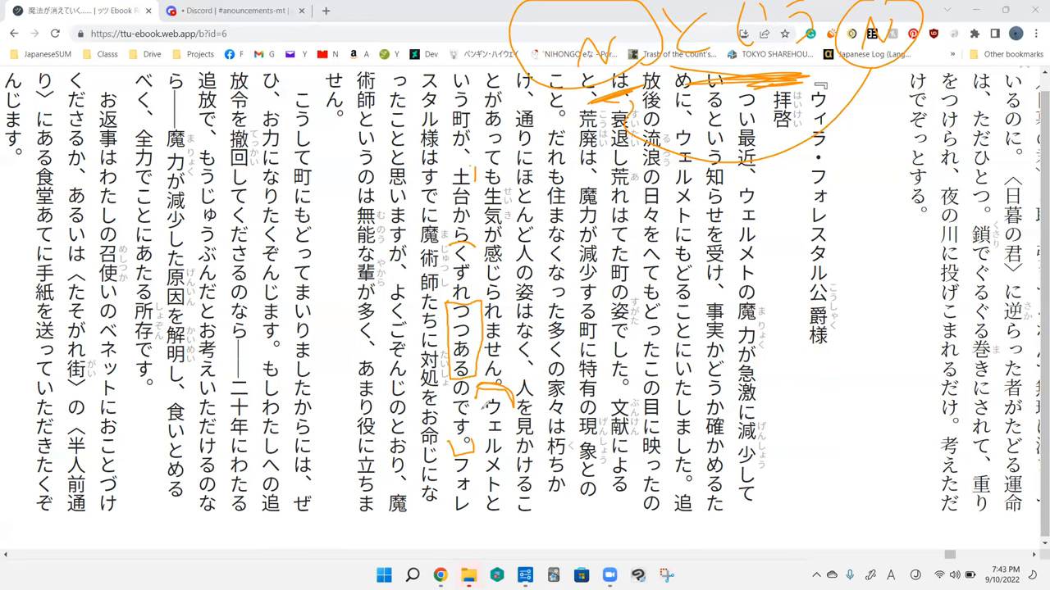
# - Erase the という note and its loop, then mark the sentence end after のです。
pyautogui.moveTo(492, 398); pyautogui.dragTo(492, 501)
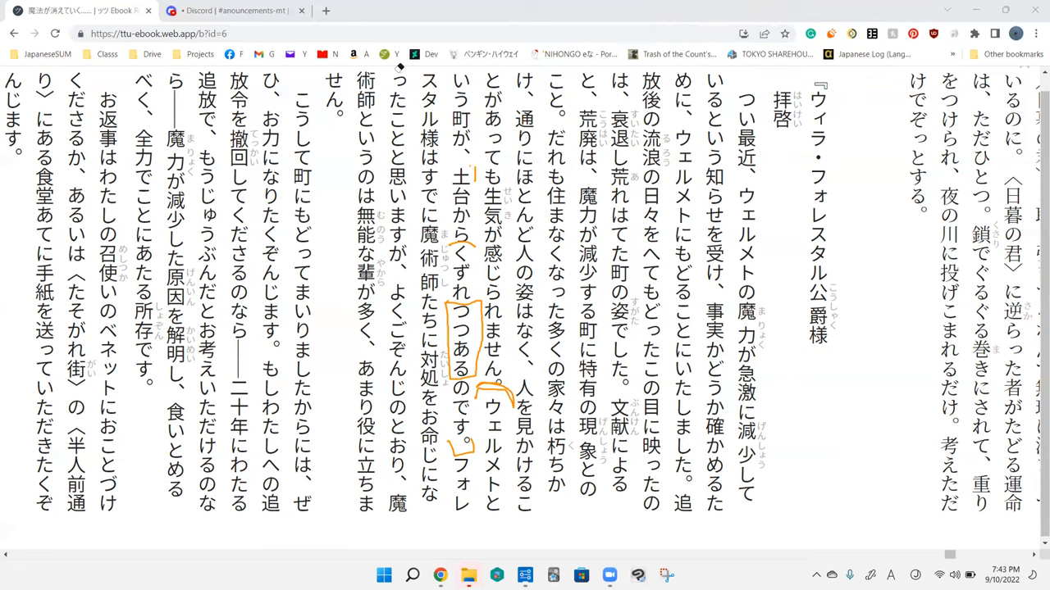
pyautogui.moveTo(488, 129)
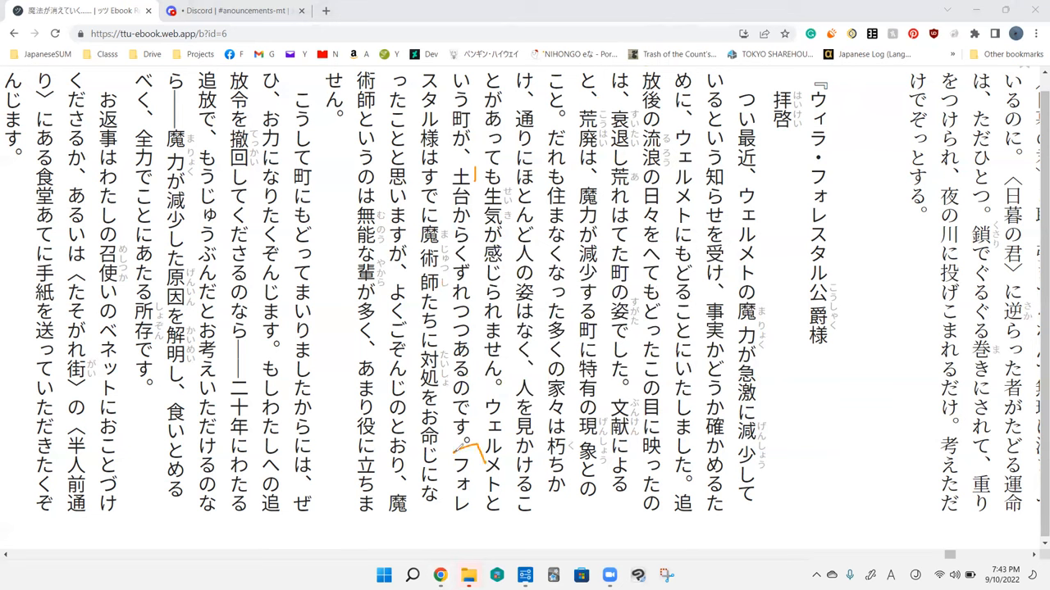
pyautogui.moveTo(546, 303); pyautogui.dragTo(620, 394)
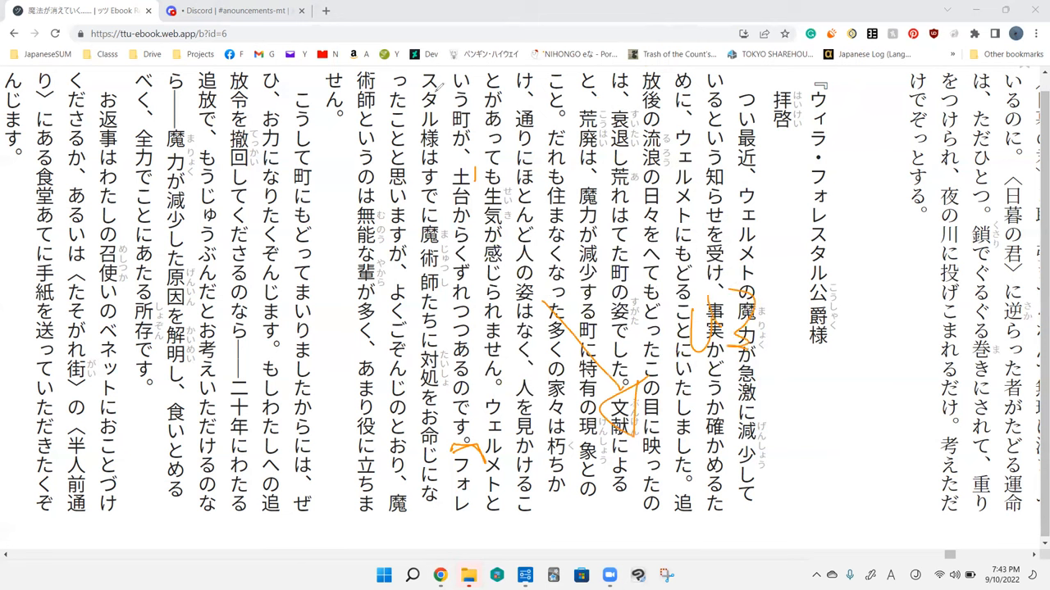
pyautogui.moveTo(735, 310)
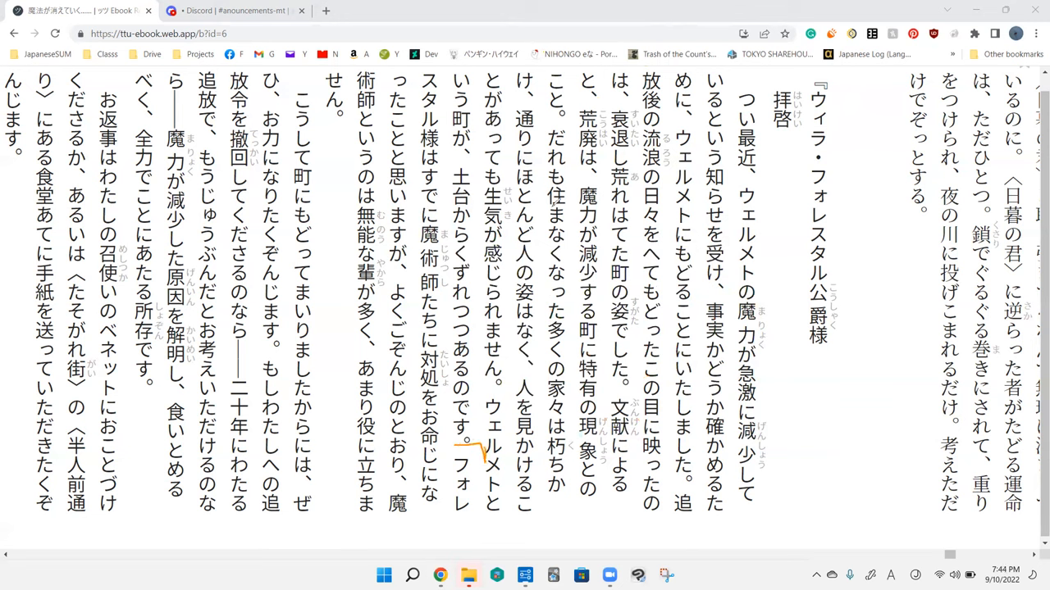
pyautogui.moveTo(471, 328); pyautogui.dragTo(775, 270)
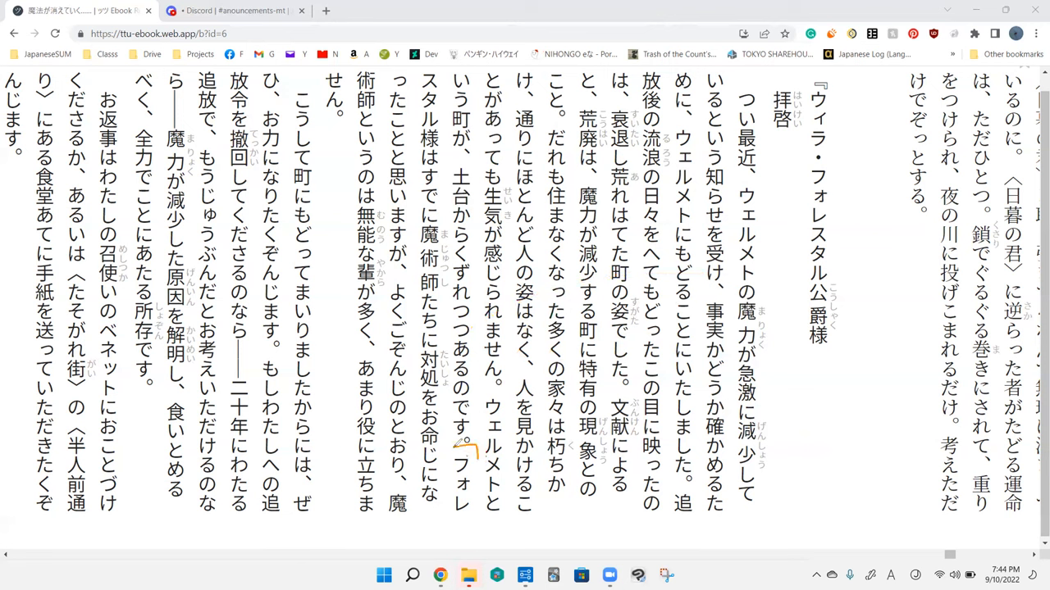
pyautogui.moveTo(315, 221)
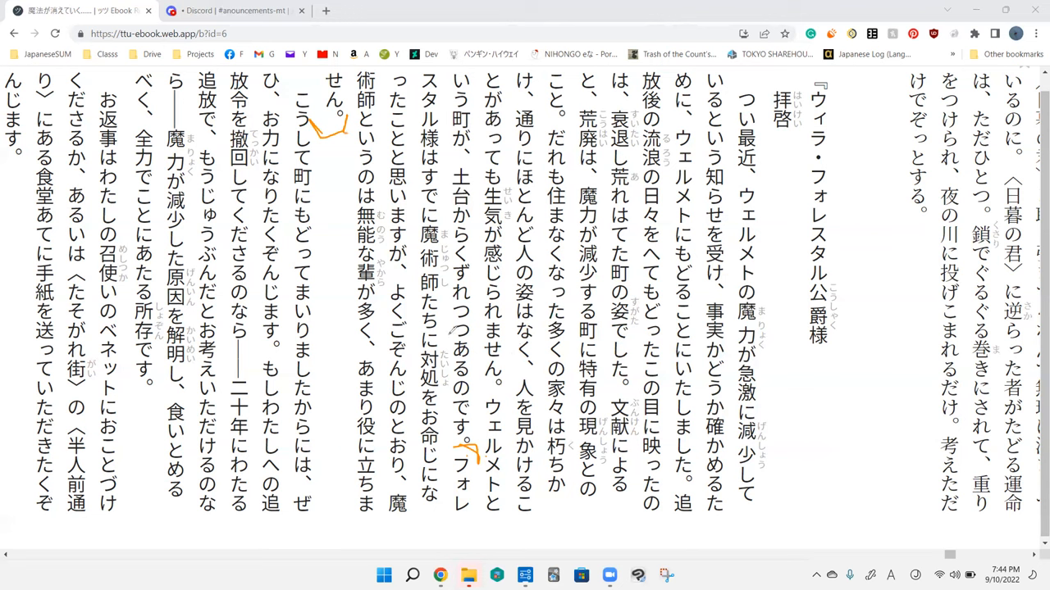
pyautogui.moveTo(479, 437)
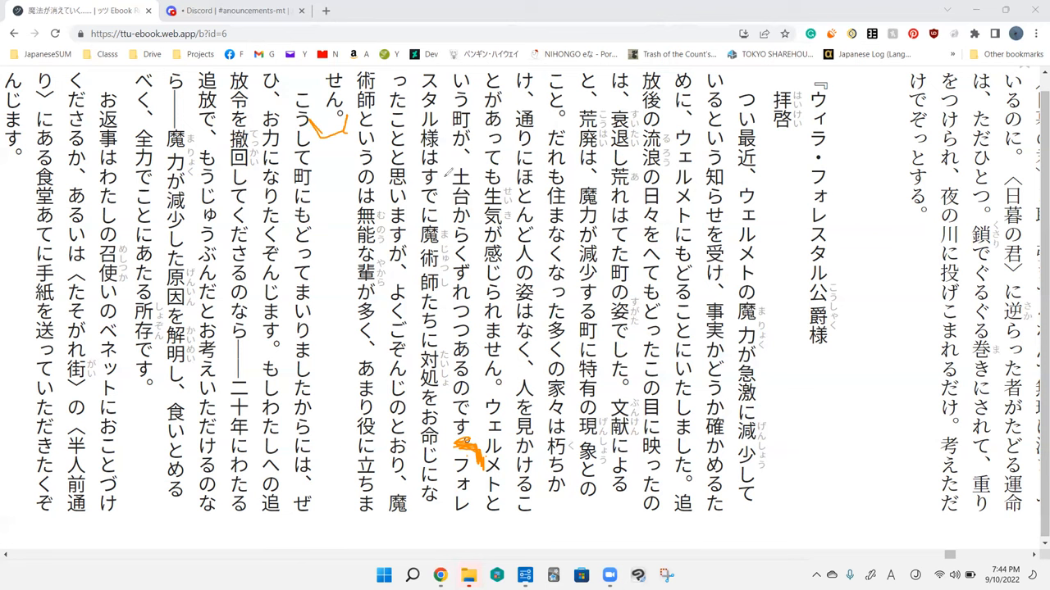
pyautogui.moveTo(443, 343)
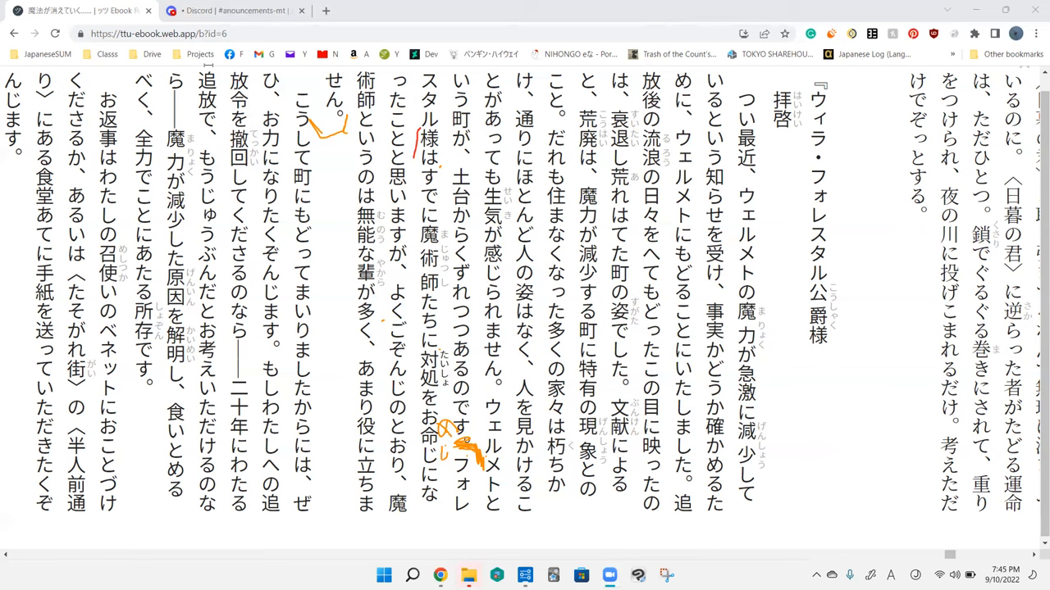
# - Mark after 思いますが, circle よくごぞんじのとおり, line 無能な輩が多く in red, then clear
pyautogui.click(428, 377)
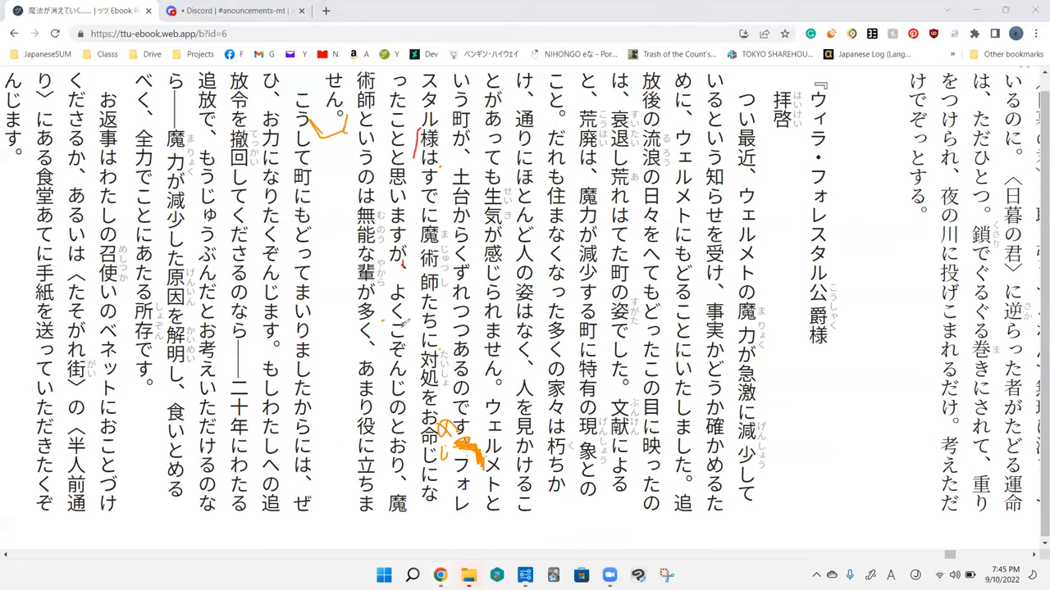
pyautogui.moveTo(390, 295); pyautogui.dragTo(386, 385)
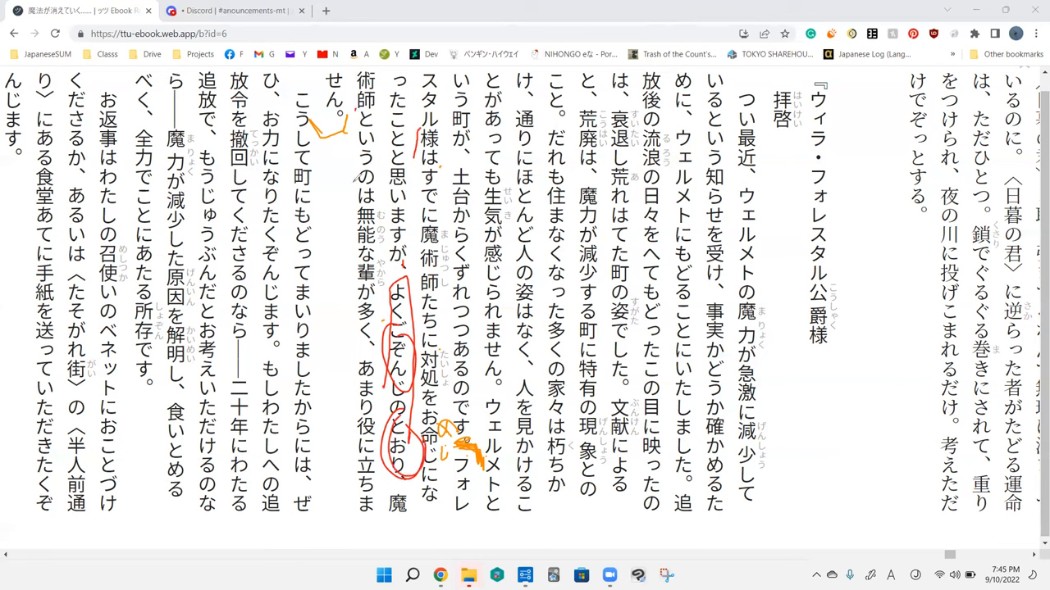
pyautogui.moveTo(349, 64); pyautogui.dragTo(345, 185)
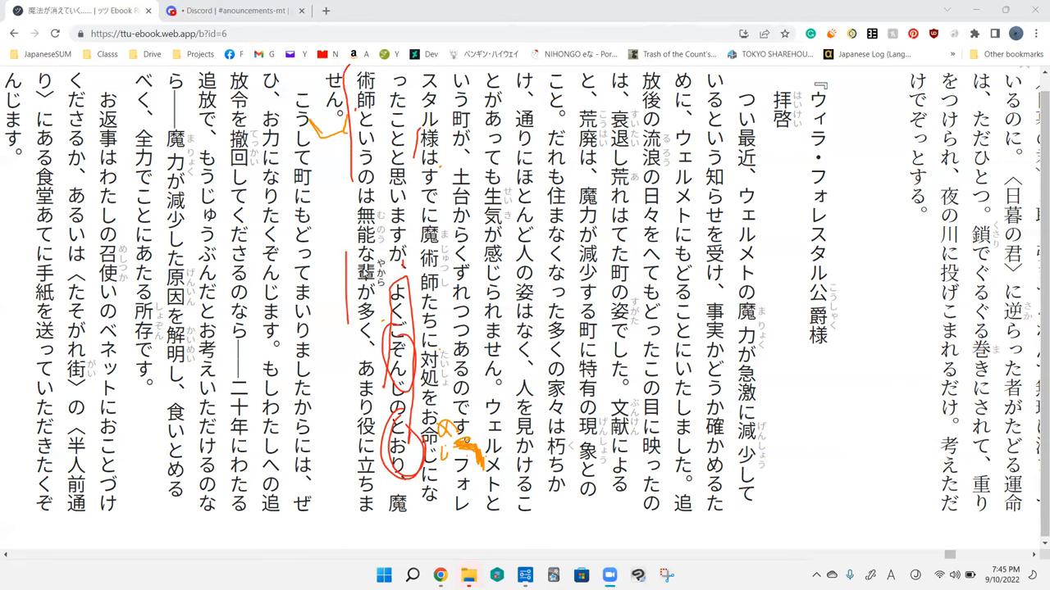
pyautogui.click(365, 222)
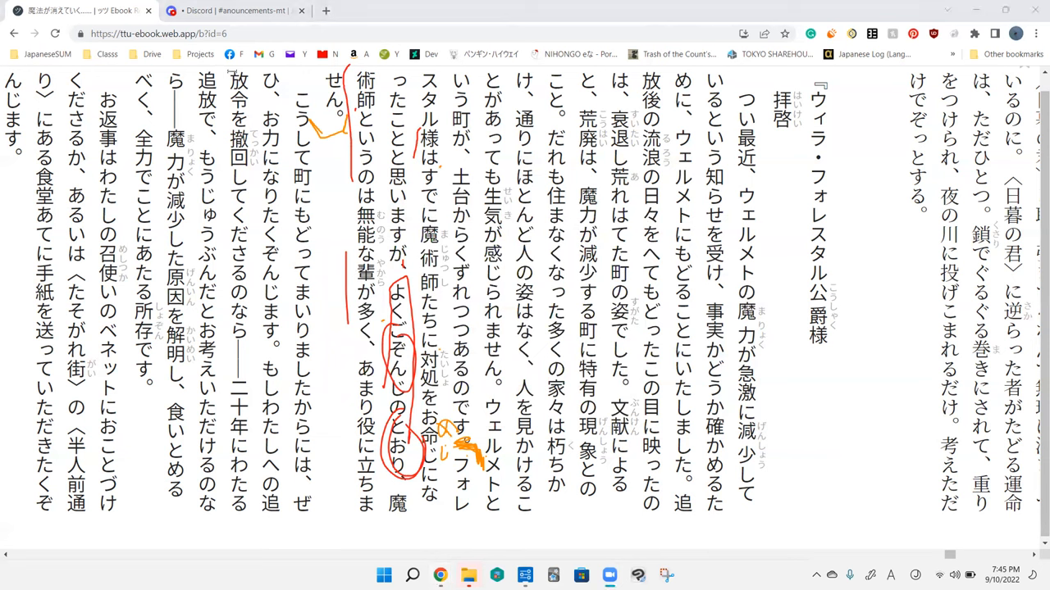
pyautogui.click(365, 221)
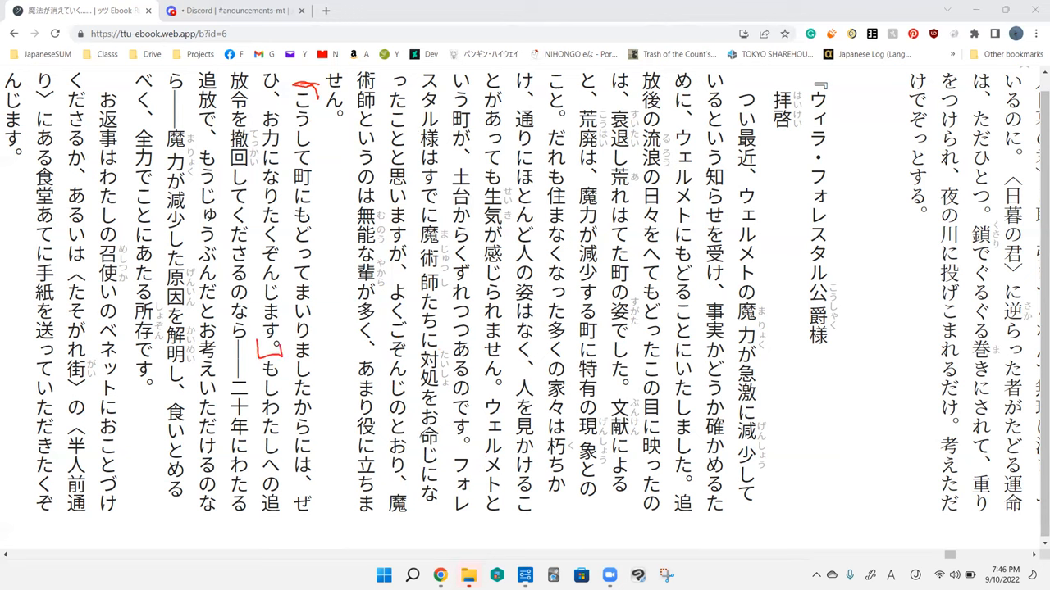
pyautogui.moveTo(386, 131)
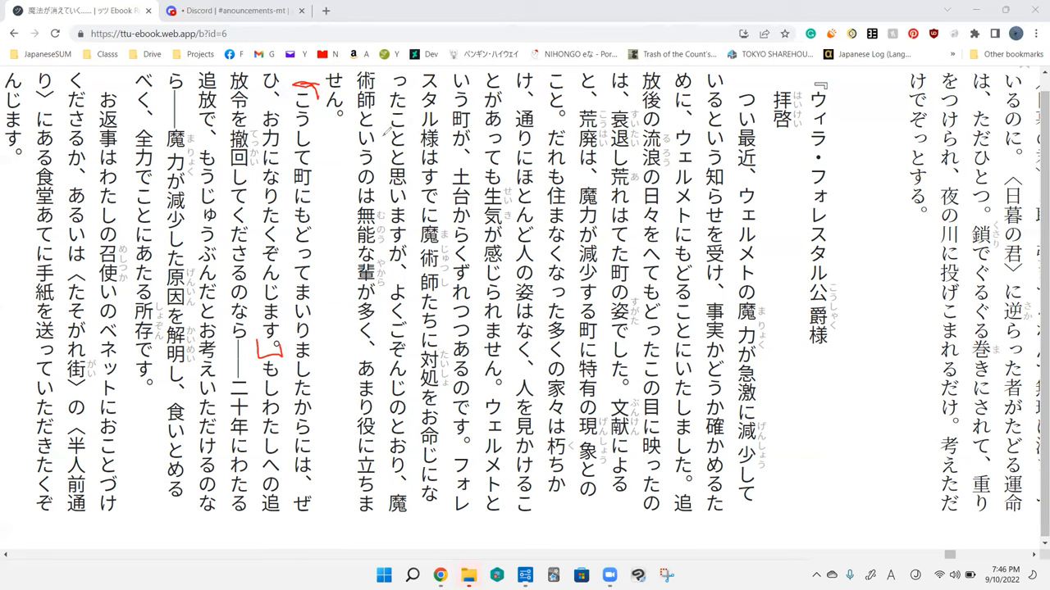
pyautogui.moveTo(668, 123)
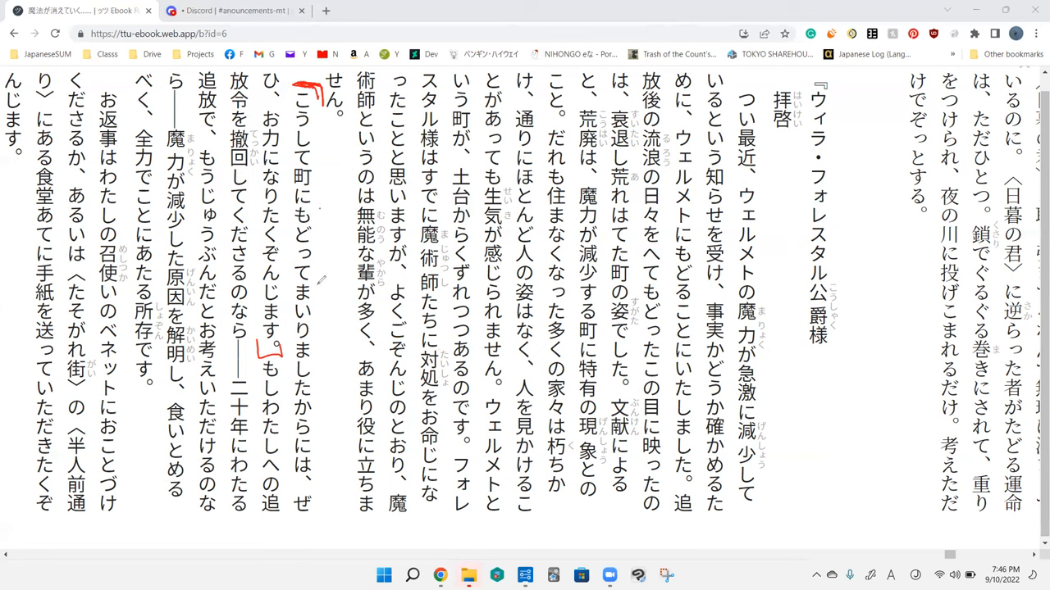
pyautogui.moveTo(320, 468)
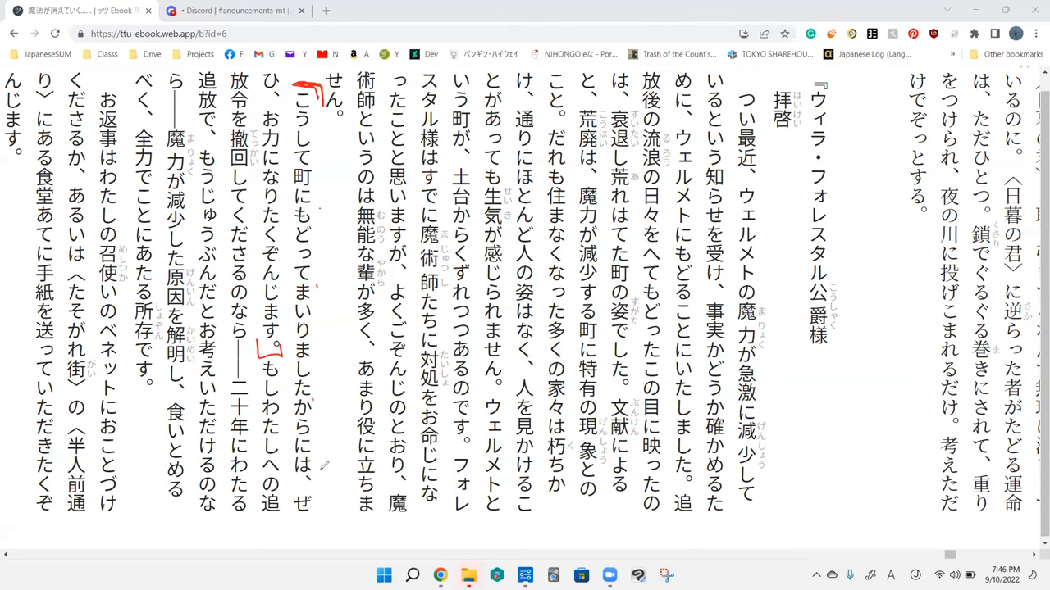
pyautogui.moveTo(287, 151)
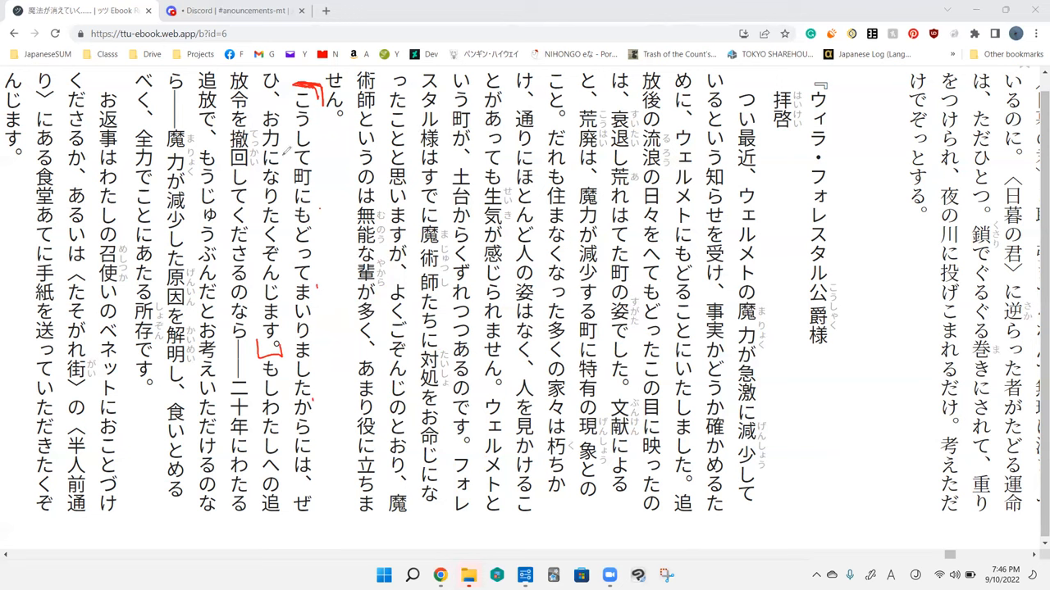
pyautogui.moveTo(290, 250)
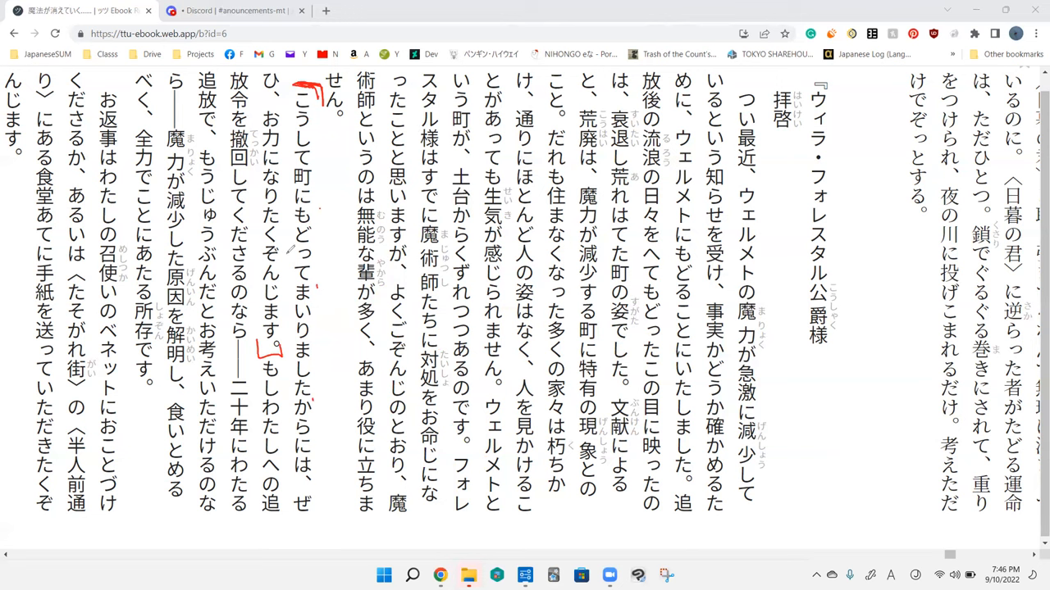
pyautogui.moveTo(338, 383)
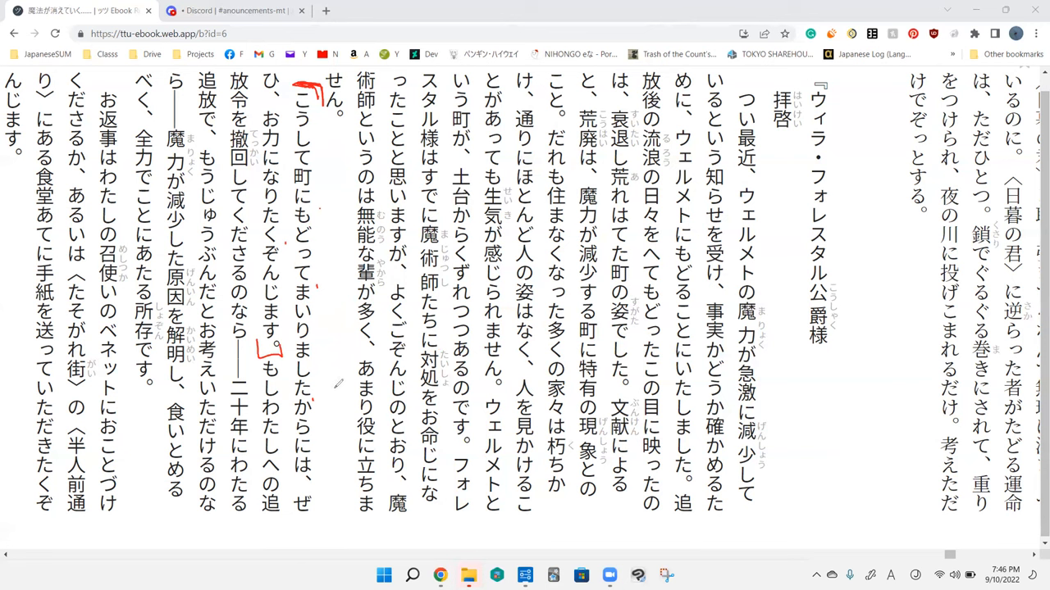
pyautogui.moveTo(285, 166)
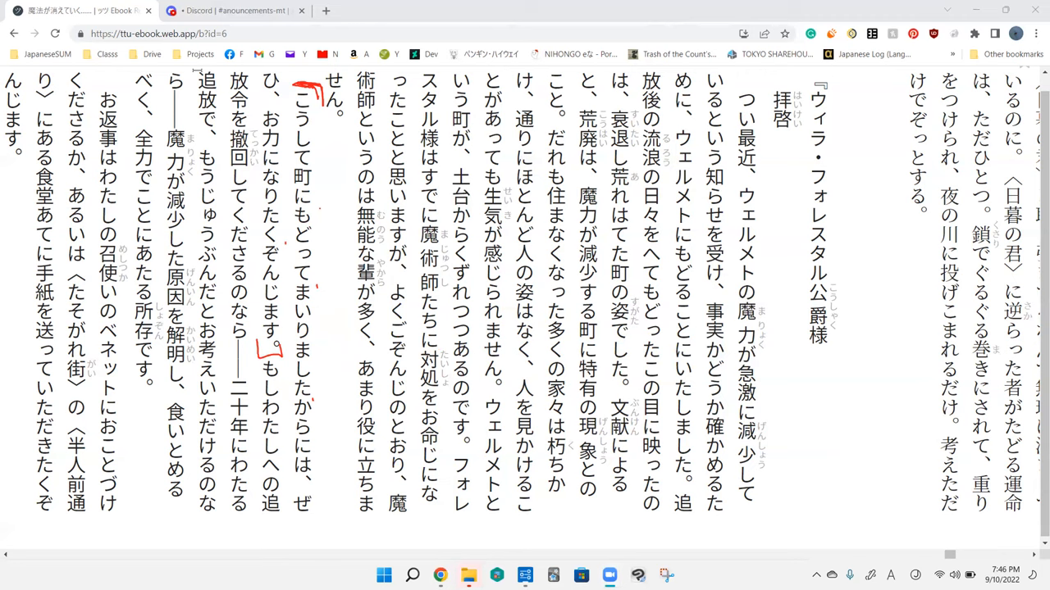
# - Add small red dots and ticks along the こうして sentence, including beside からには
pyautogui.click(271, 303)
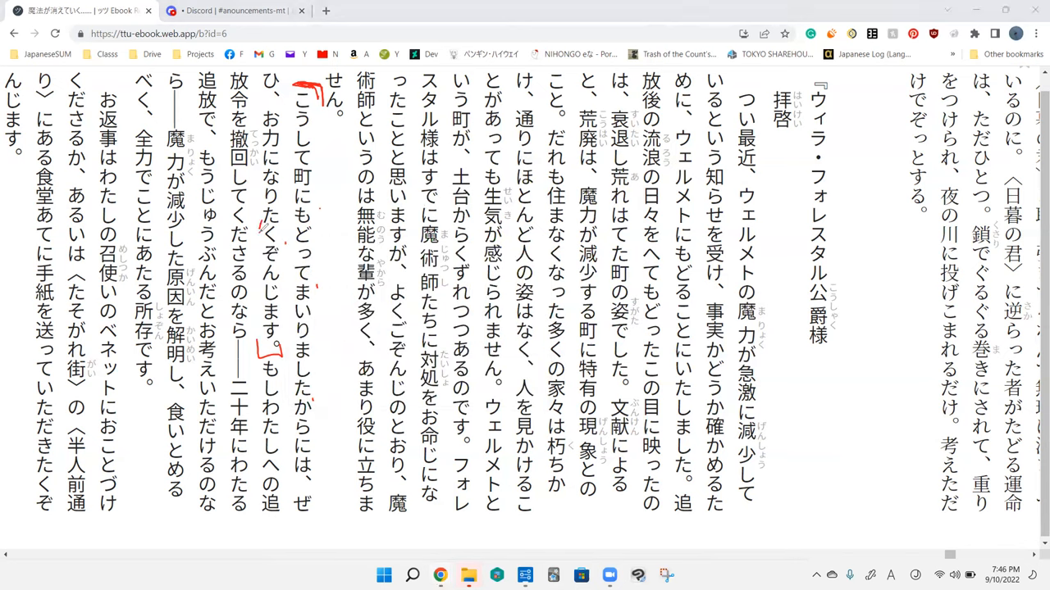
pyautogui.moveTo(261, 193); pyautogui.dragTo(260, 242)
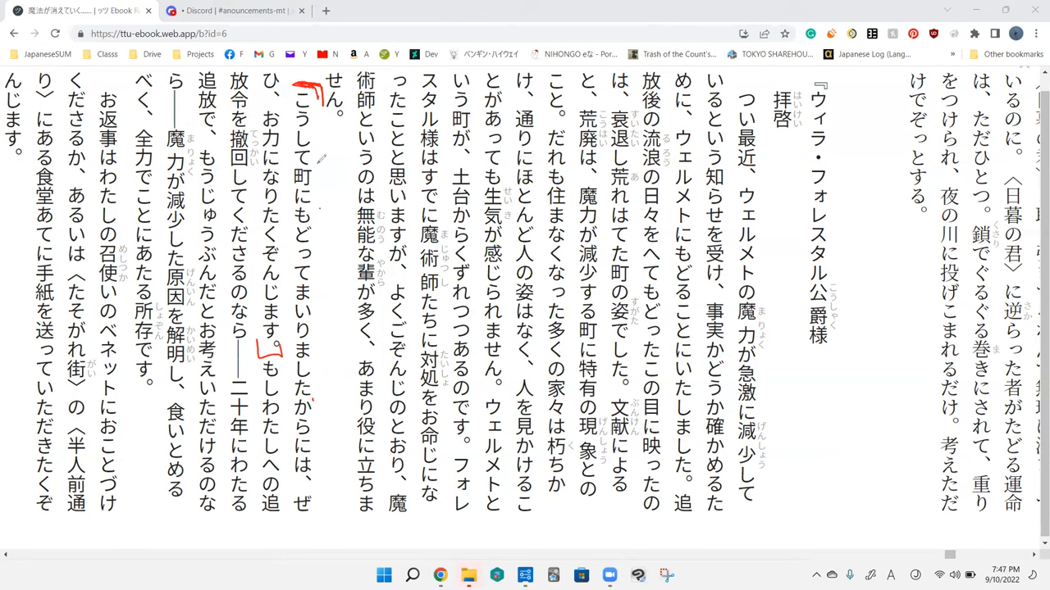
pyautogui.moveTo(323, 160)
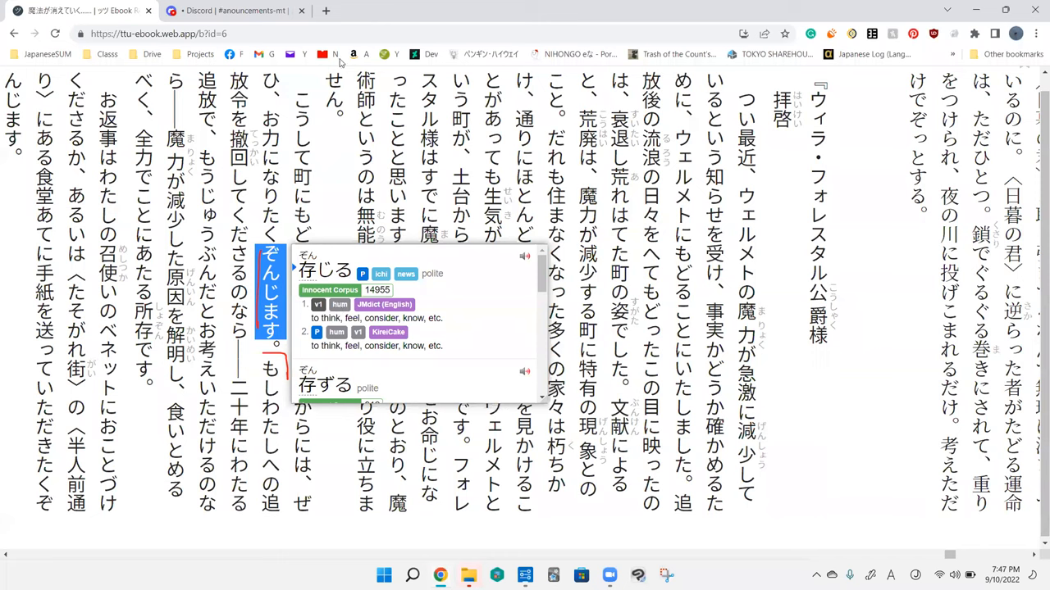
pyautogui.moveTo(341, 63)
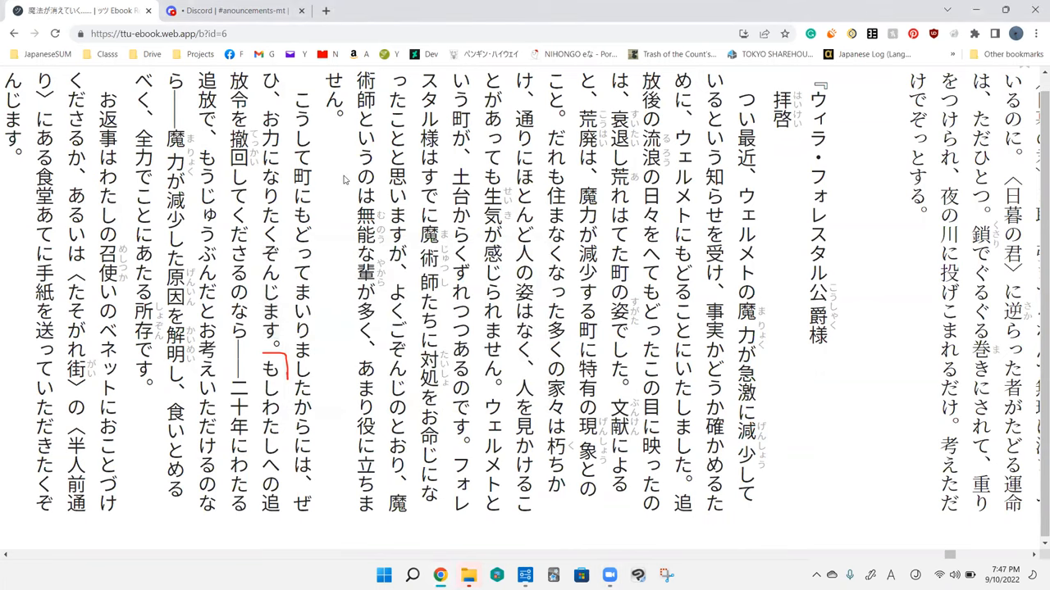
pyautogui.moveTo(254, 248)
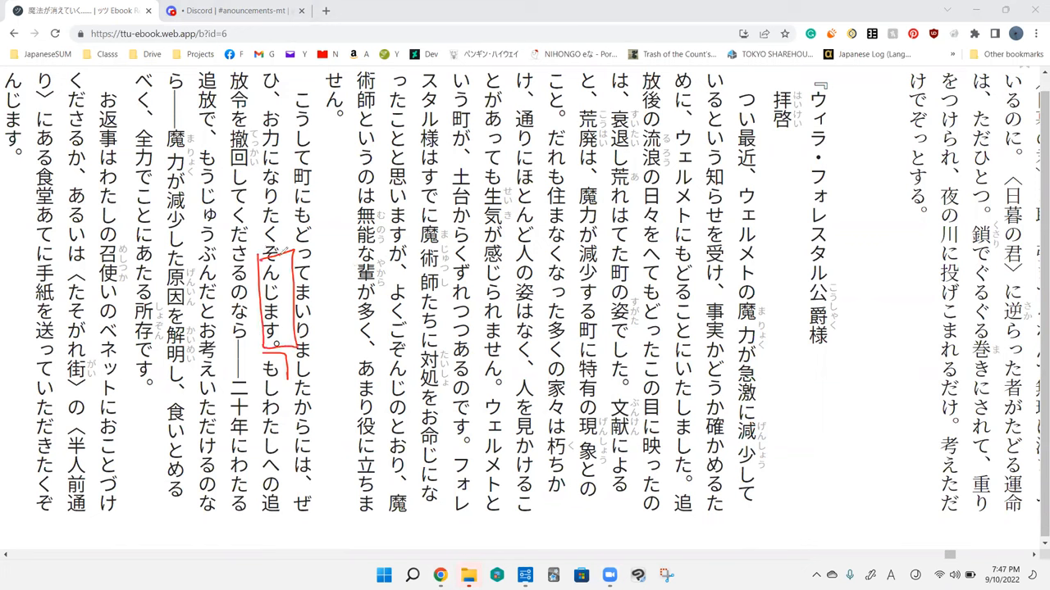
# - Draw a red bracket after 所存です。 to close the もしわたし sentence
pyautogui.moveTo(275, 254); pyautogui.dragTo(271, 349)
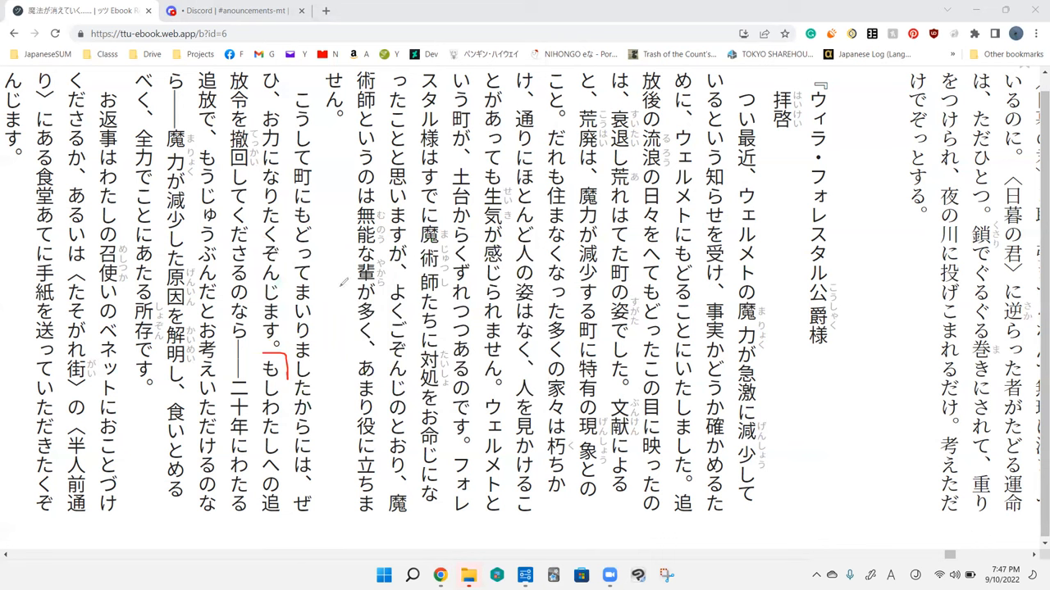
pyautogui.moveTo(232, 329)
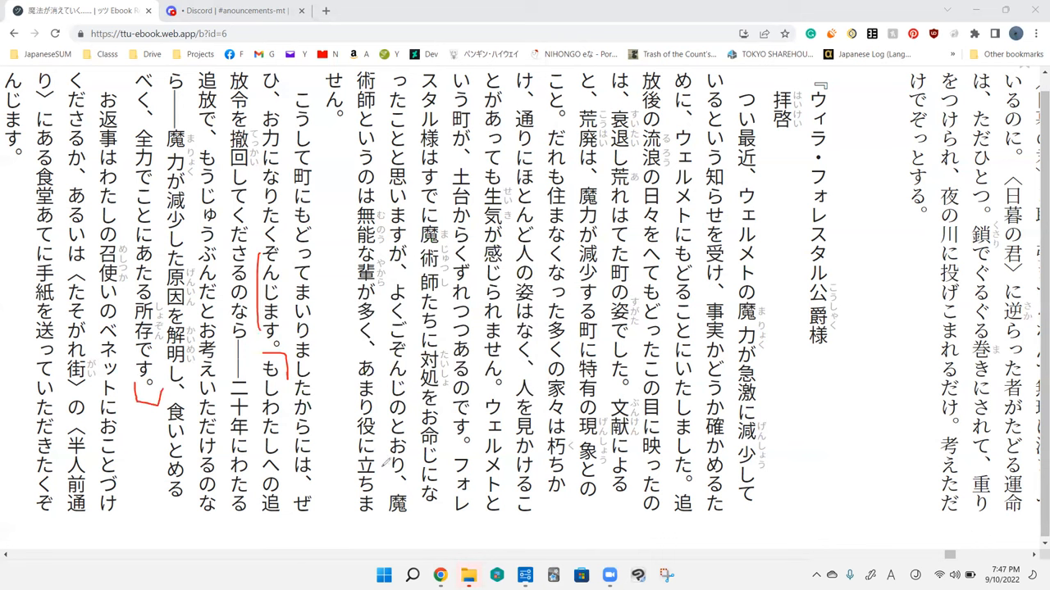
pyautogui.moveTo(342, 315)
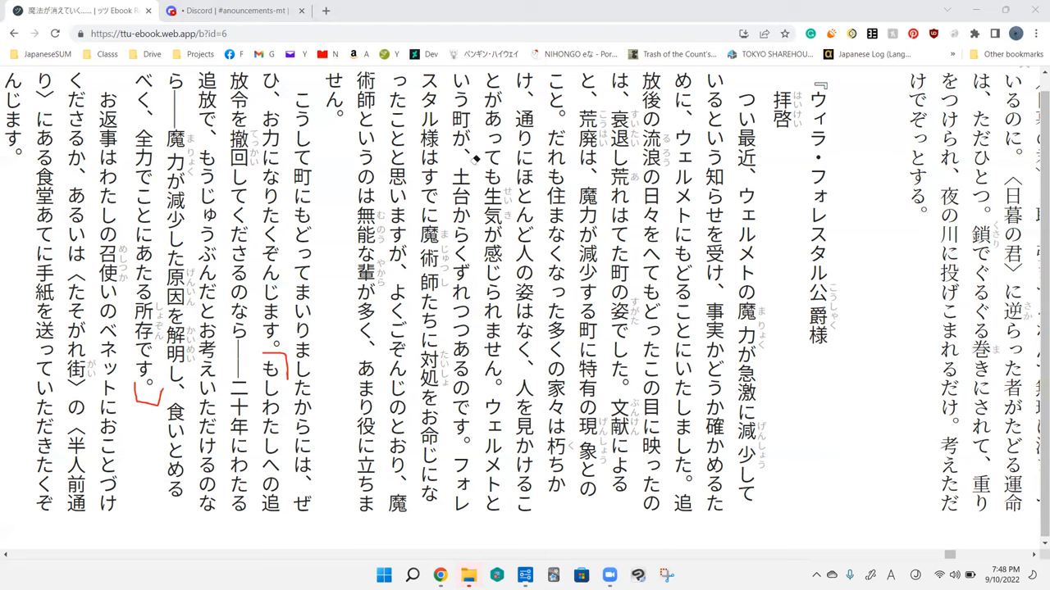
pyautogui.moveTo(324, 185)
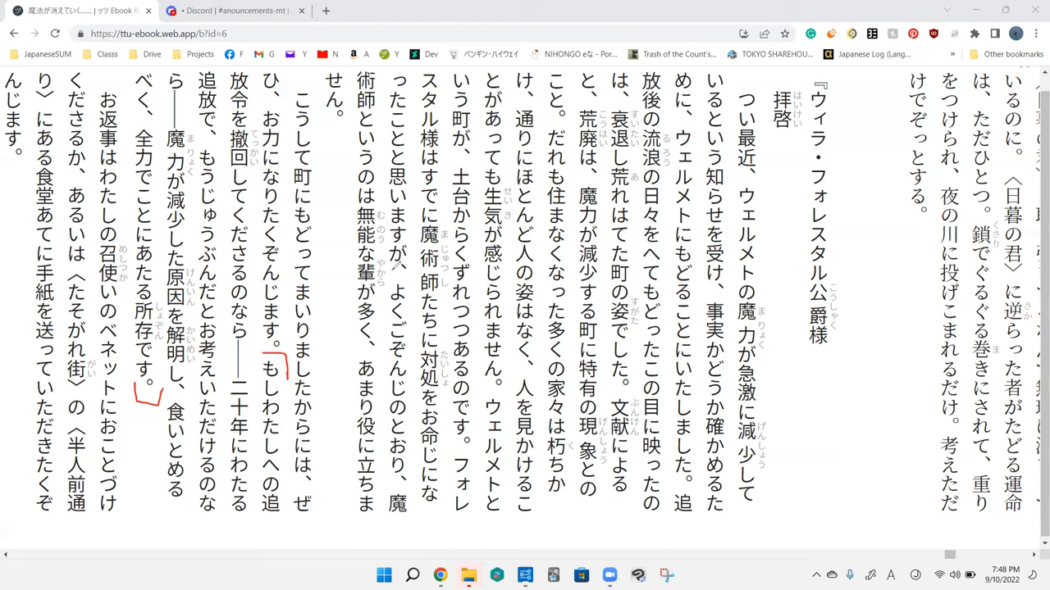
pyautogui.moveTo(377, 345)
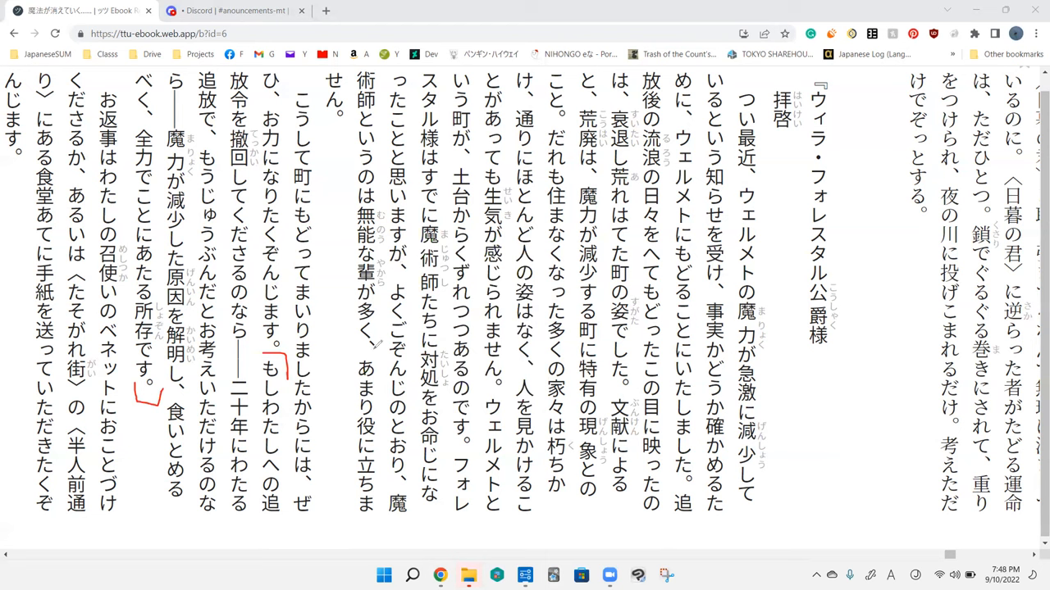
pyautogui.moveTo(336, 348)
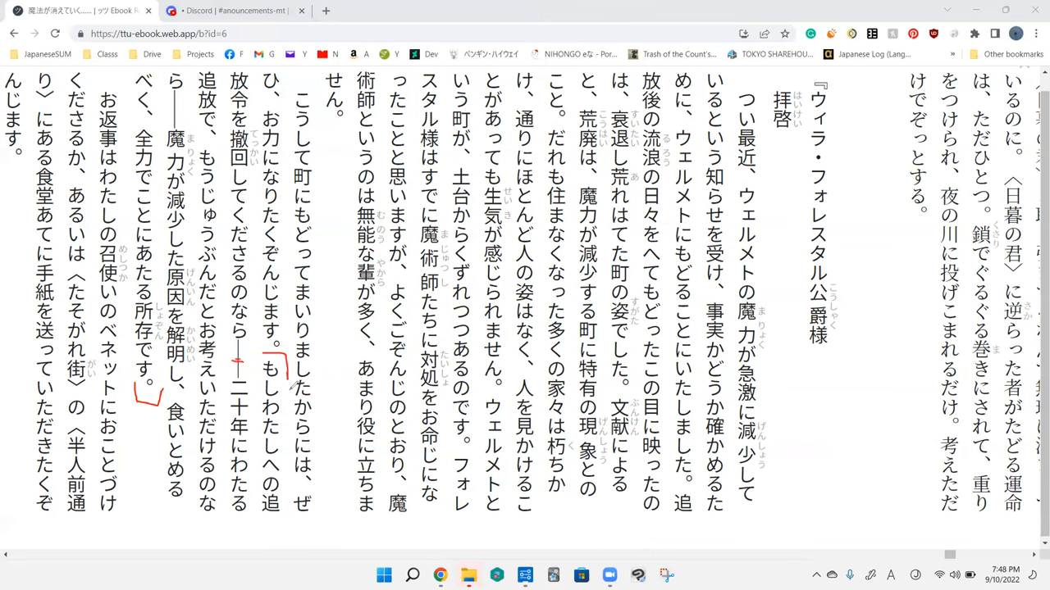
pyautogui.moveTo(318, 300)
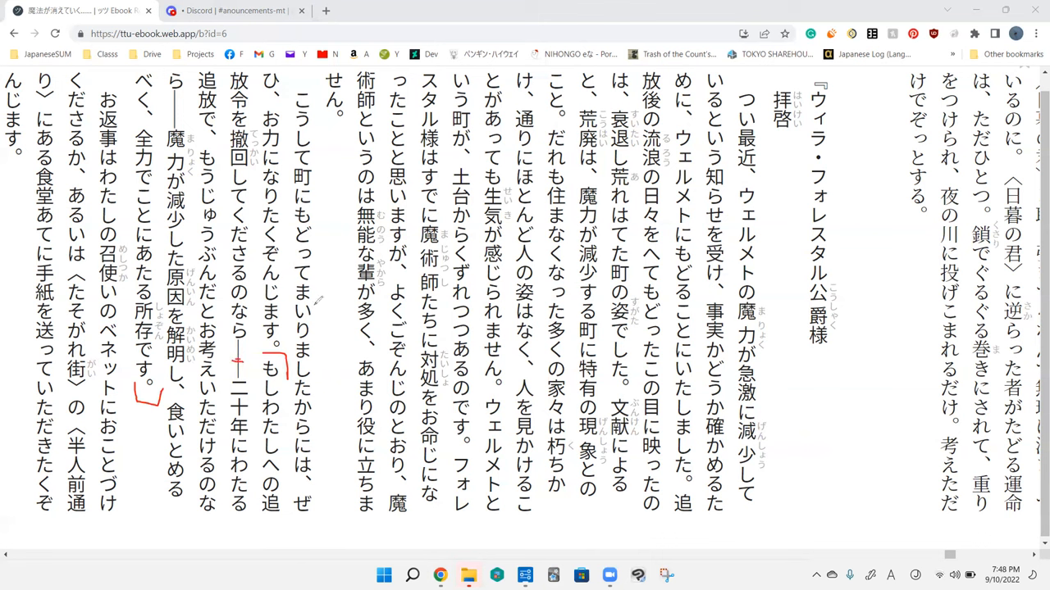
pyautogui.moveTo(251, 118)
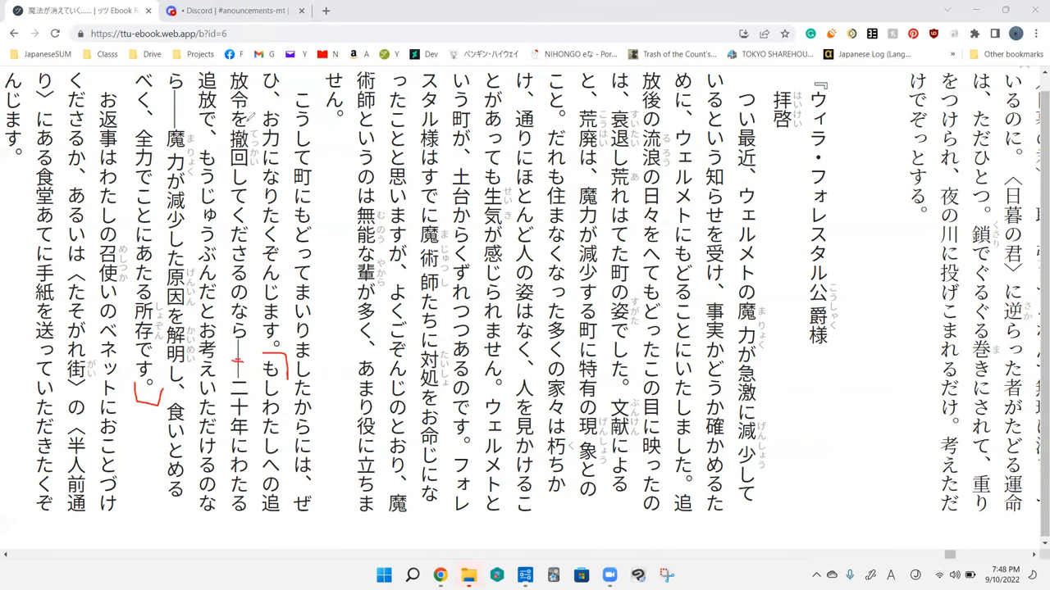
pyautogui.moveTo(254, 225)
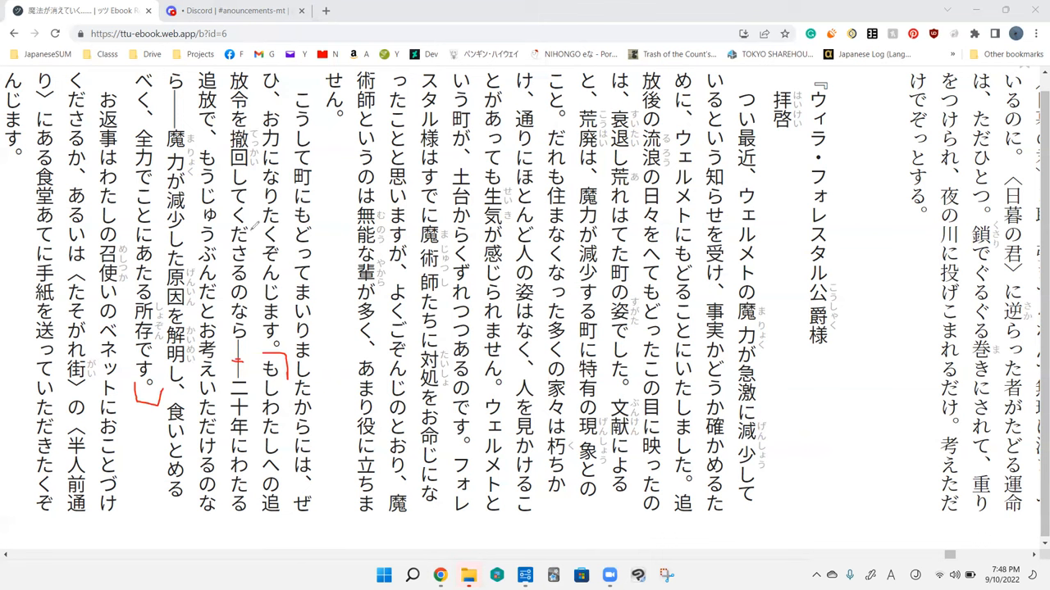
pyautogui.moveTo(252, 390)
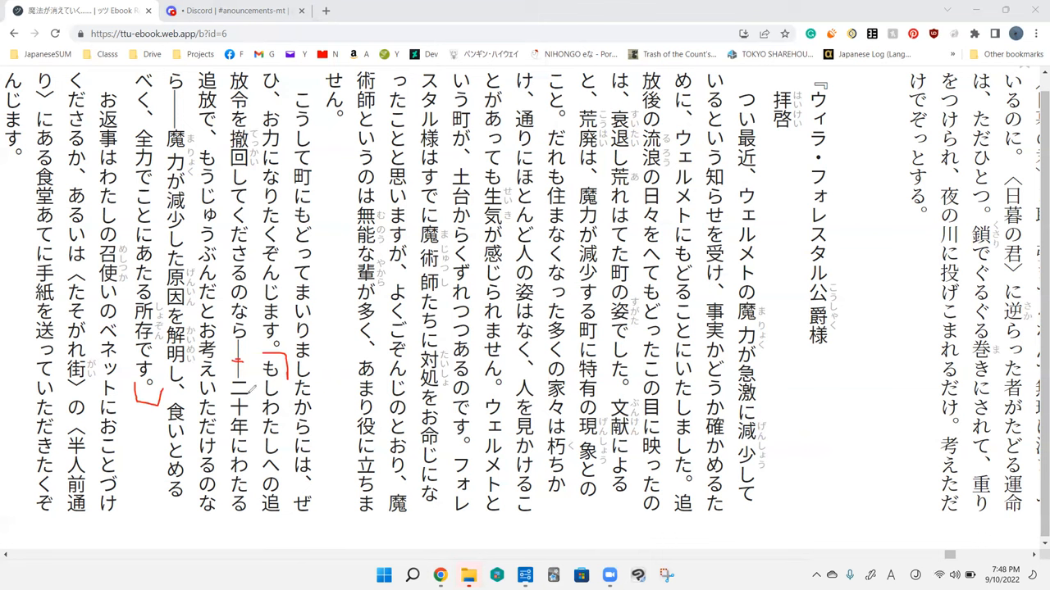
pyautogui.moveTo(253, 389)
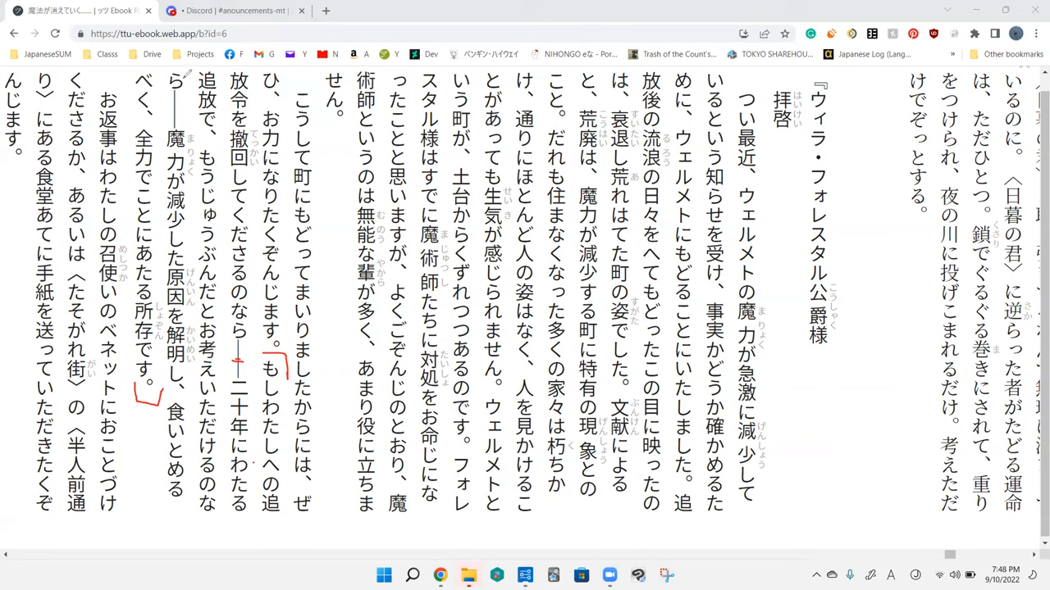
pyautogui.moveTo(201, 69)
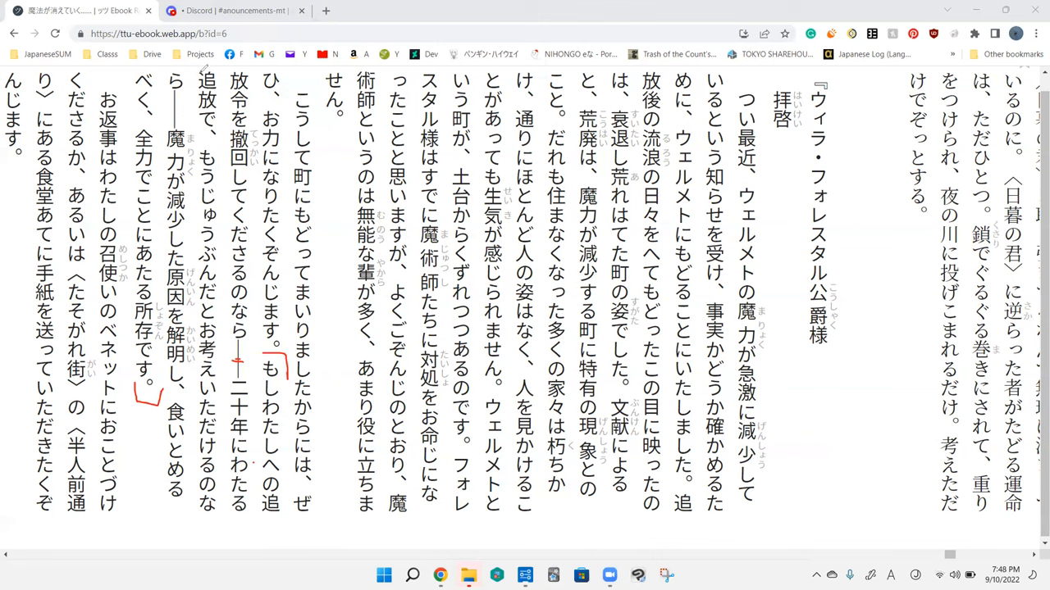
# - Bracket 二十年にわたる, circle 撤回 and 二十年, and tick the break after 解明し、
pyautogui.moveTo(207, 78); pyautogui.dragTo(210, 455)
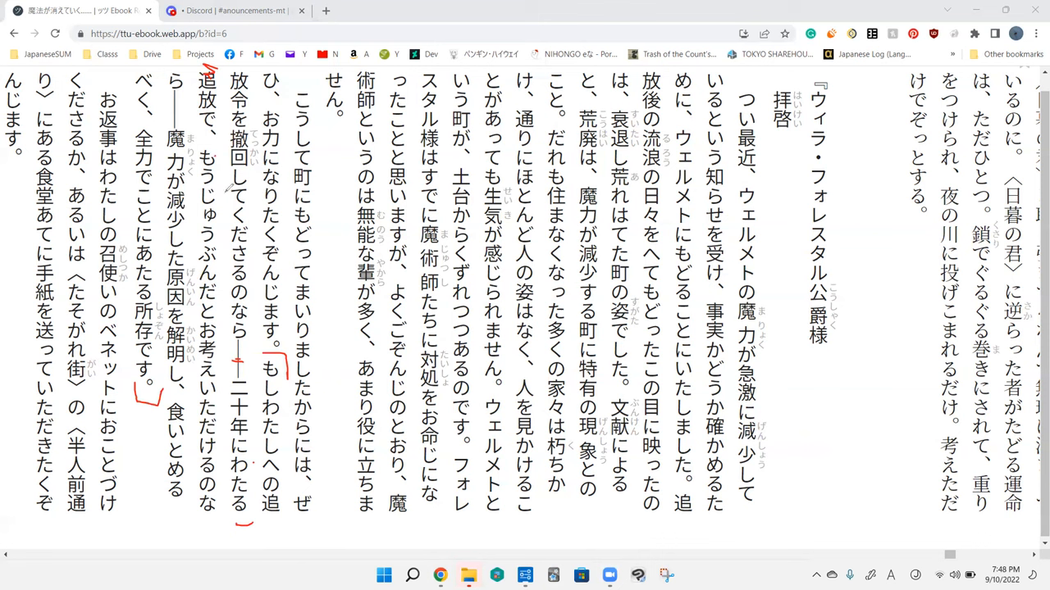
pyautogui.moveTo(229, 336)
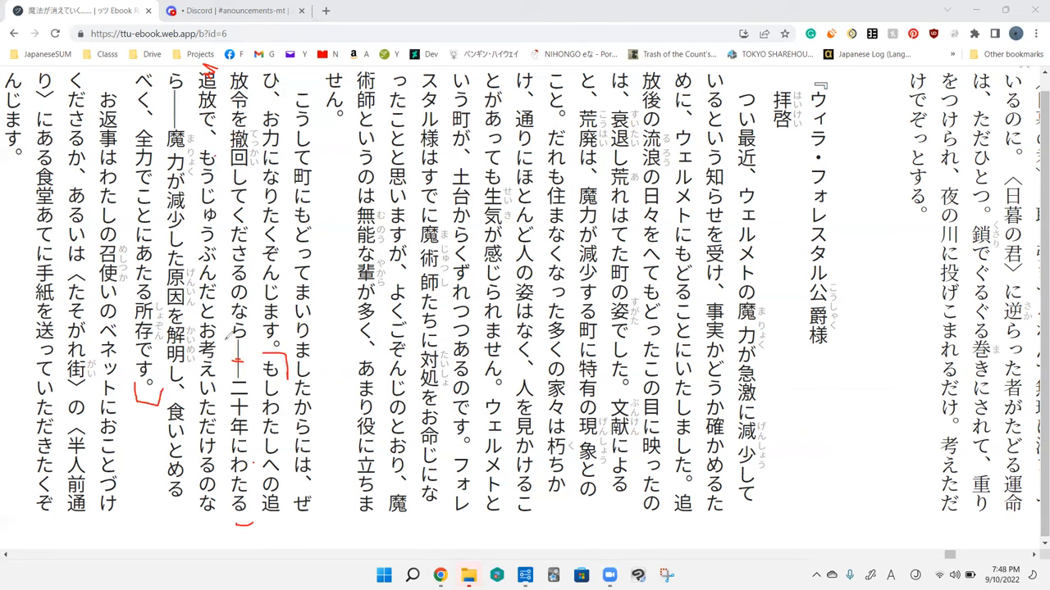
pyautogui.moveTo(220, 478)
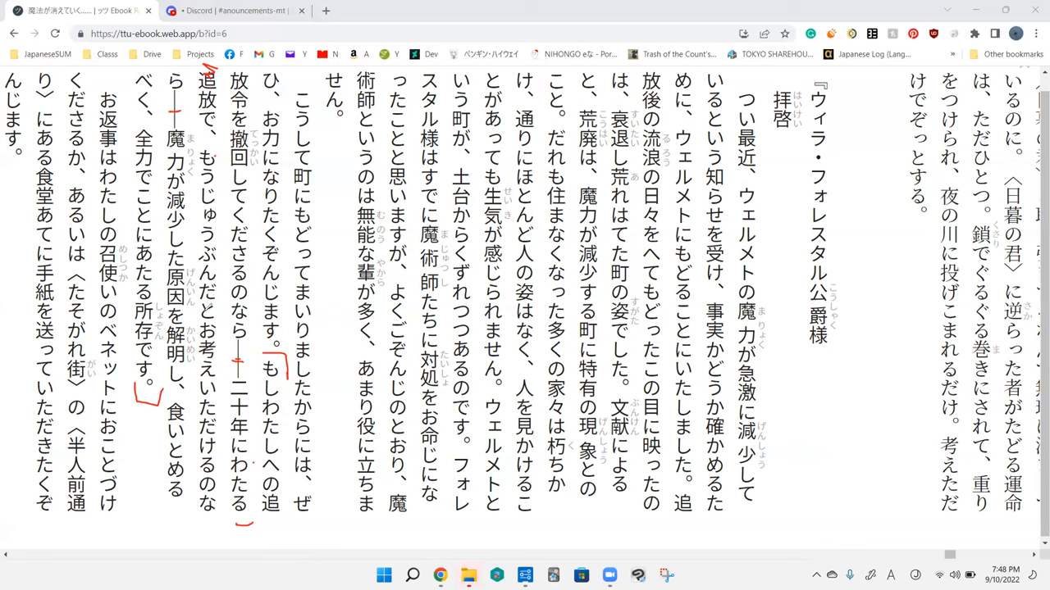
pyautogui.moveTo(193, 398)
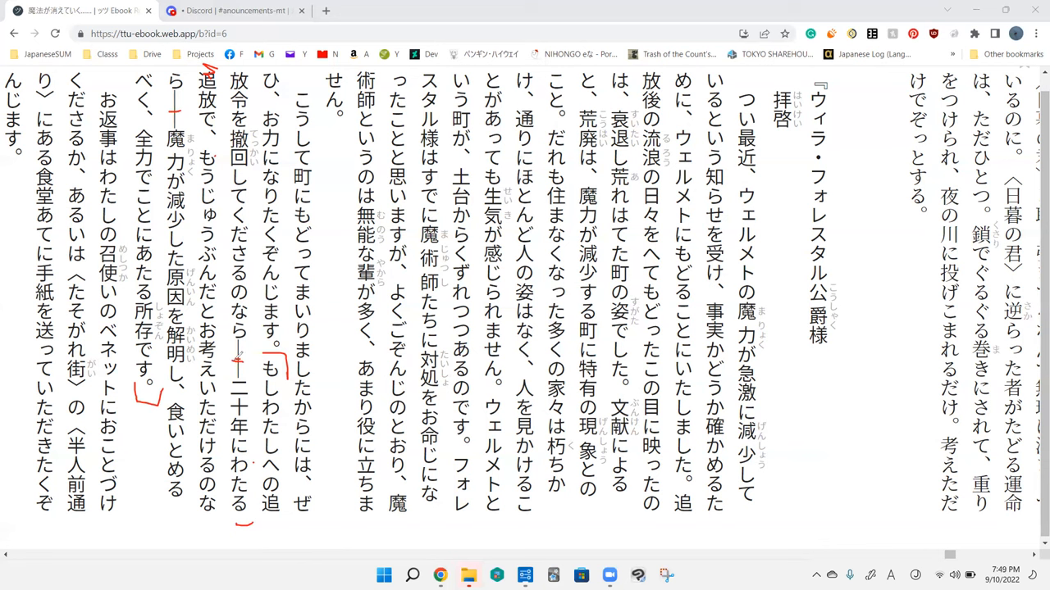
pyautogui.moveTo(234, 303); pyautogui.dragTo(234, 344)
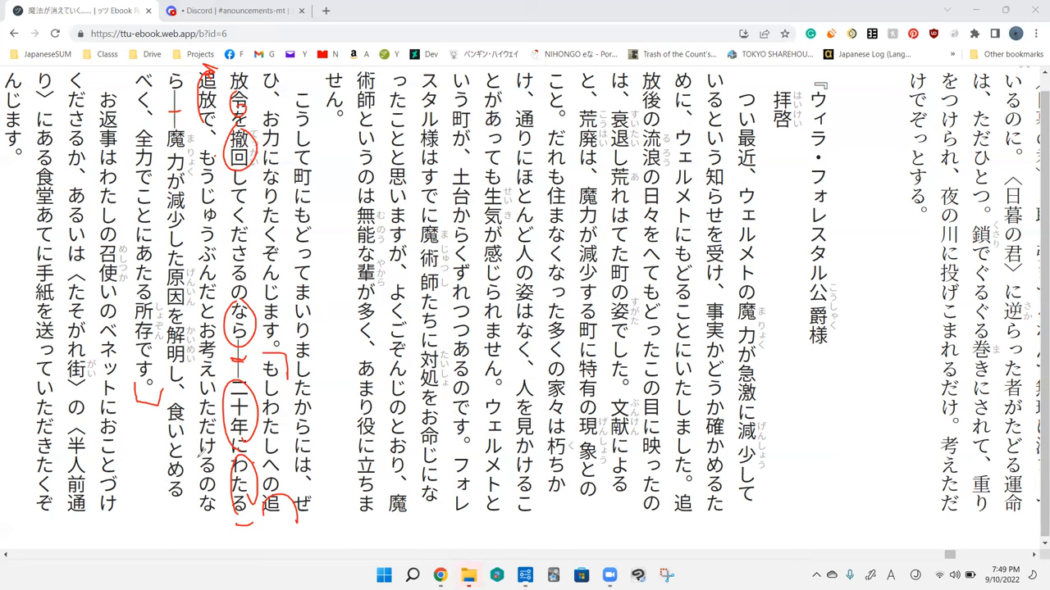
pyautogui.moveTo(339, 191)
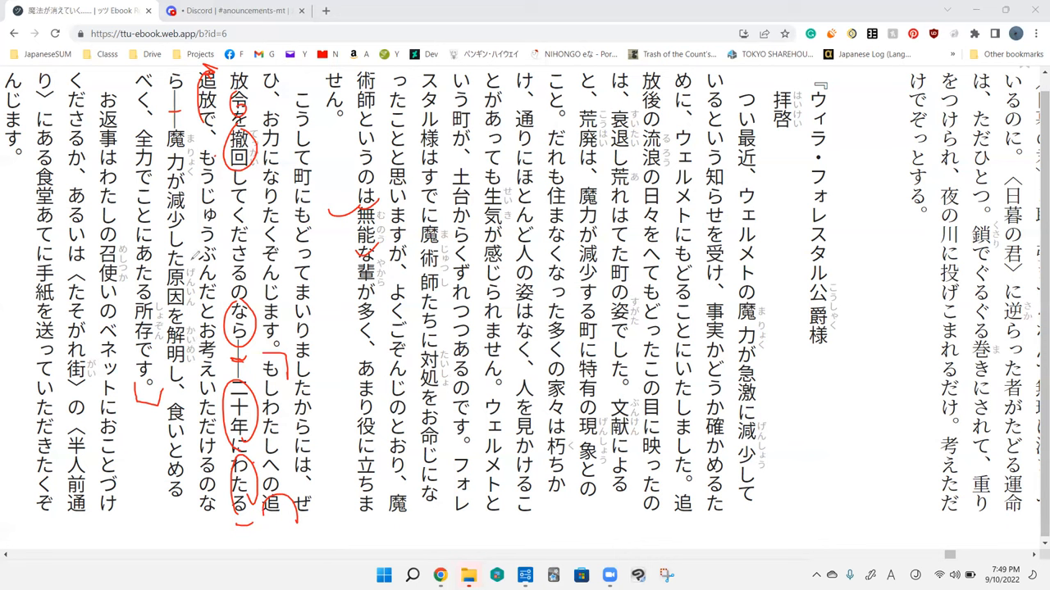
pyautogui.moveTo(184, 315); pyautogui.dragTo(184, 381)
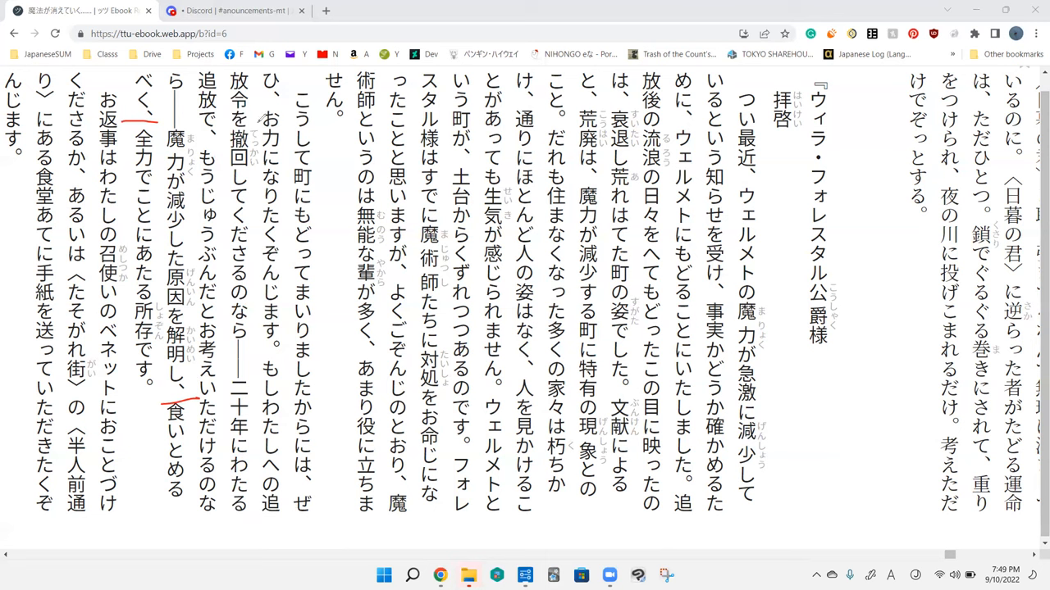
pyautogui.moveTo(126, 232)
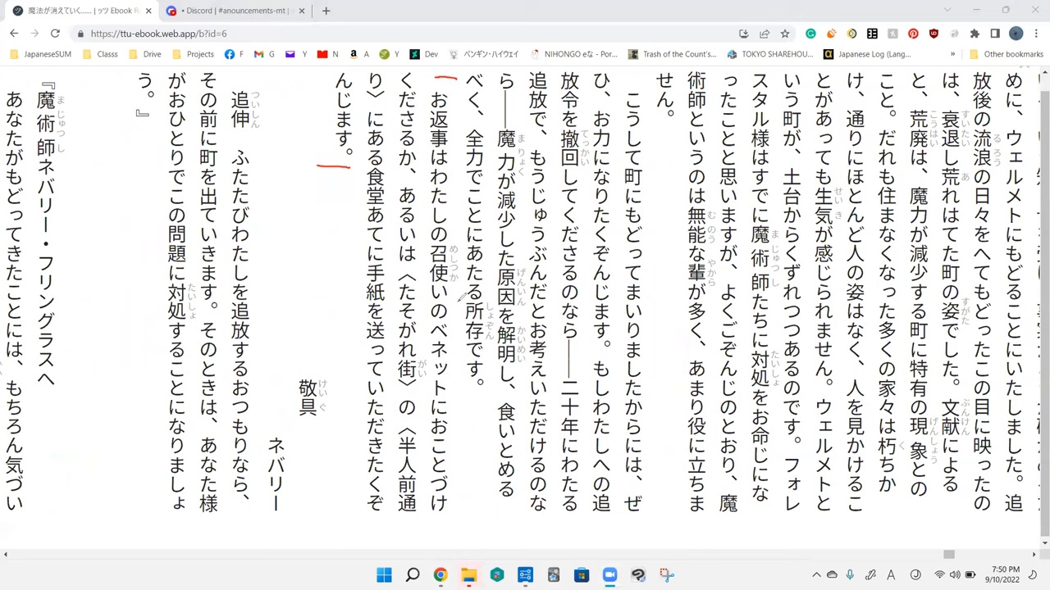
pyautogui.moveTo(455, 419)
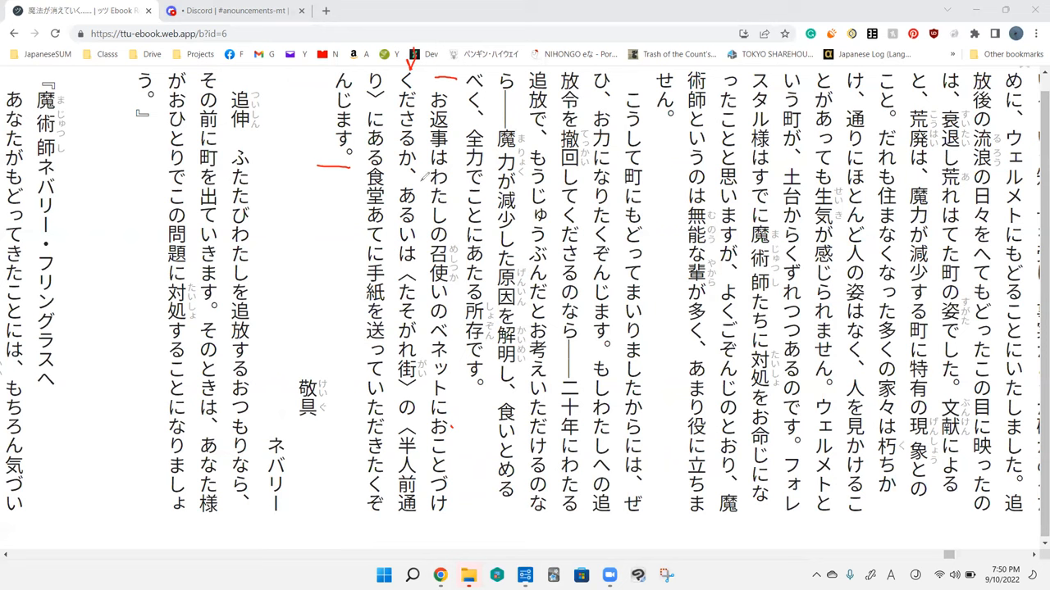
pyautogui.moveTo(418, 413)
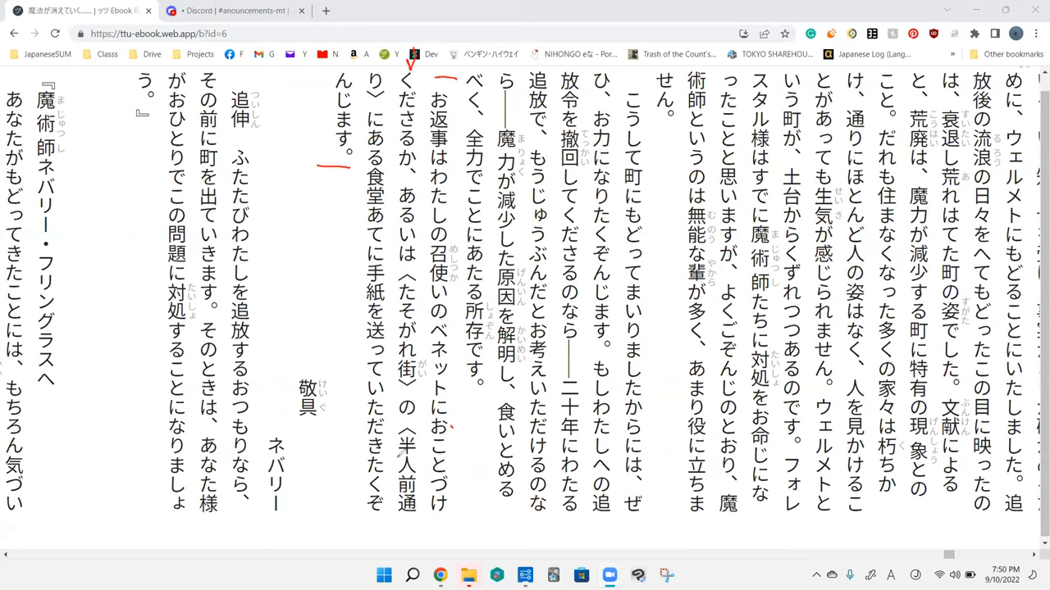
# - Draw red brackets beside 〈半人前通り〉, a heart below the closing sentence, and circle 食堂
pyautogui.moveTo(394, 431); pyautogui.dragTo(391, 513)
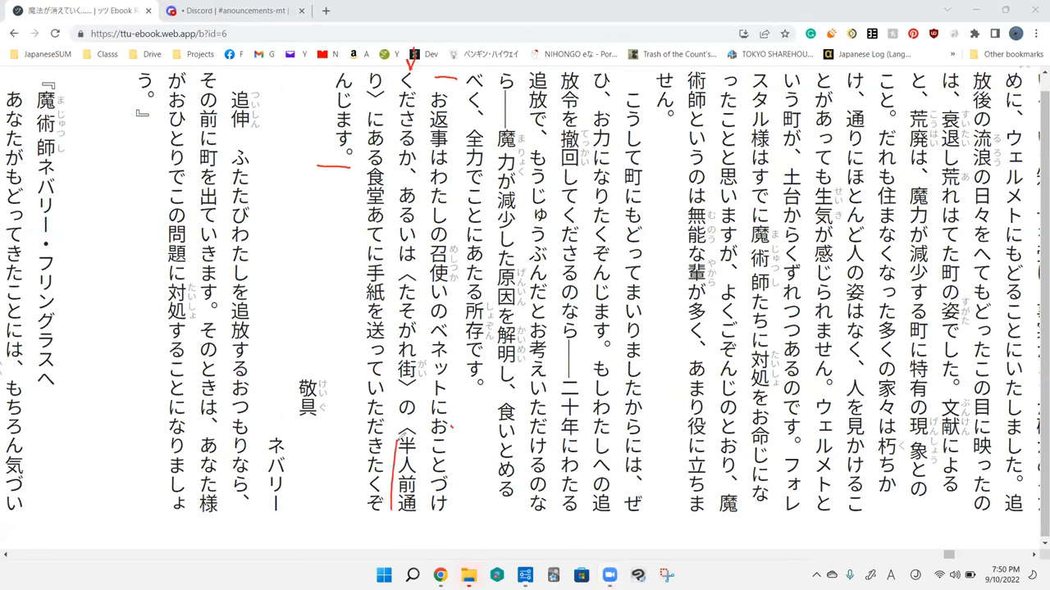
pyautogui.moveTo(418, 430); pyautogui.dragTo(394, 521)
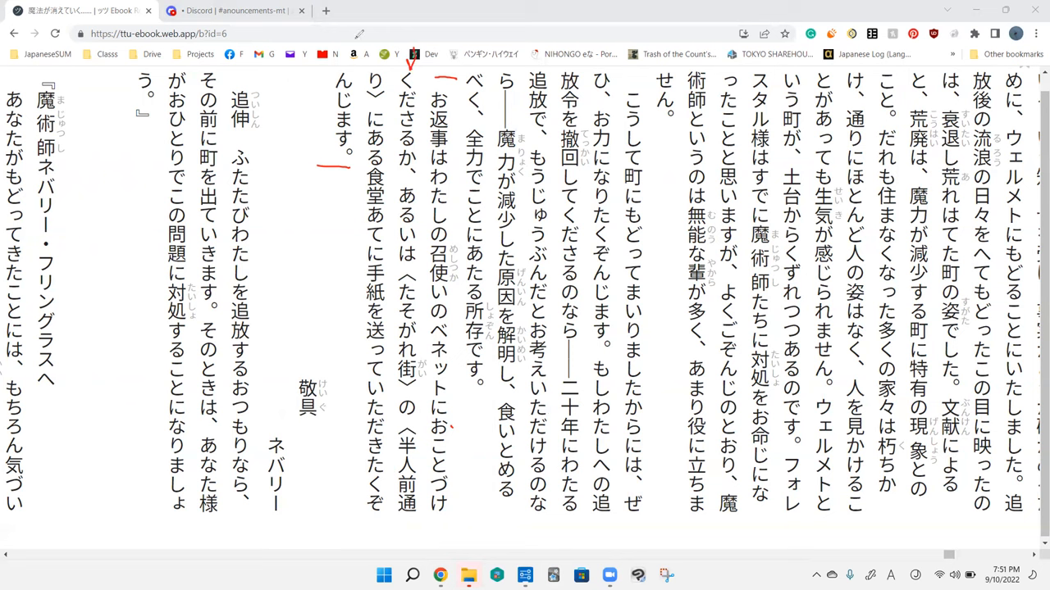
pyautogui.moveTo(470, 38)
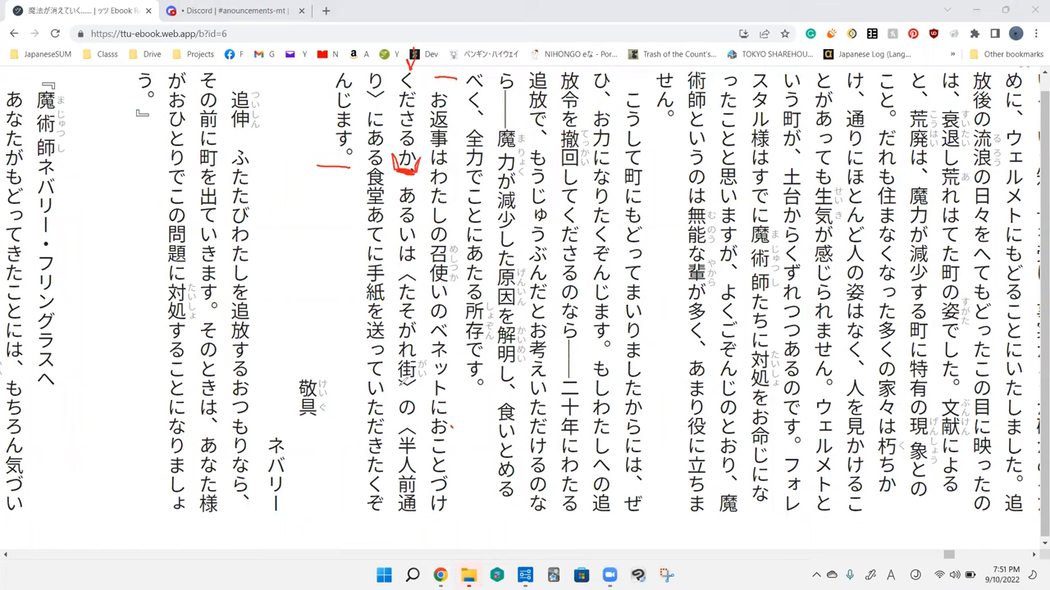
pyautogui.moveTo(441, 381)
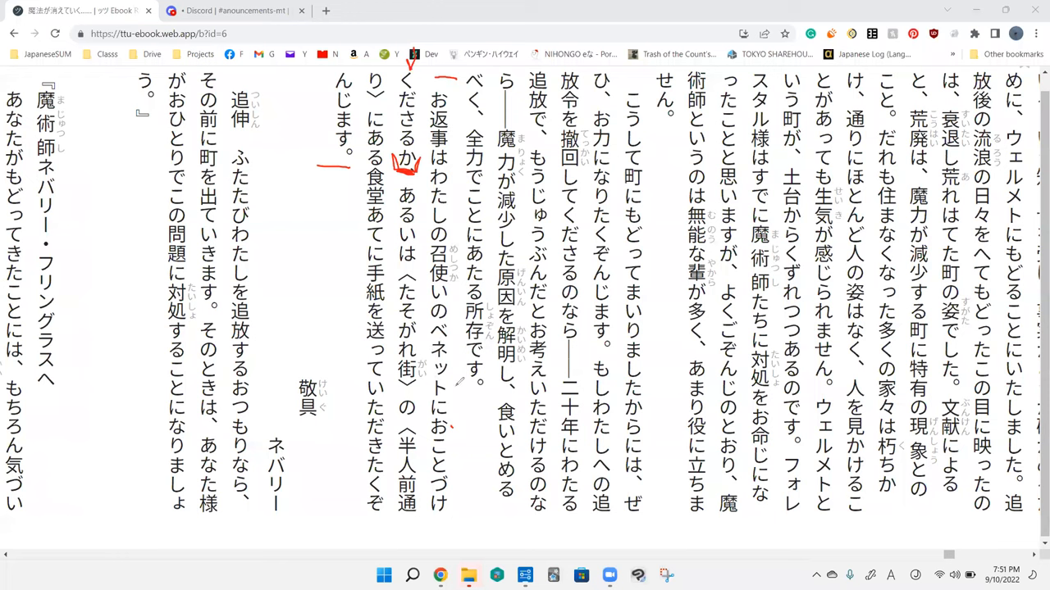
pyautogui.moveTo(837, 43)
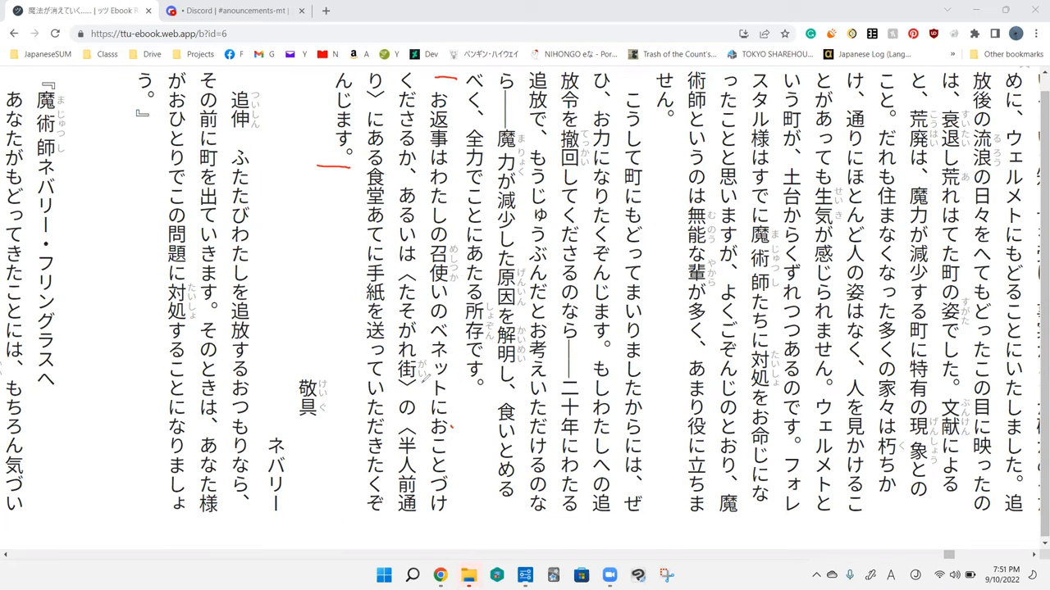
pyautogui.moveTo(459, 414)
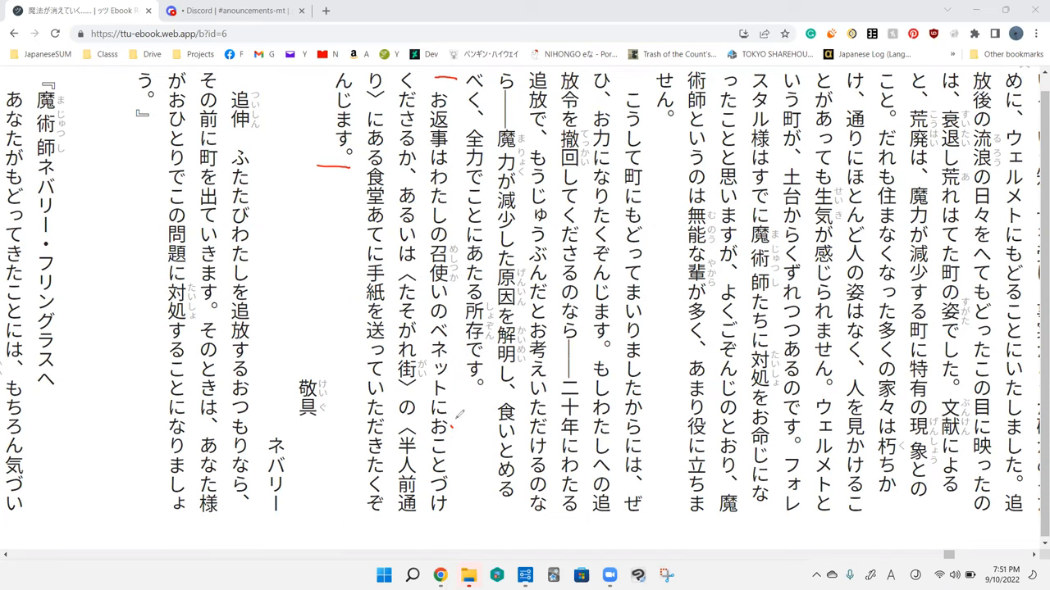
pyautogui.moveTo(454, 415)
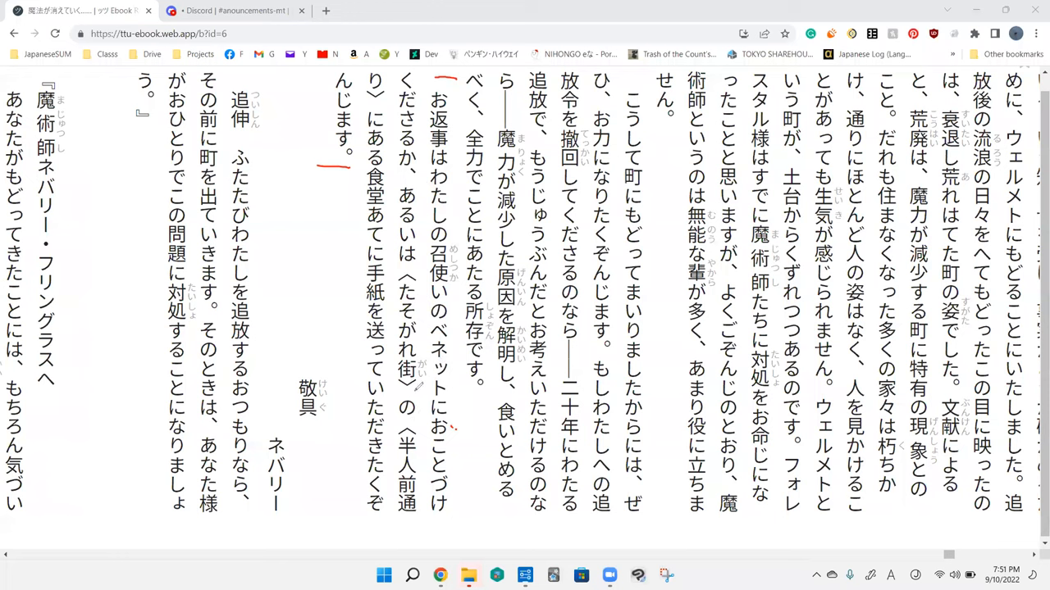
pyautogui.moveTo(355, 206)
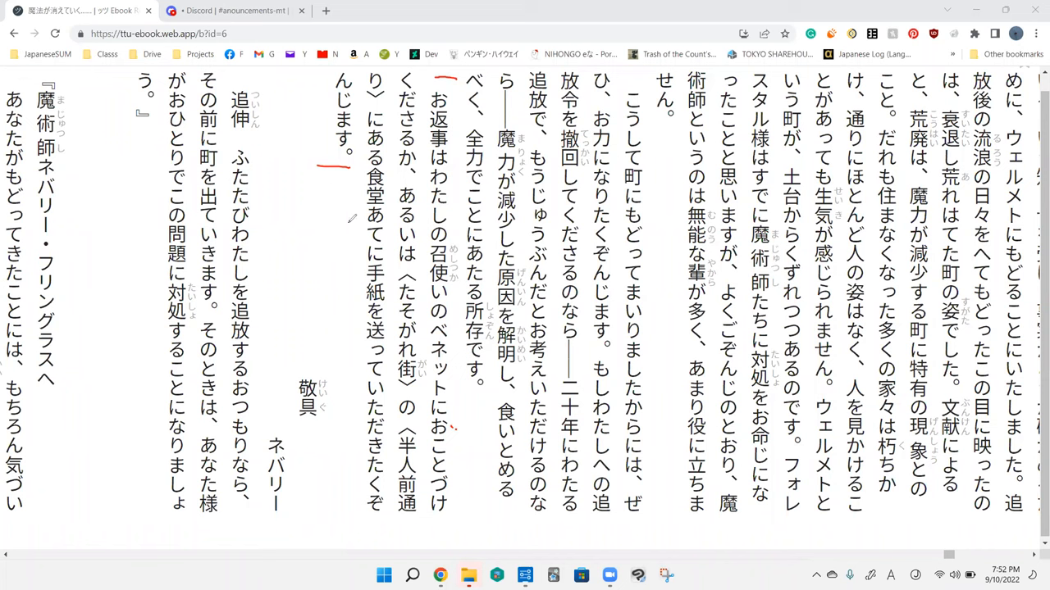
pyautogui.moveTo(328, 201); pyautogui.dragTo(345, 233)
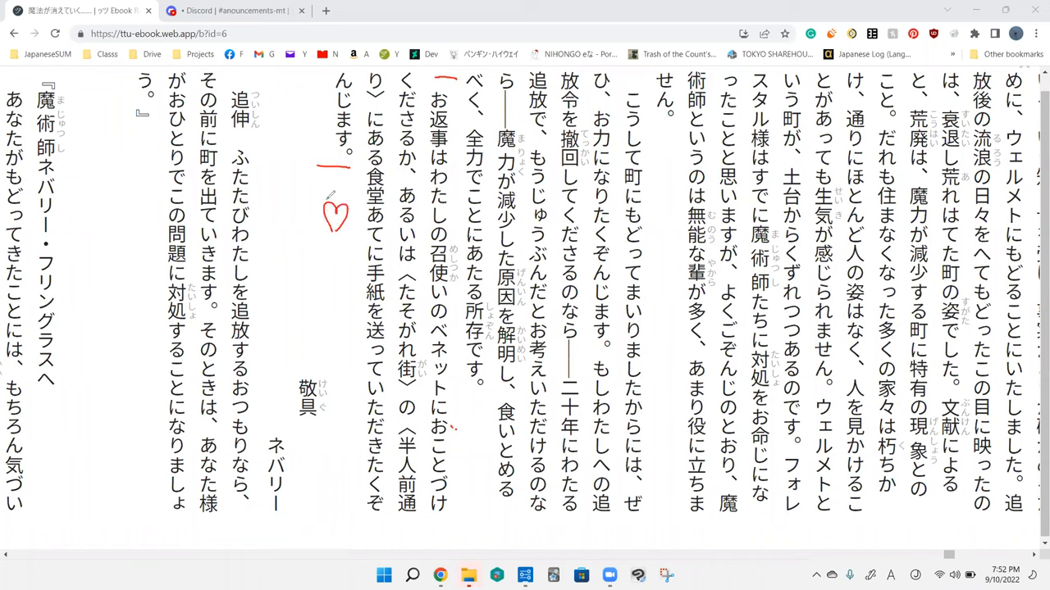
pyautogui.moveTo(386, 187)
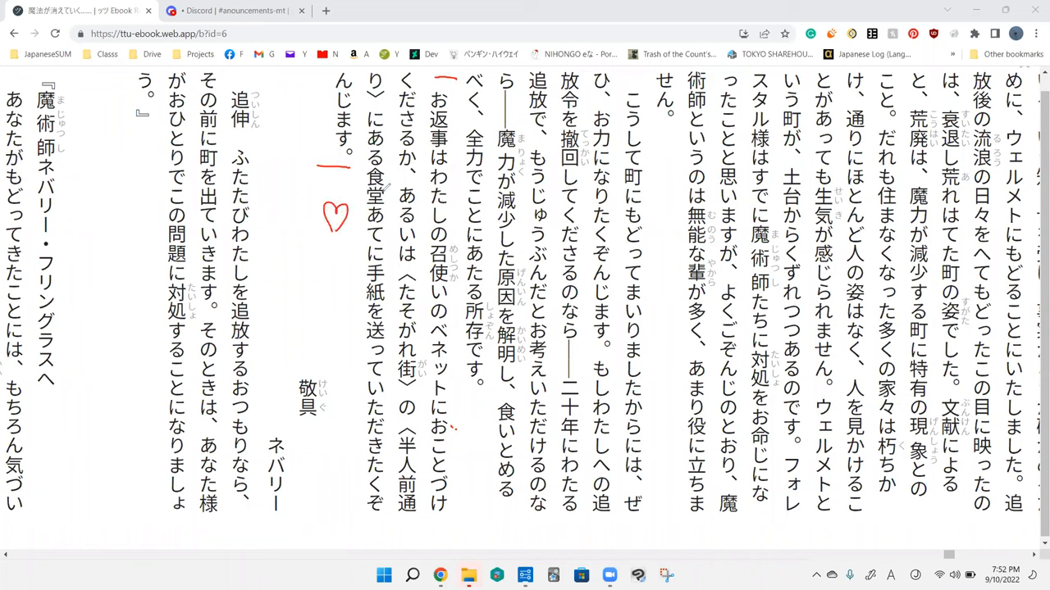
pyautogui.moveTo(369, 168); pyautogui.dragTo(373, 222)
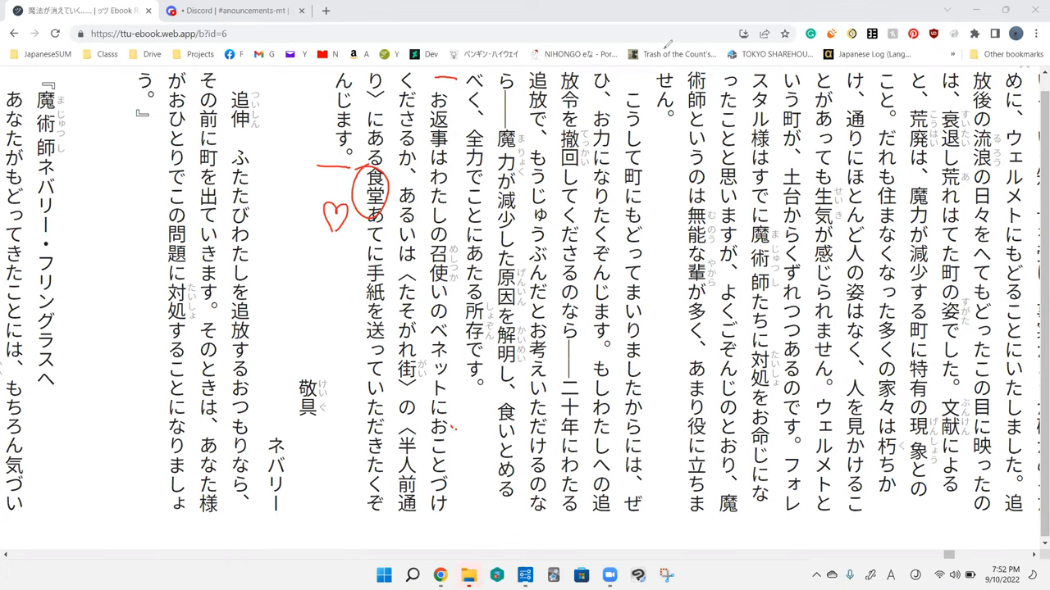
pyautogui.moveTo(472, 72)
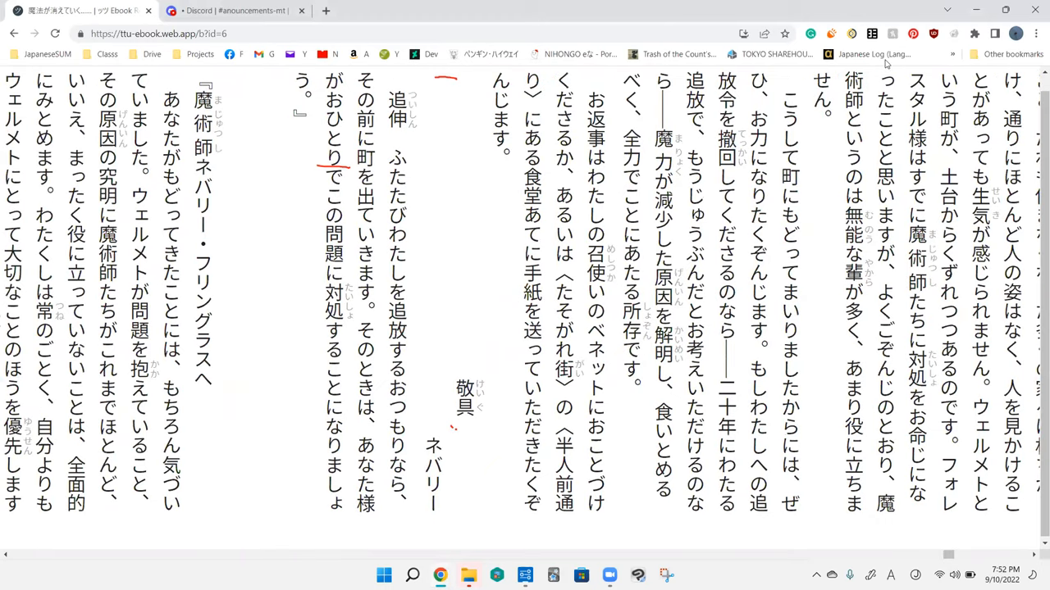
pyautogui.moveTo(603, 326)
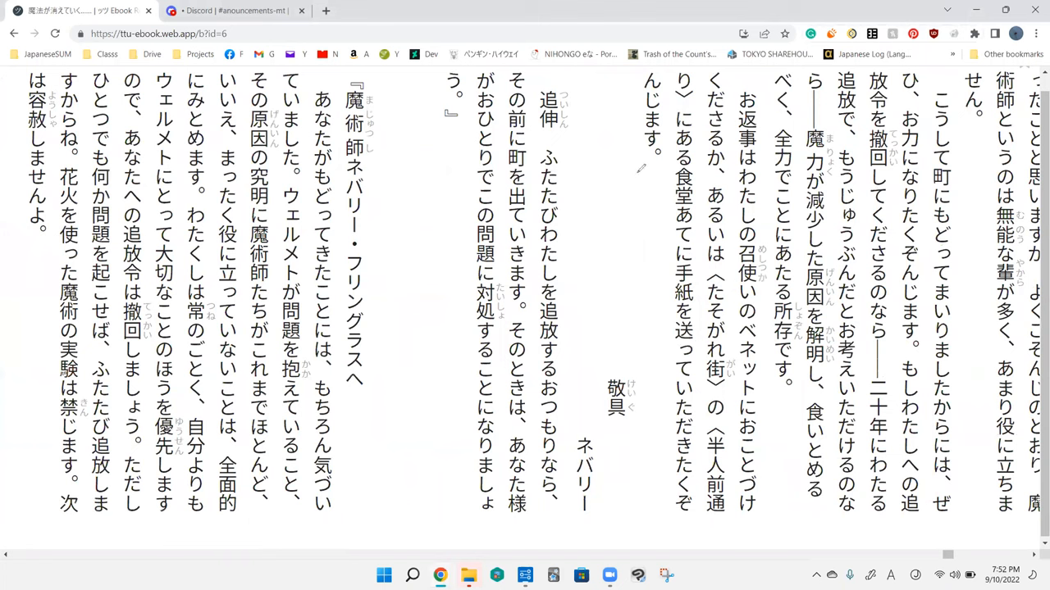
pyautogui.moveTo(606, 127)
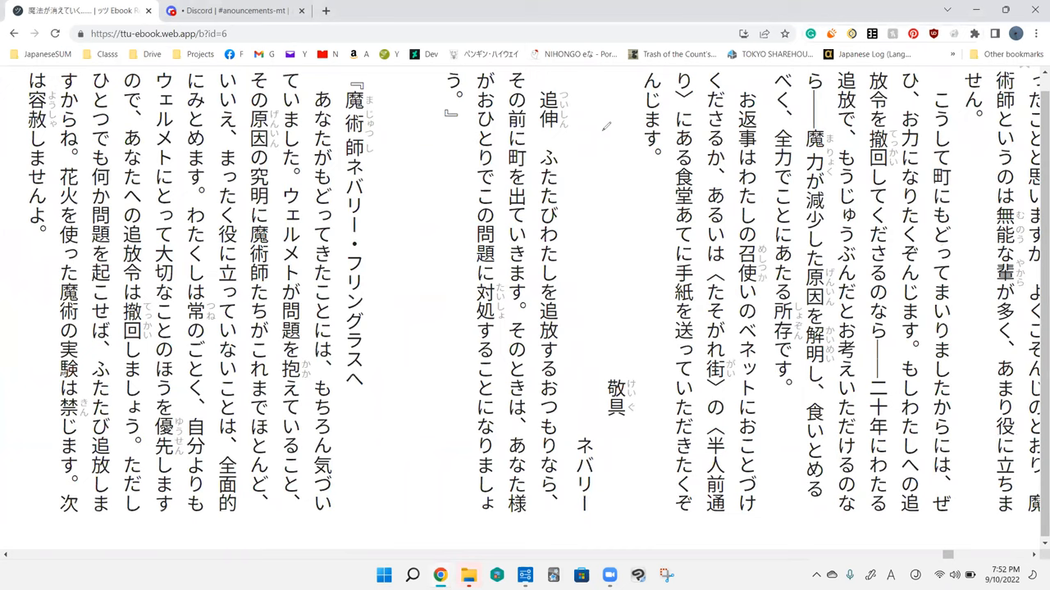
pyautogui.moveTo(651, 90)
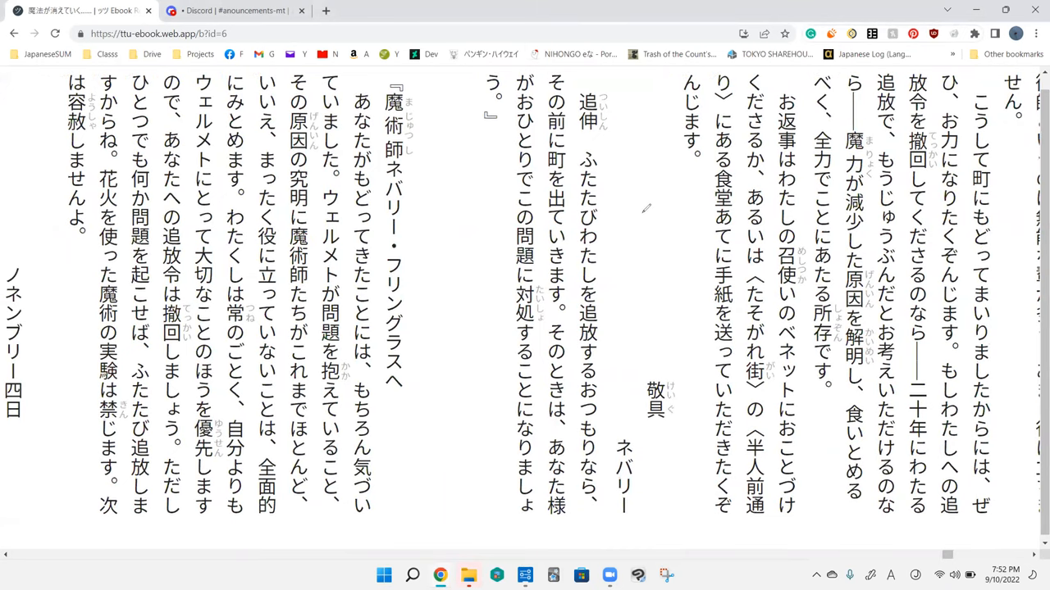
pyautogui.moveTo(648, 210)
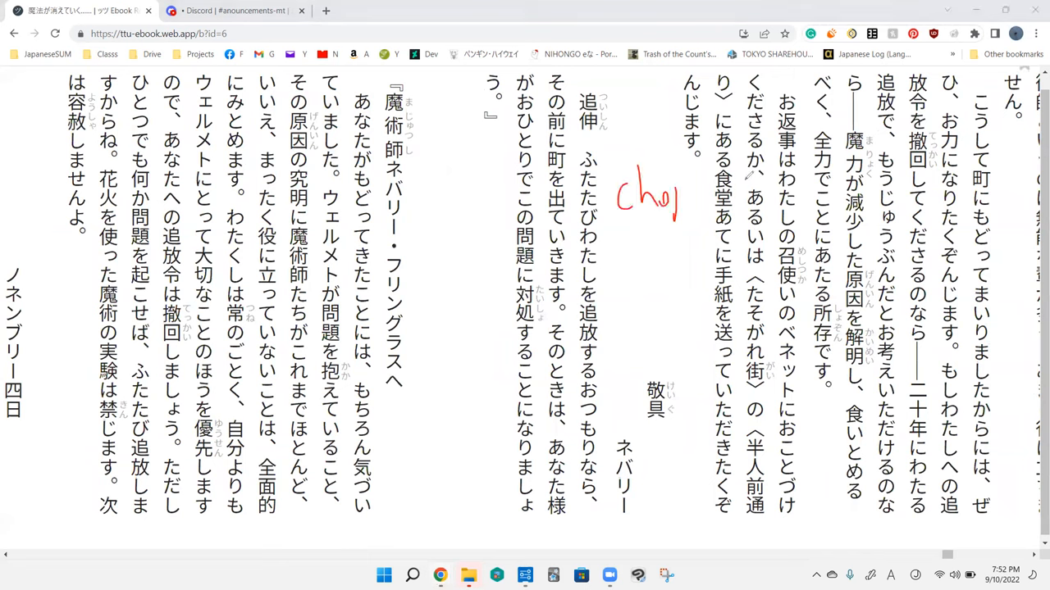
# - Erase the scribbled Cho note and rewrite it beside the request
pyautogui.moveTo(680, 196); pyautogui.dragTo(788, 206)
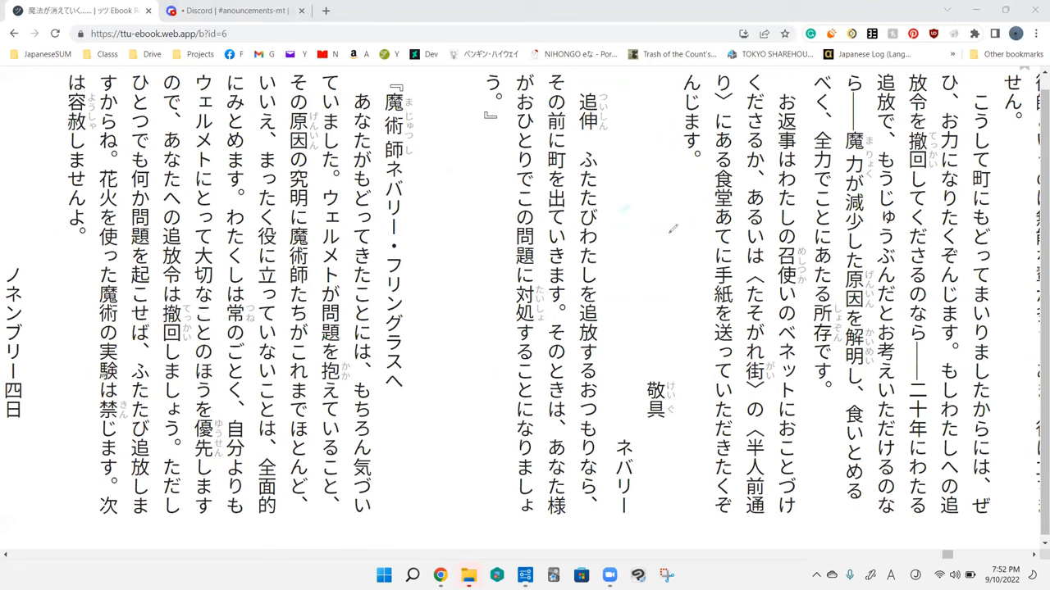
pyautogui.moveTo(623, 205); pyautogui.dragTo(611, 226)
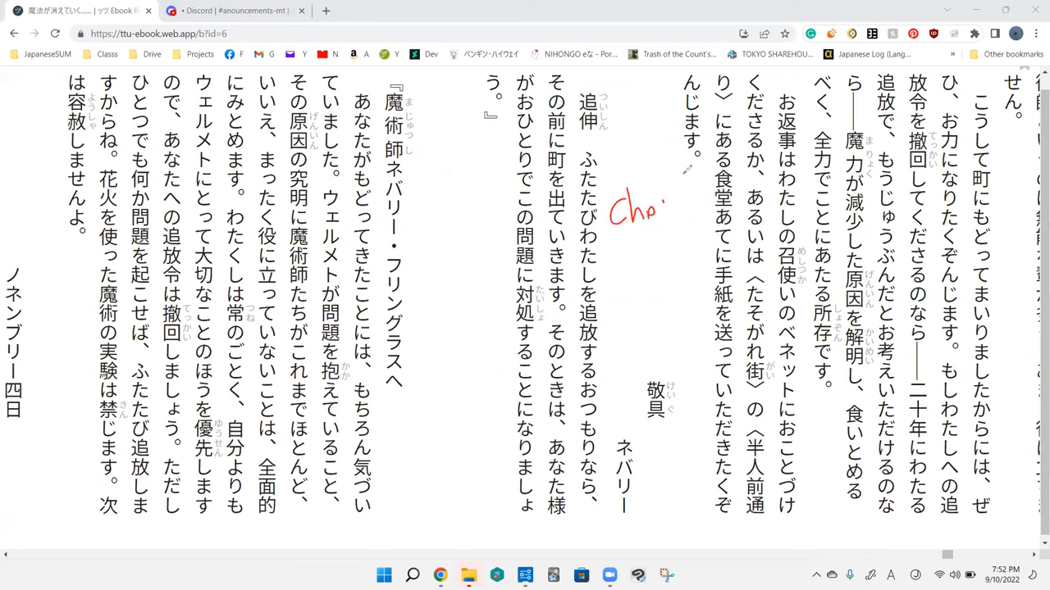
pyautogui.moveTo(656, 205); pyautogui.dragTo(730, 209)
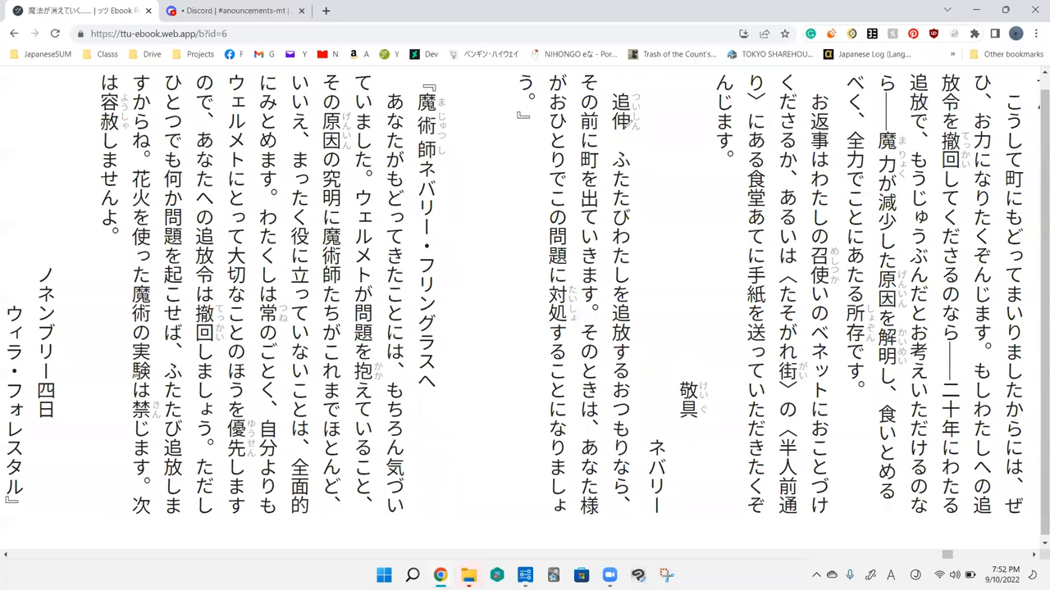
pyautogui.moveTo(656, 153)
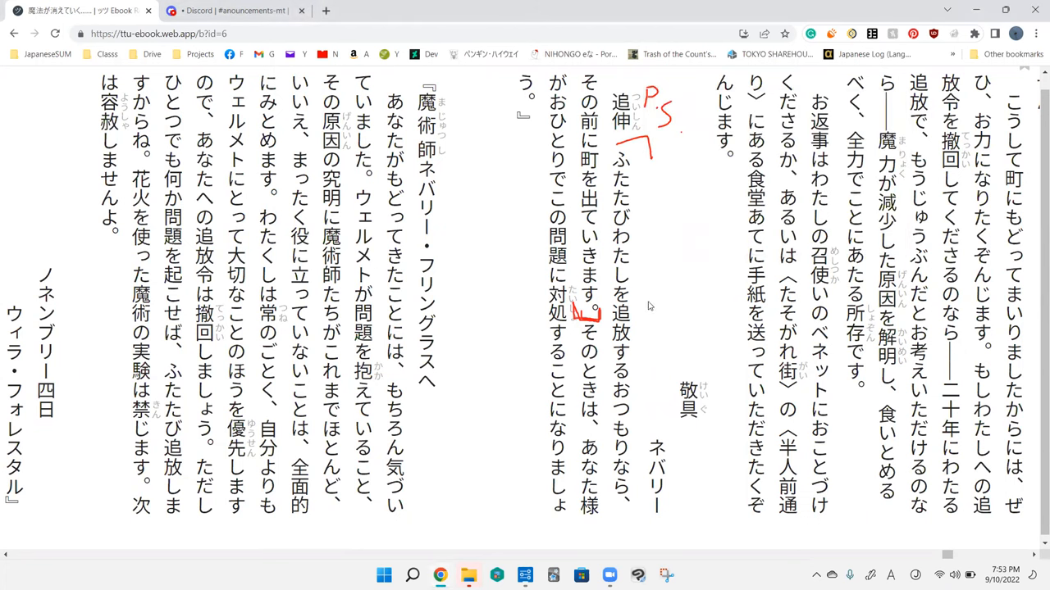
pyautogui.moveTo(642, 261)
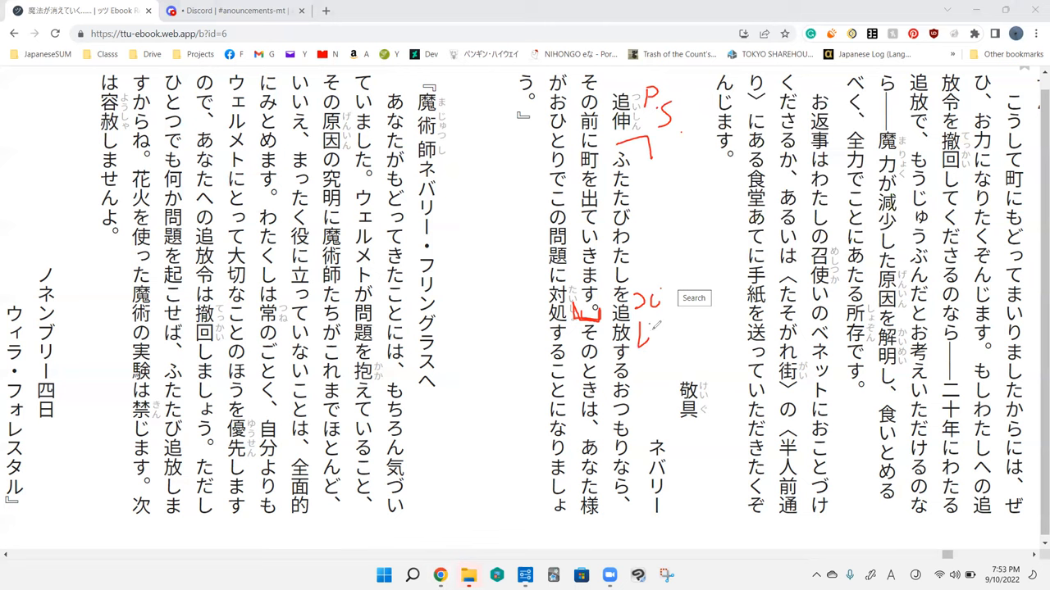
# - Trim the red note and box ふたたび in orange with an English gloss
pyautogui.moveTo(648, 320); pyautogui.dragTo(668, 340)
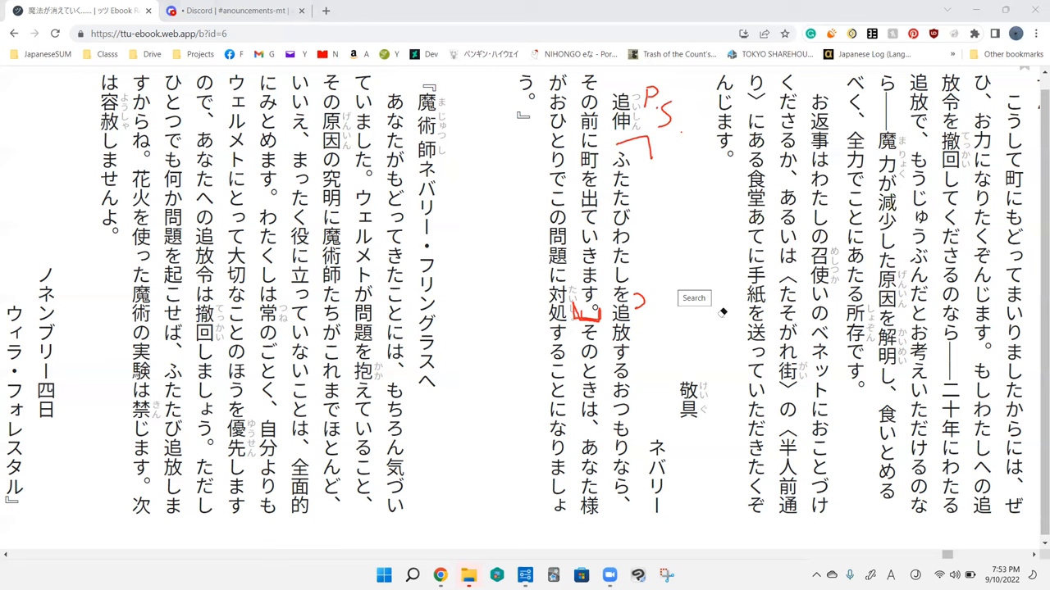
pyautogui.moveTo(615, 63)
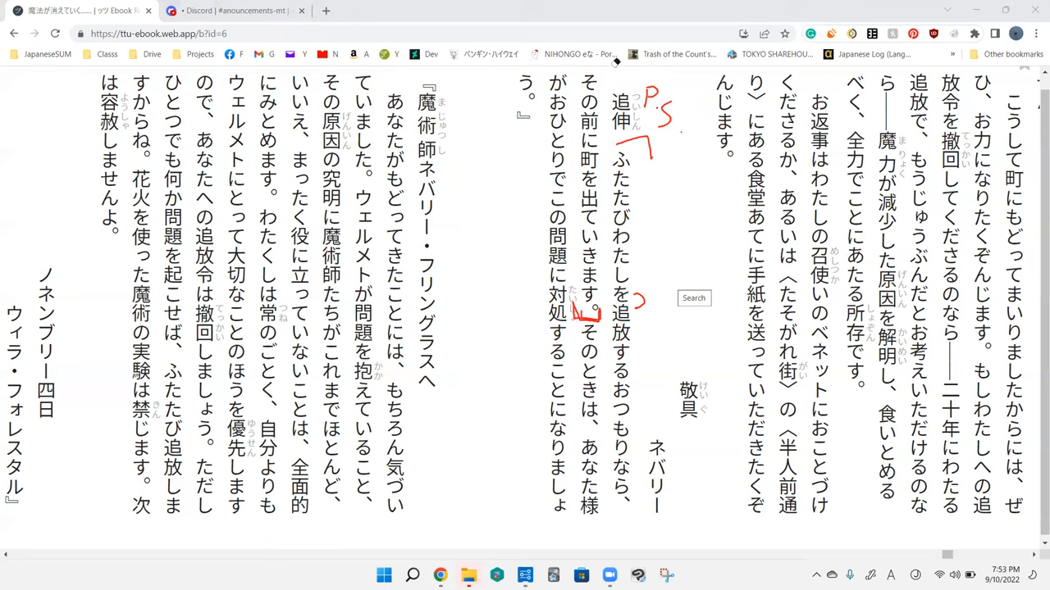
pyautogui.moveTo(668, 195)
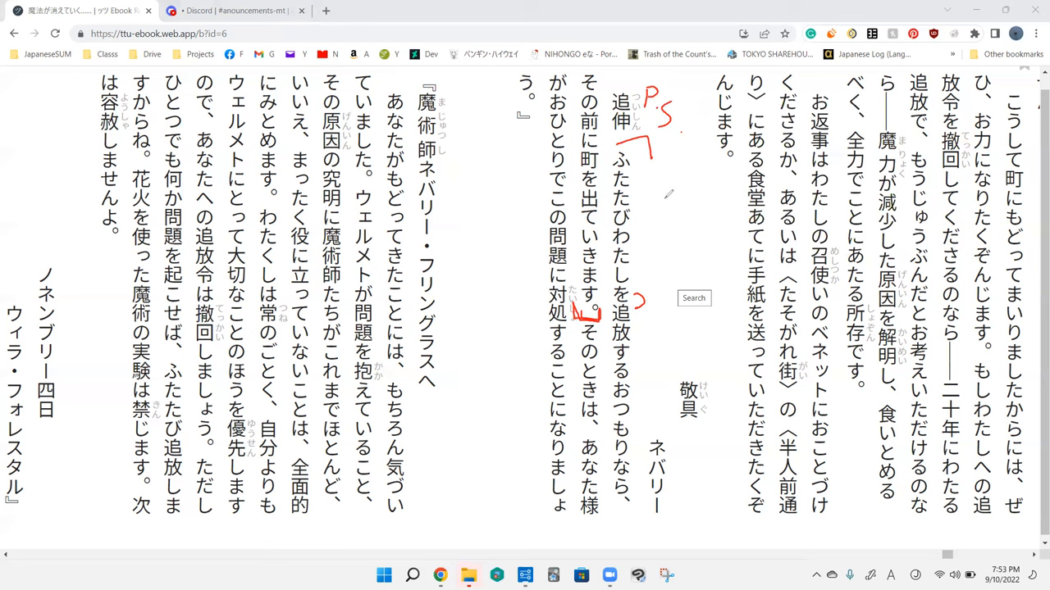
pyautogui.moveTo(654, 264)
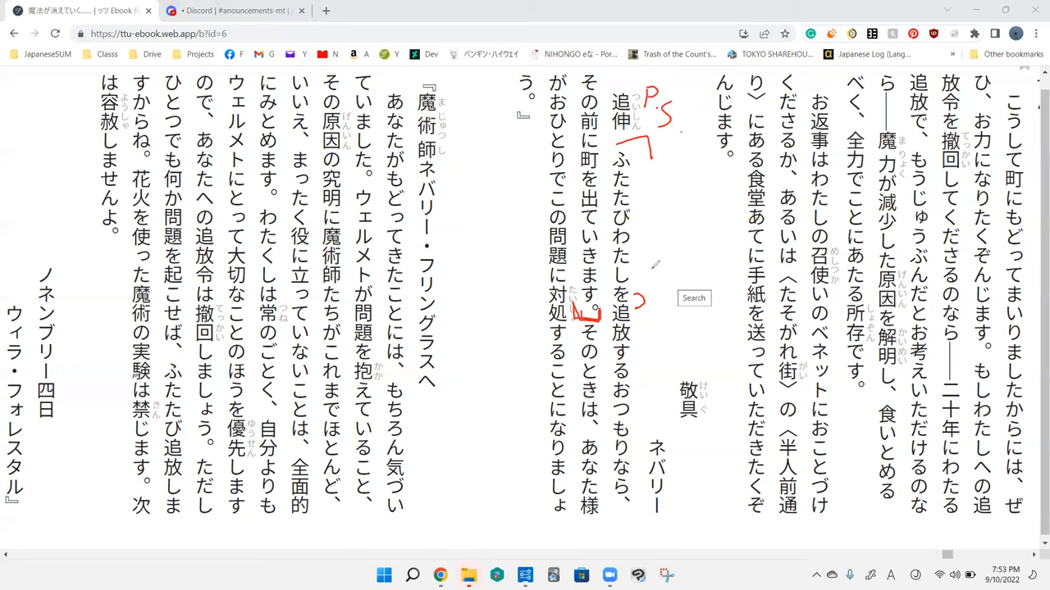
pyautogui.moveTo(613, 152)
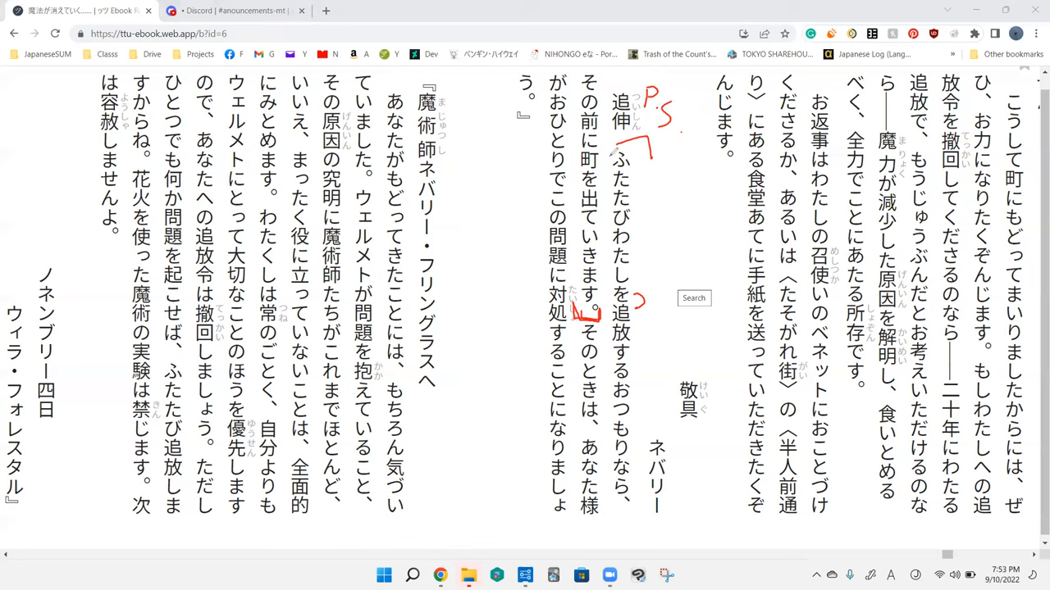
pyautogui.moveTo(611, 152); pyautogui.dragTo(644, 223)
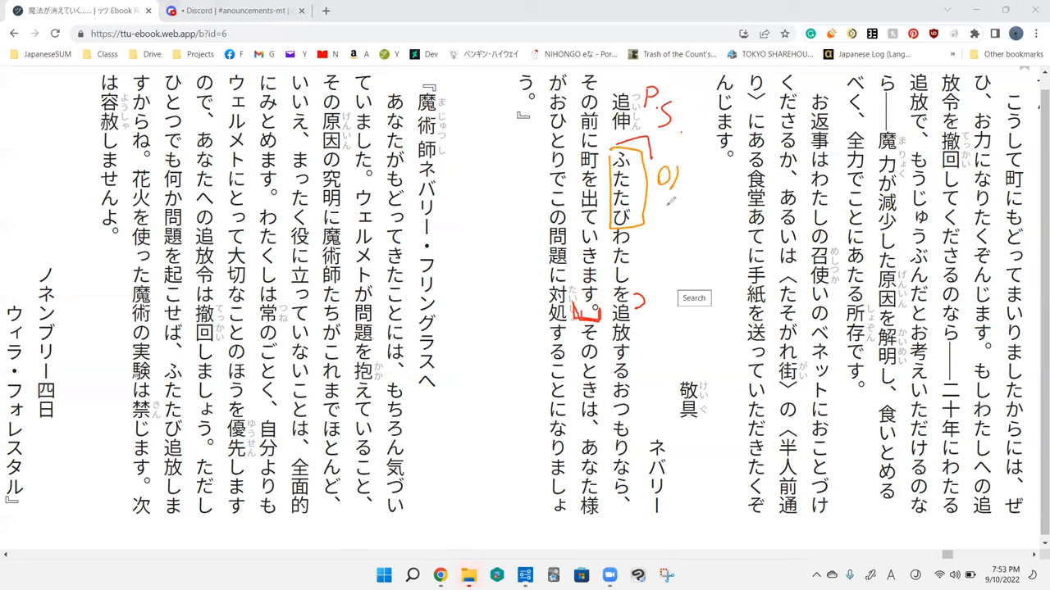
pyautogui.moveTo(664, 180); pyautogui.dragTo(717, 217)
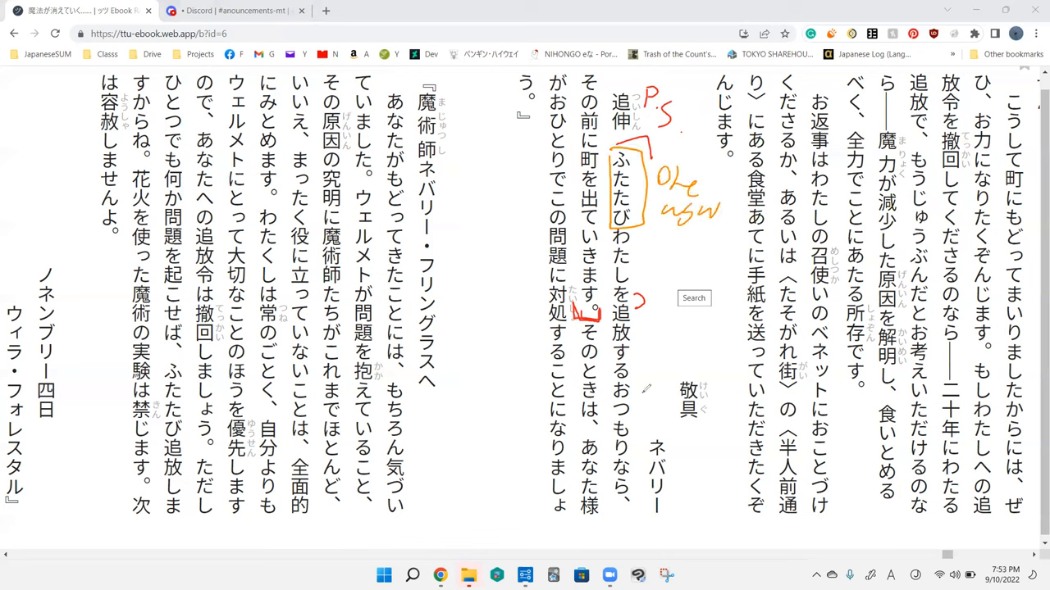
# - Box つもり in orange with a note, then clear the postscript's handwritten notes
pyautogui.moveTo(611, 397); pyautogui.dragTo(609, 442)
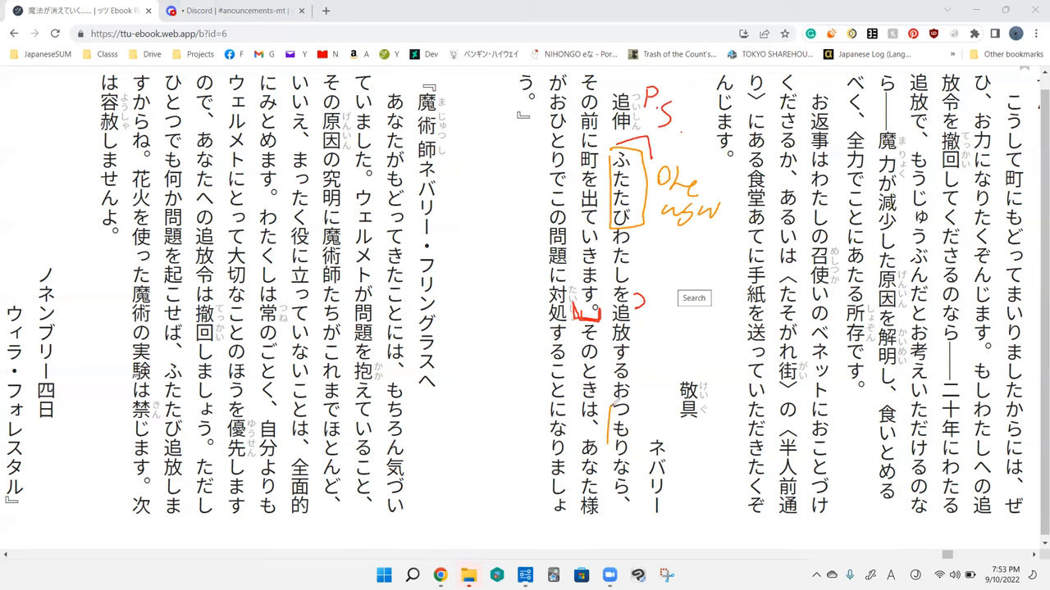
pyautogui.moveTo(611, 402); pyautogui.dragTo(611, 451)
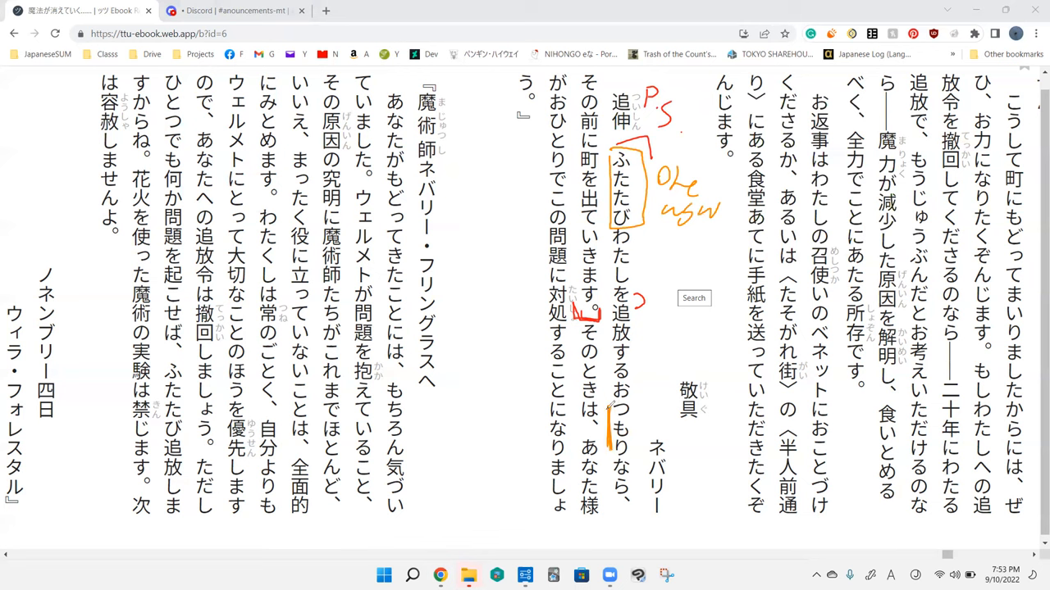
pyautogui.moveTo(611, 406); pyautogui.dragTo(640, 455)
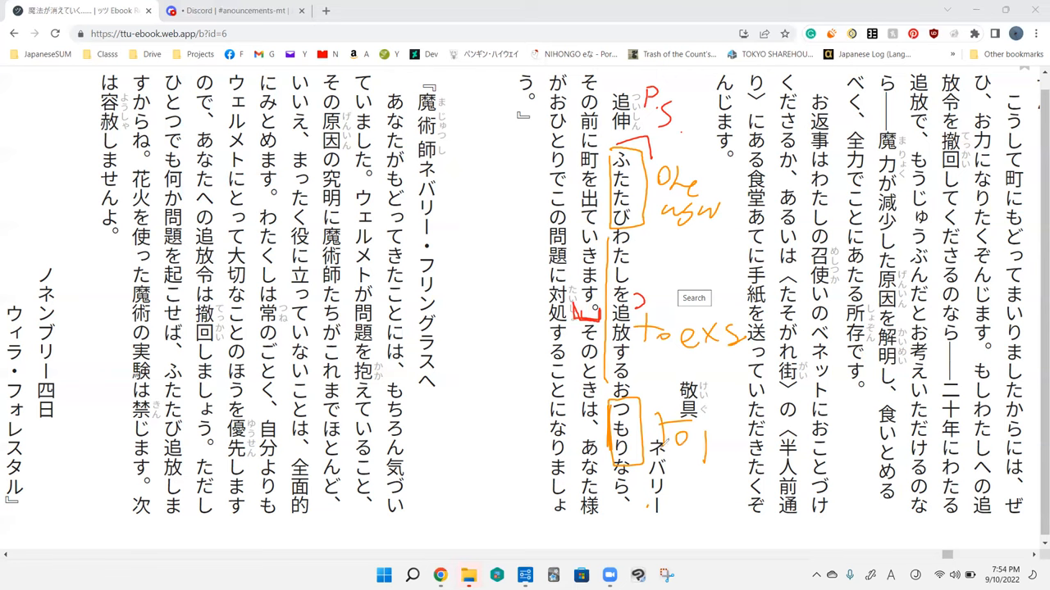
pyautogui.moveTo(693, 110)
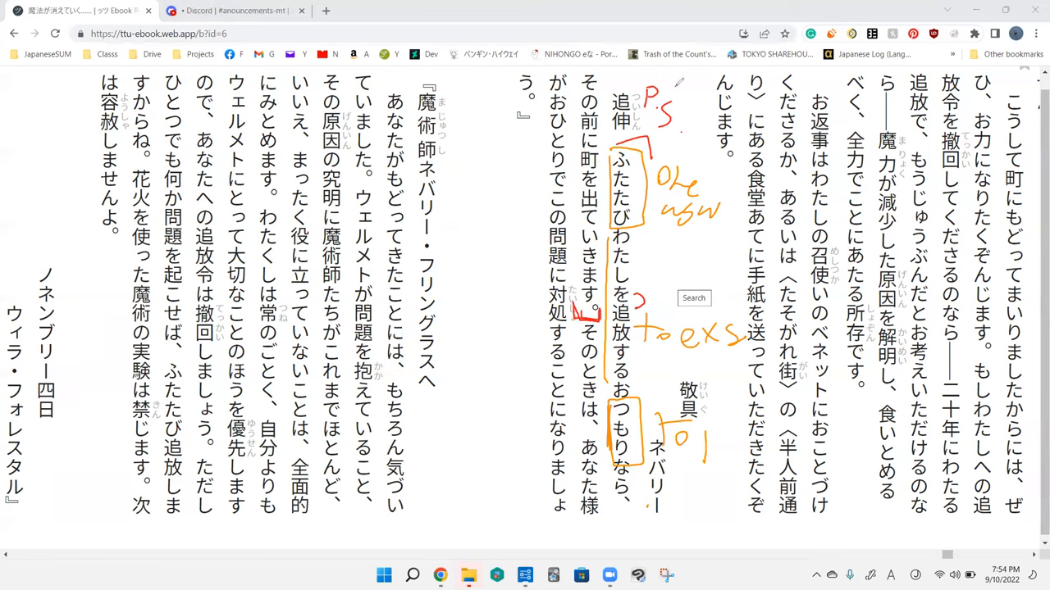
pyautogui.moveTo(484, 230)
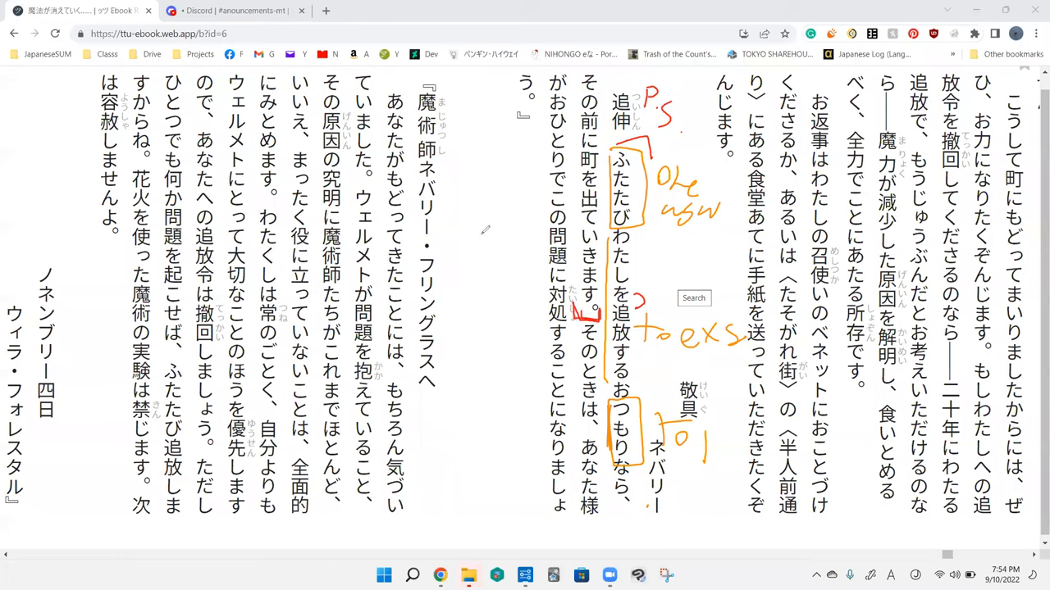
pyautogui.moveTo(611, 460); pyautogui.dragTo(631, 504)
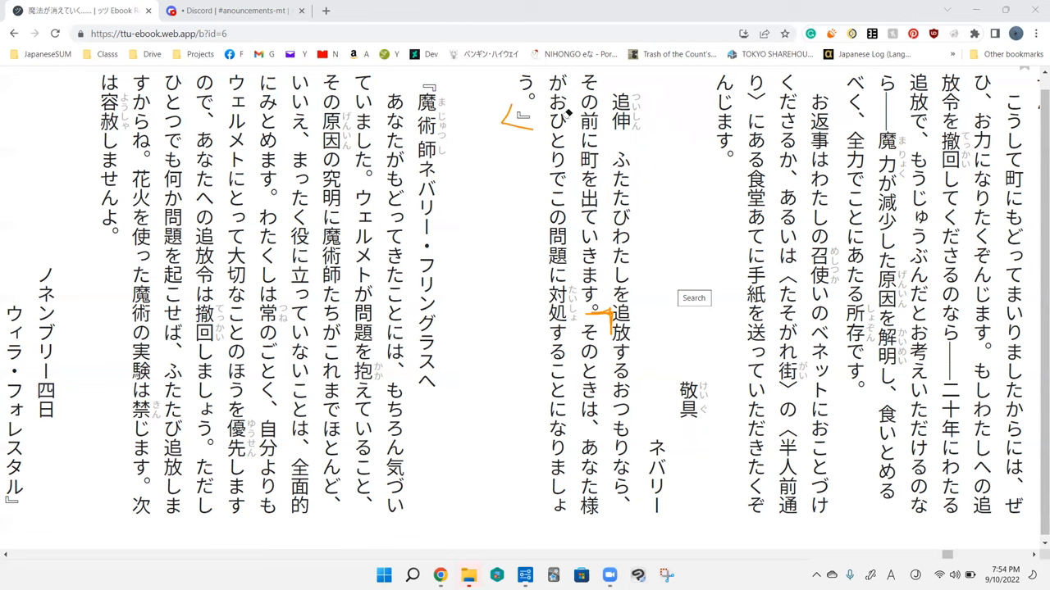
pyautogui.moveTo(573, 242)
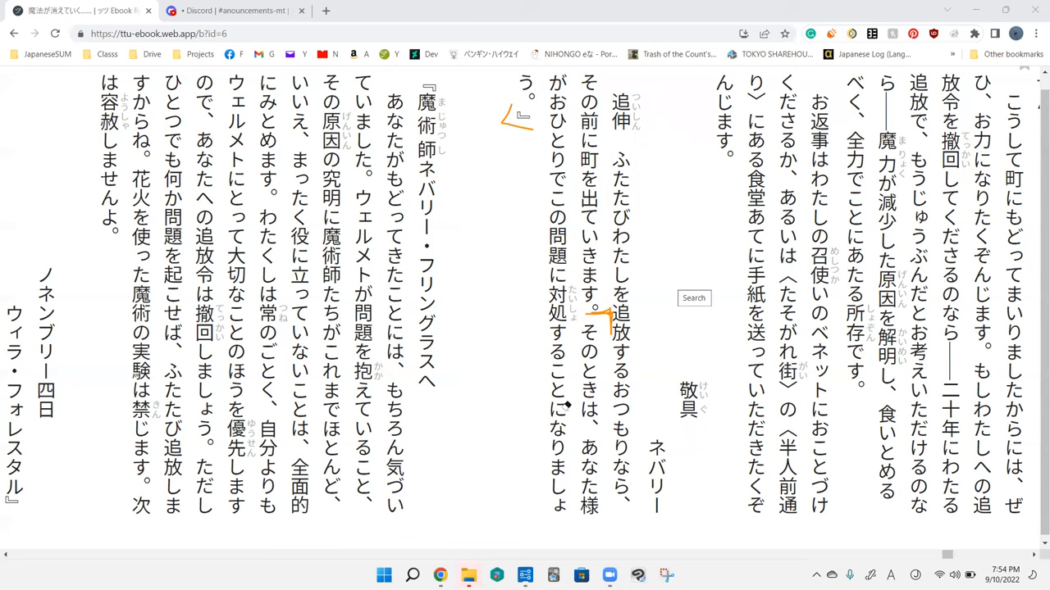
pyautogui.moveTo(572, 272)
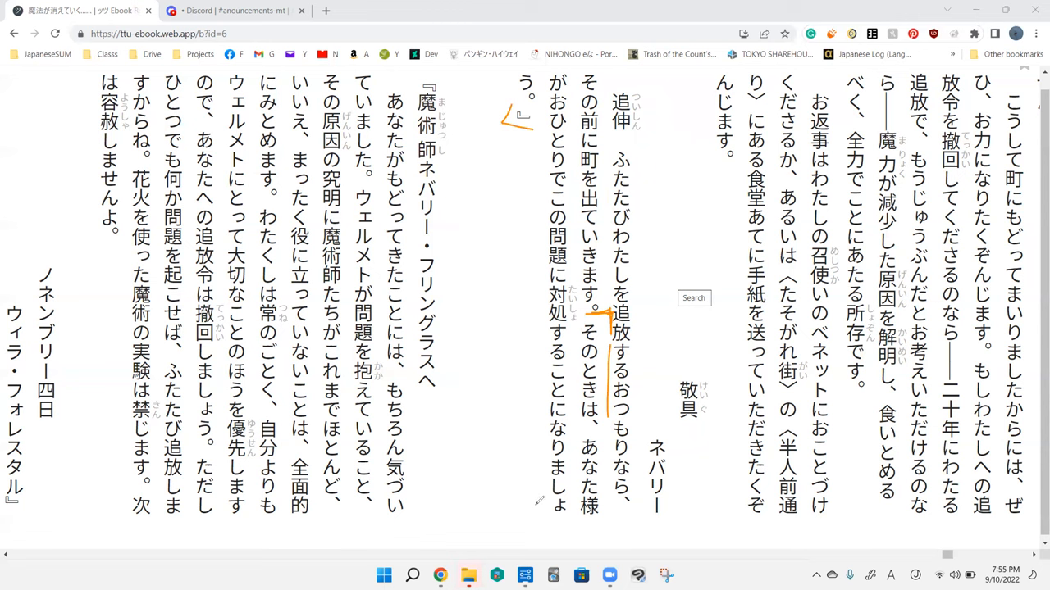
pyautogui.moveTo(547, 361)
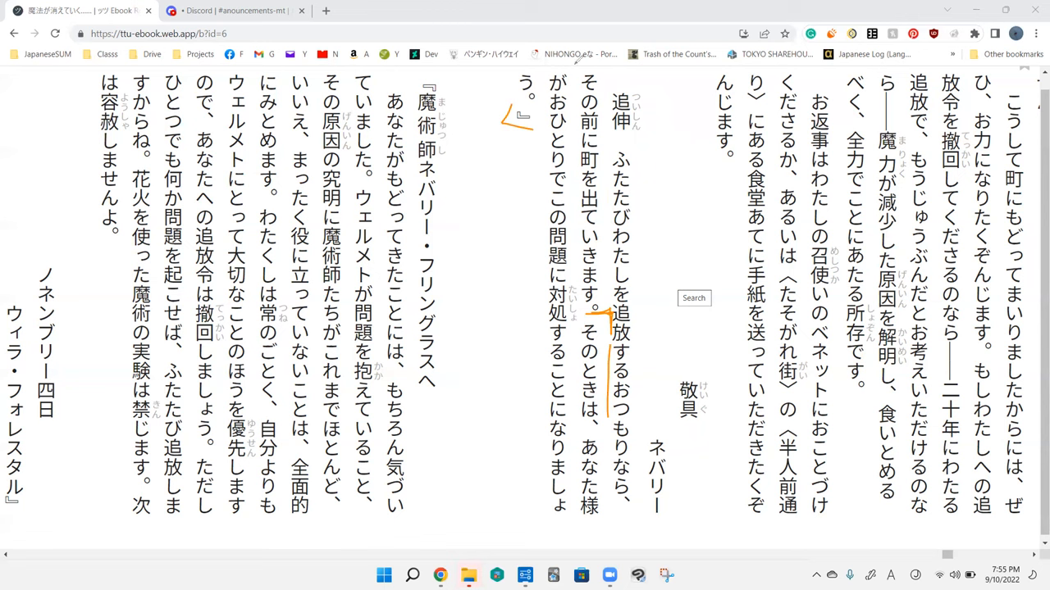
pyautogui.moveTo(640, 68)
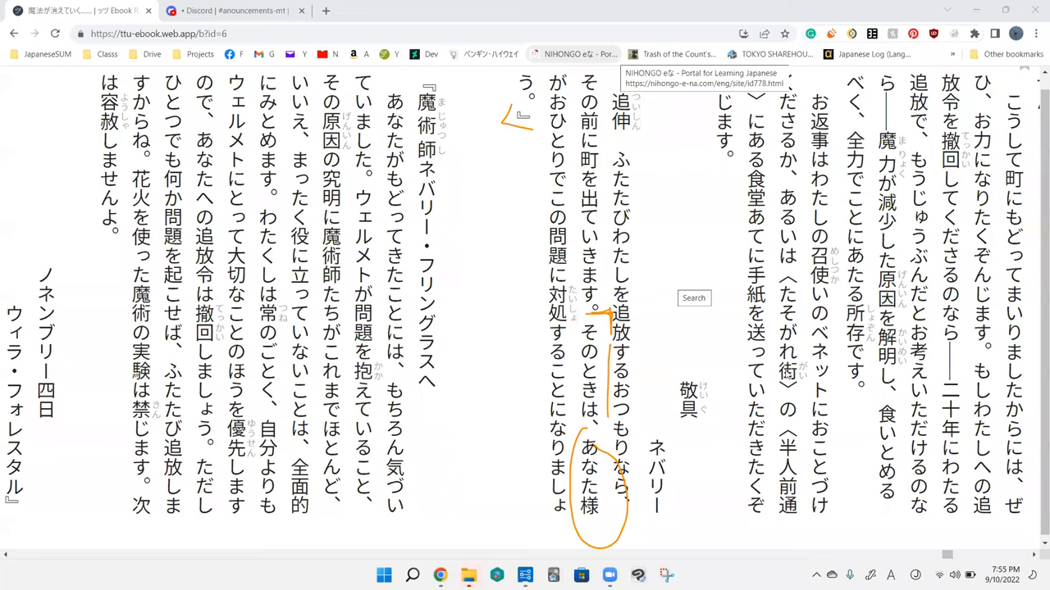
# - Advance the reader to the letter 『魔術師ネバリー・フリングラスへ』
pyautogui.doubleClick(728, 350)
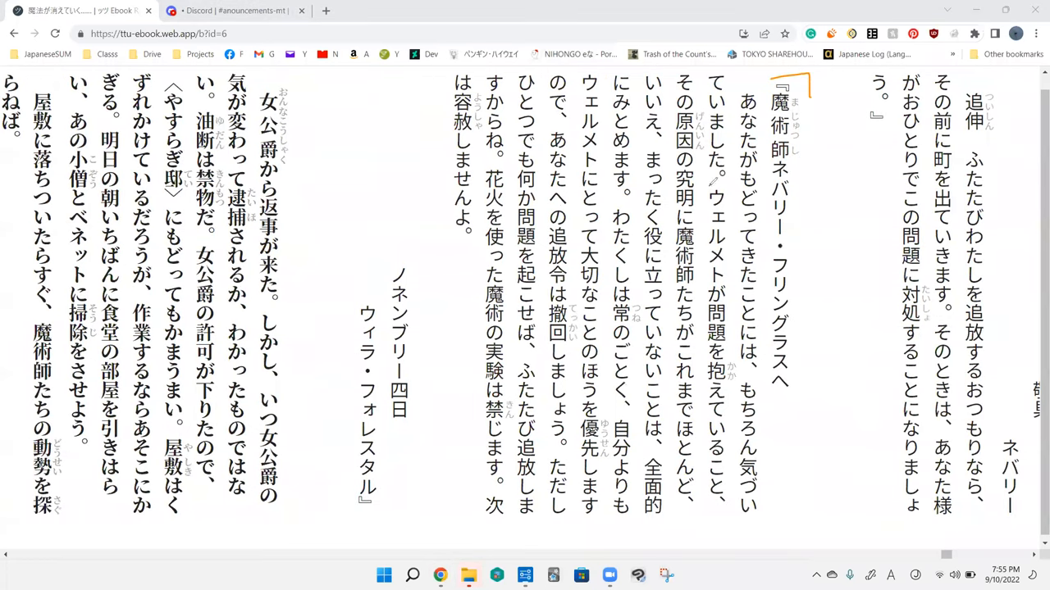
pyautogui.moveTo(826, 139)
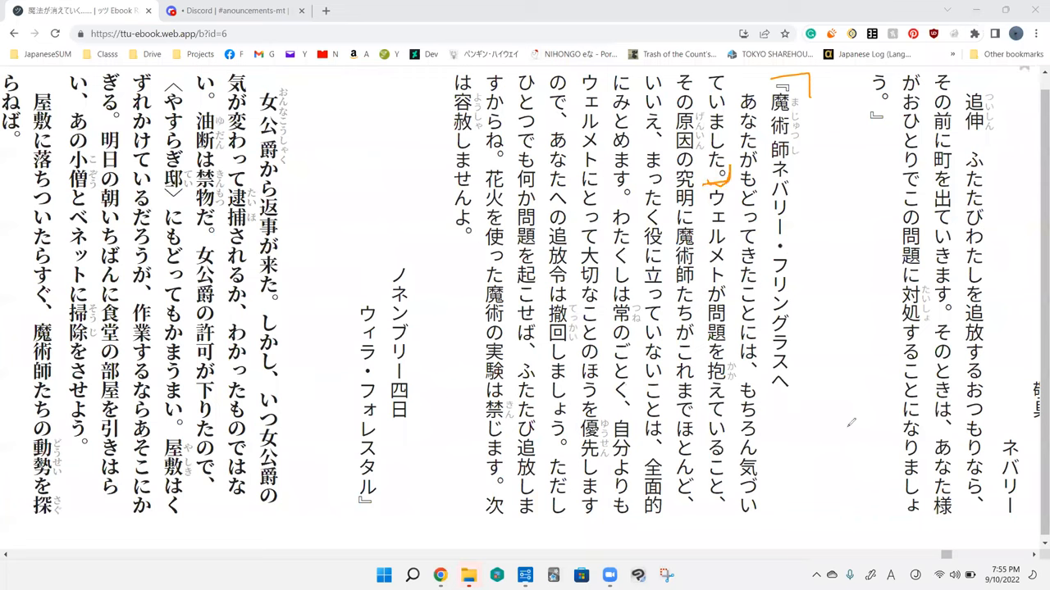
# - Draw an orange bracket line and a tick after 気づいていました。
pyautogui.moveTo(857, 57); pyautogui.dragTo(859, 542)
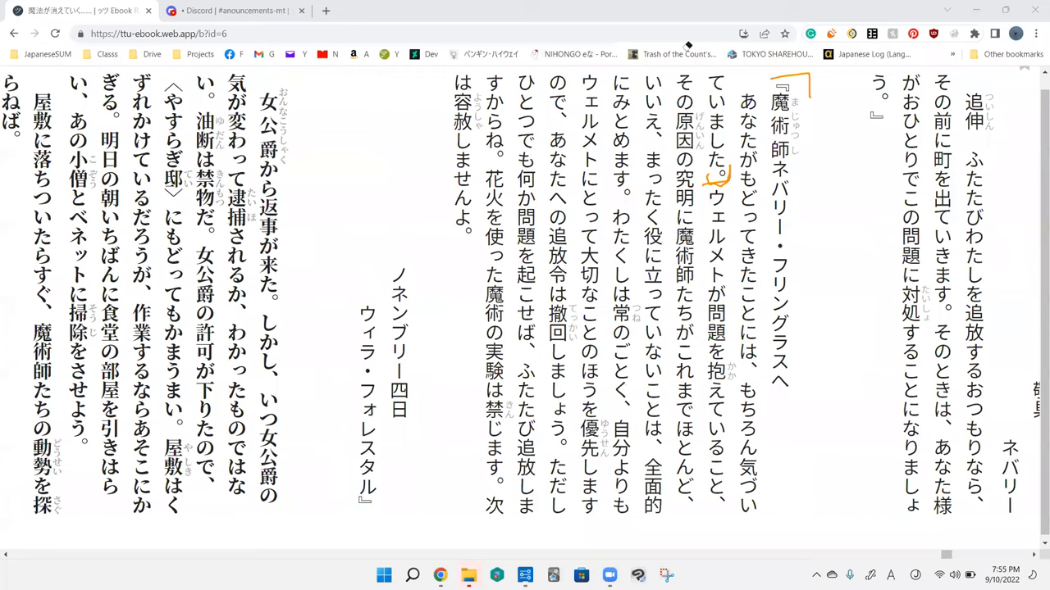
pyautogui.moveTo(820, 227)
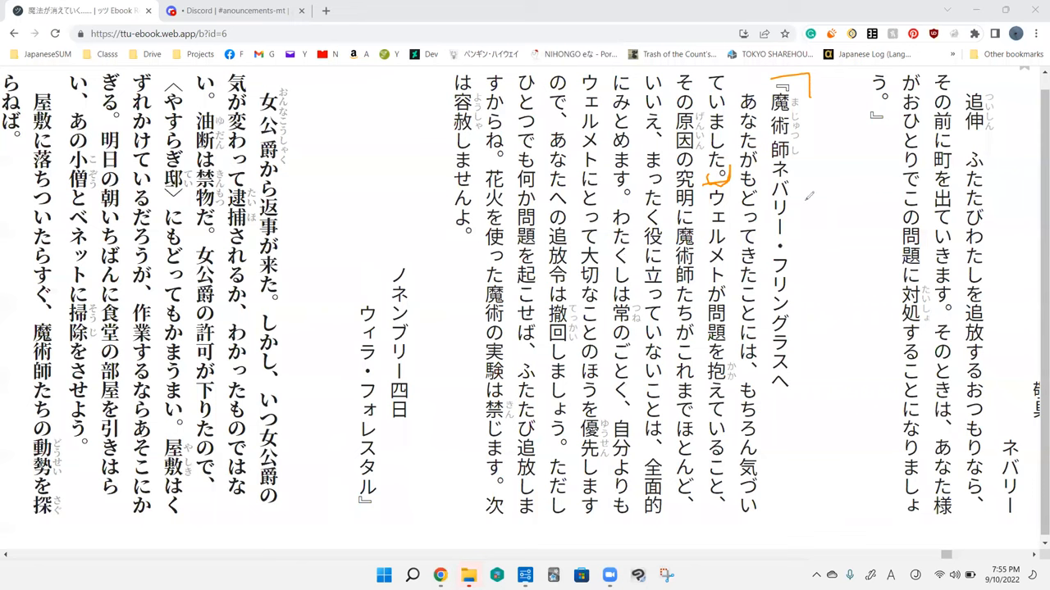
pyautogui.moveTo(835, 226)
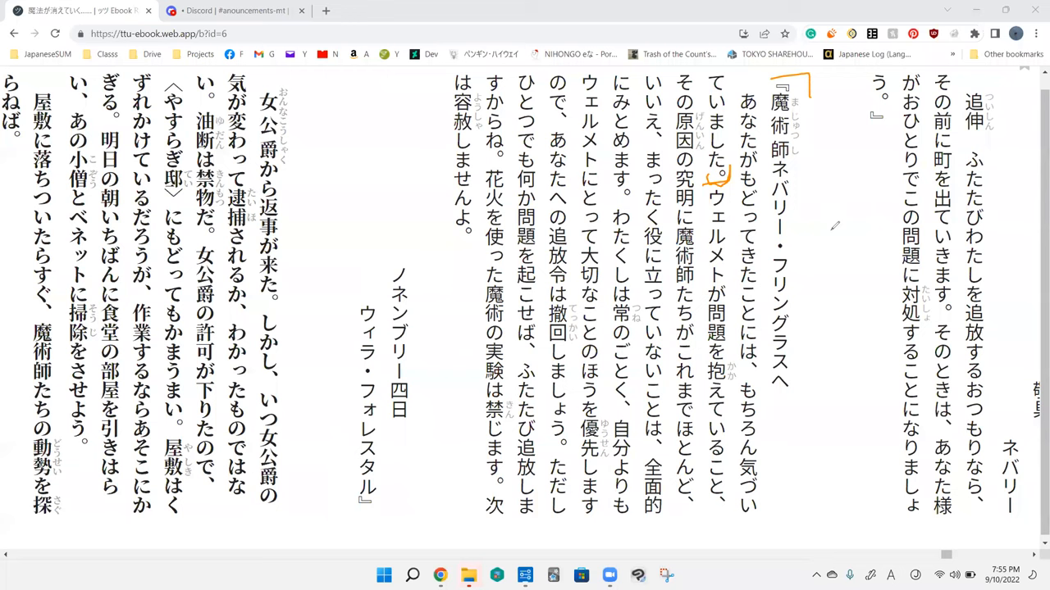
pyautogui.moveTo(828, 324)
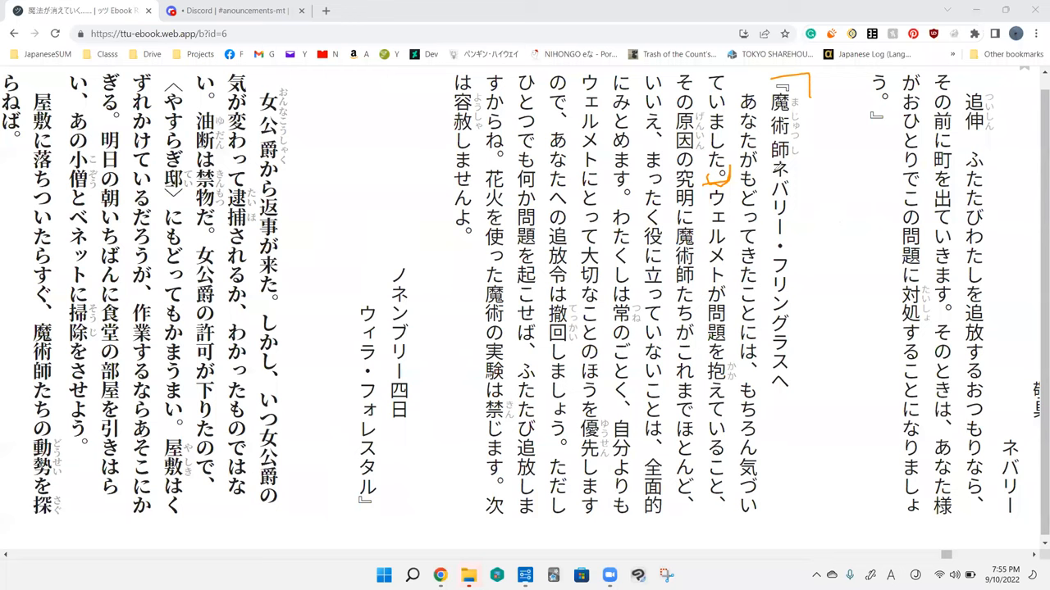
pyautogui.moveTo(760, 254)
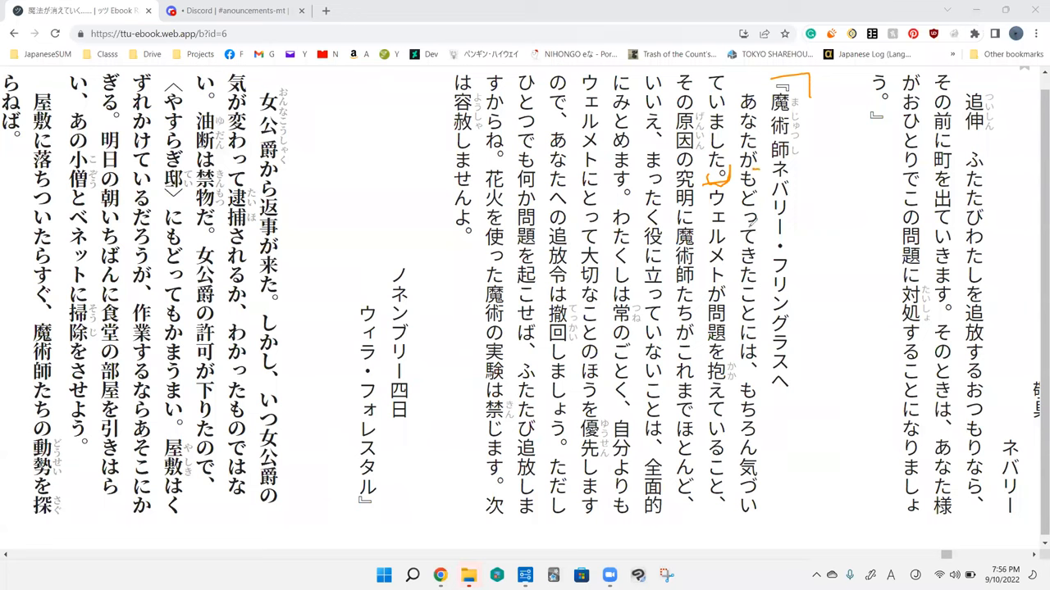
pyautogui.moveTo(810, 335)
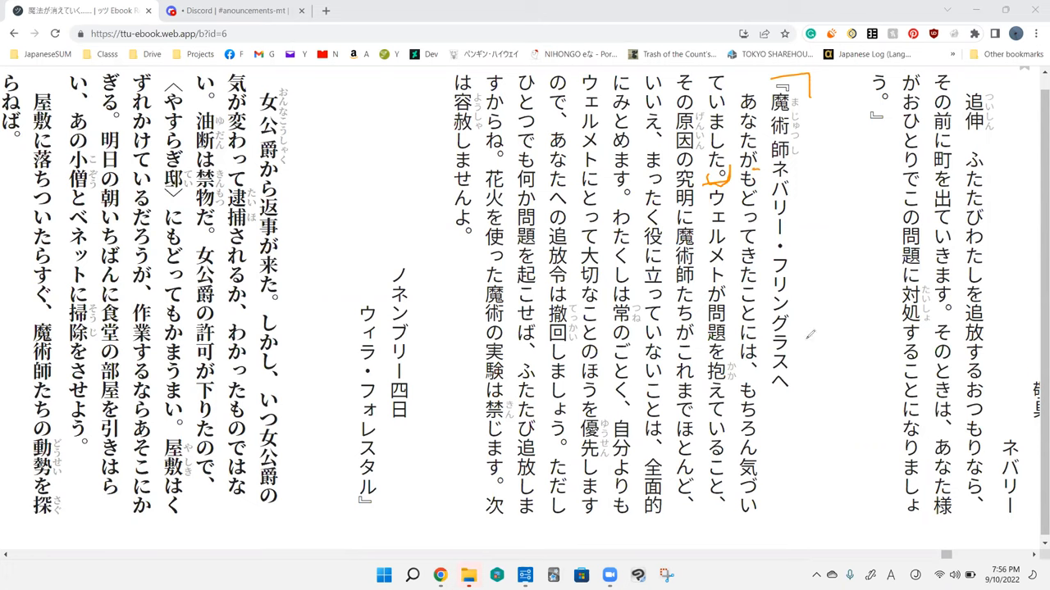
pyautogui.moveTo(812, 332); pyautogui.dragTo(800, 369)
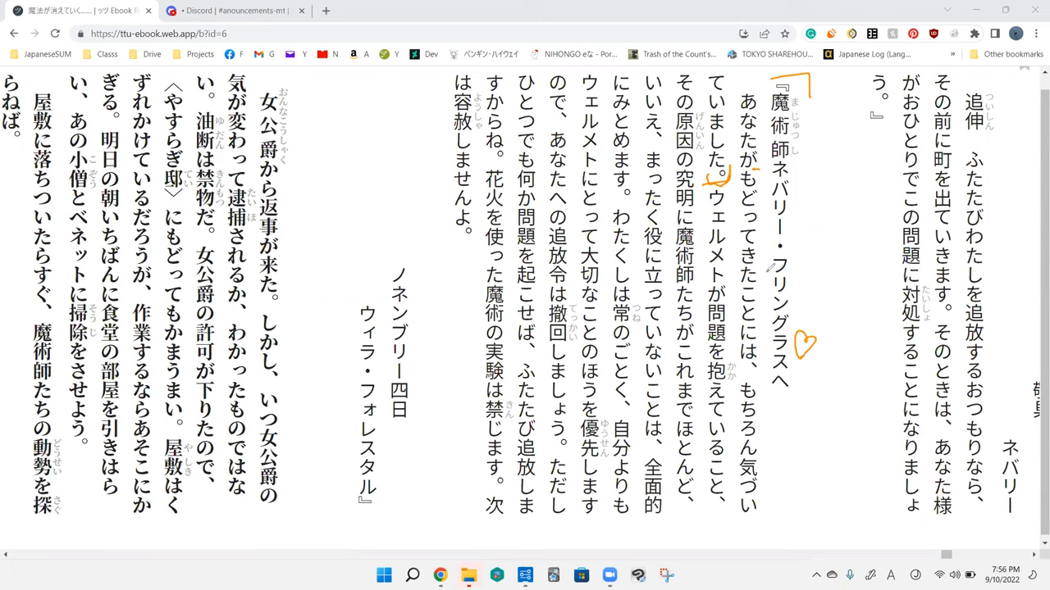
pyautogui.moveTo(764, 261)
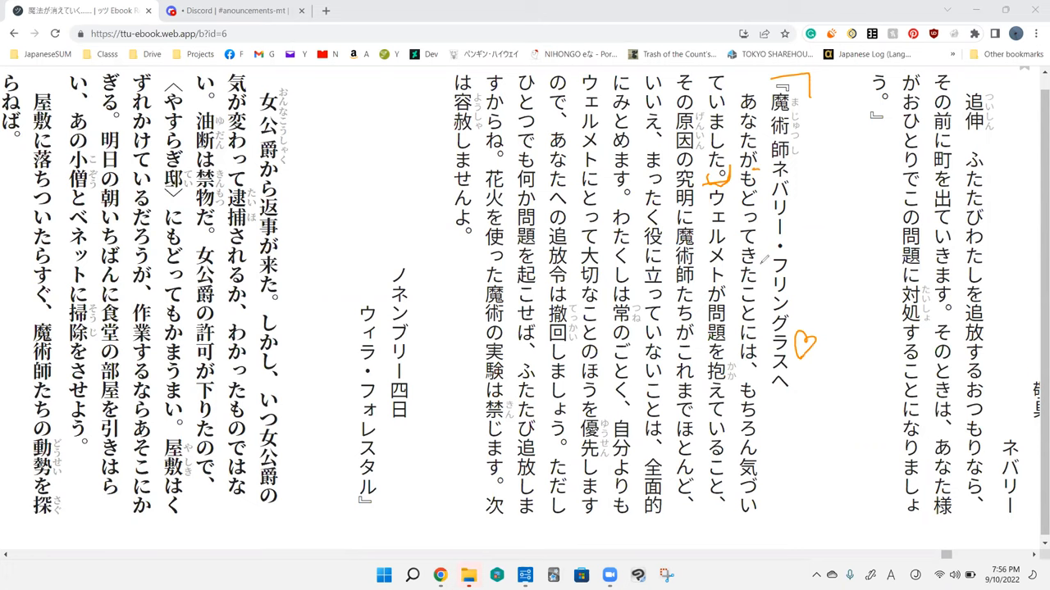
pyautogui.moveTo(761, 296)
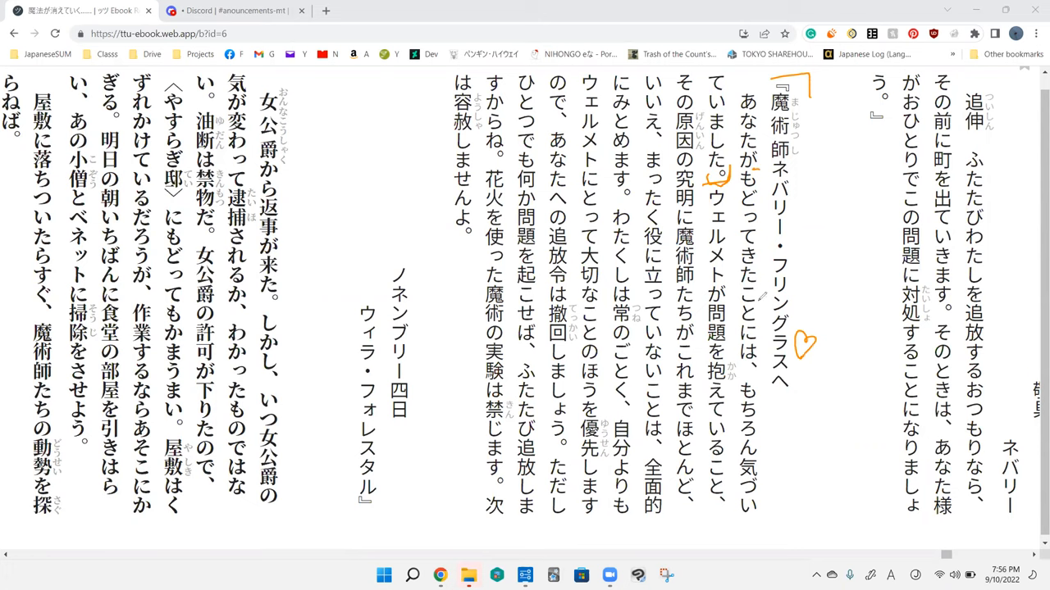
pyautogui.moveTo(613, 195)
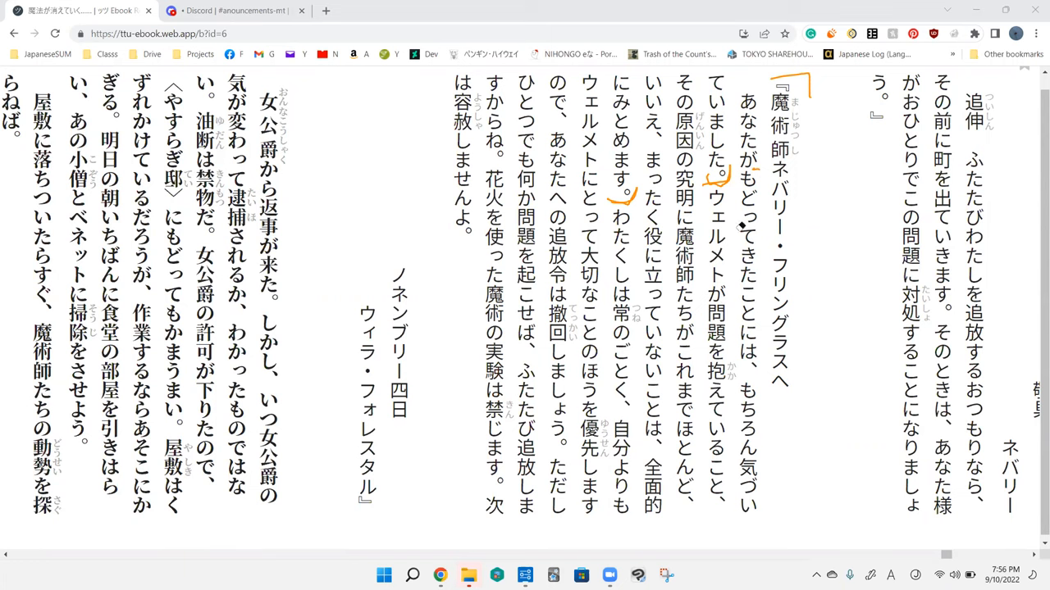
pyautogui.moveTo(688, 159)
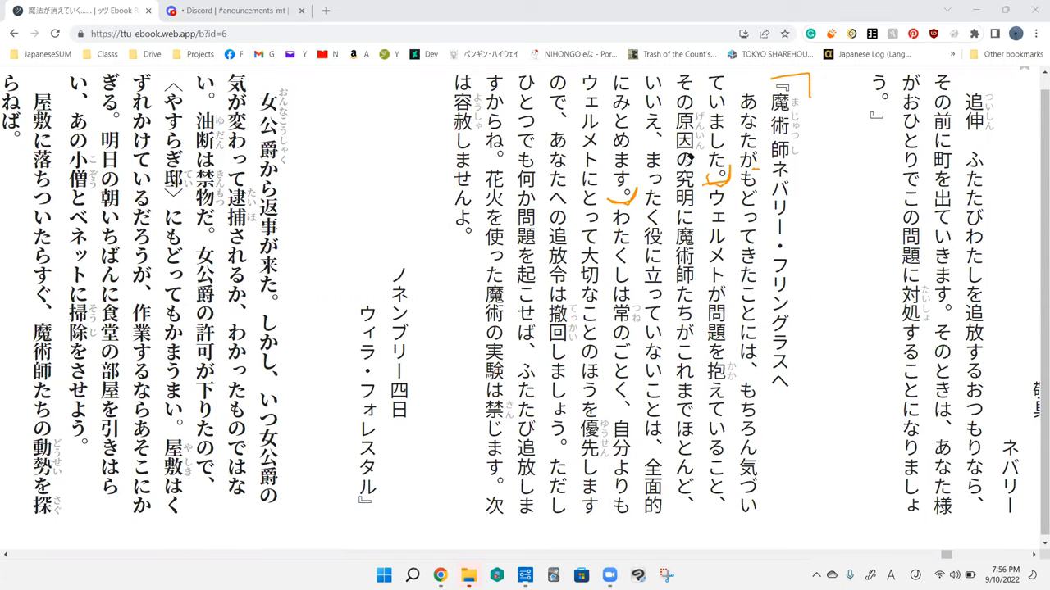
pyautogui.moveTo(694, 227)
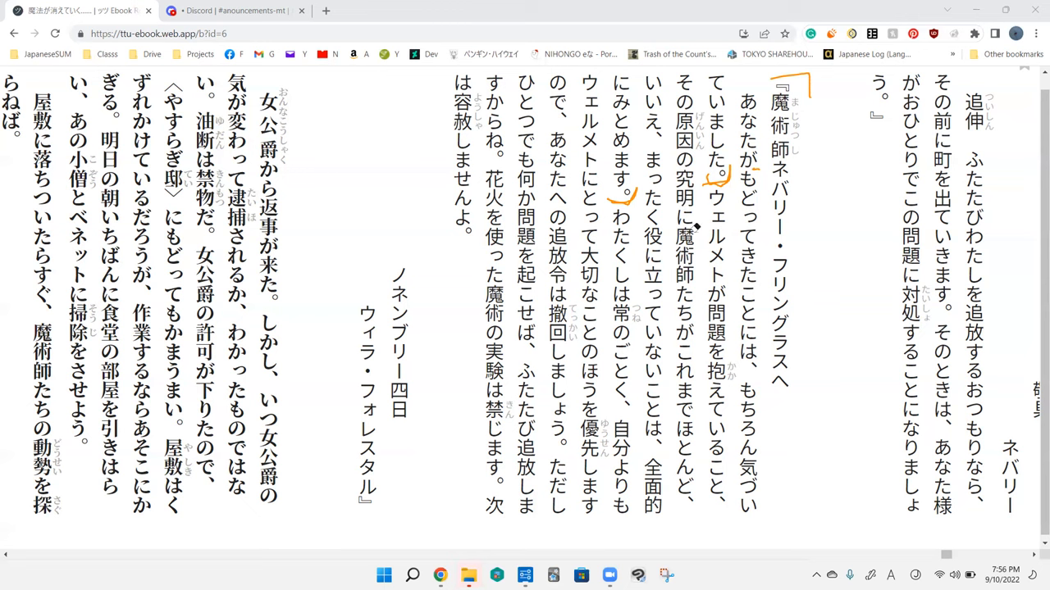
pyautogui.moveTo(691, 355)
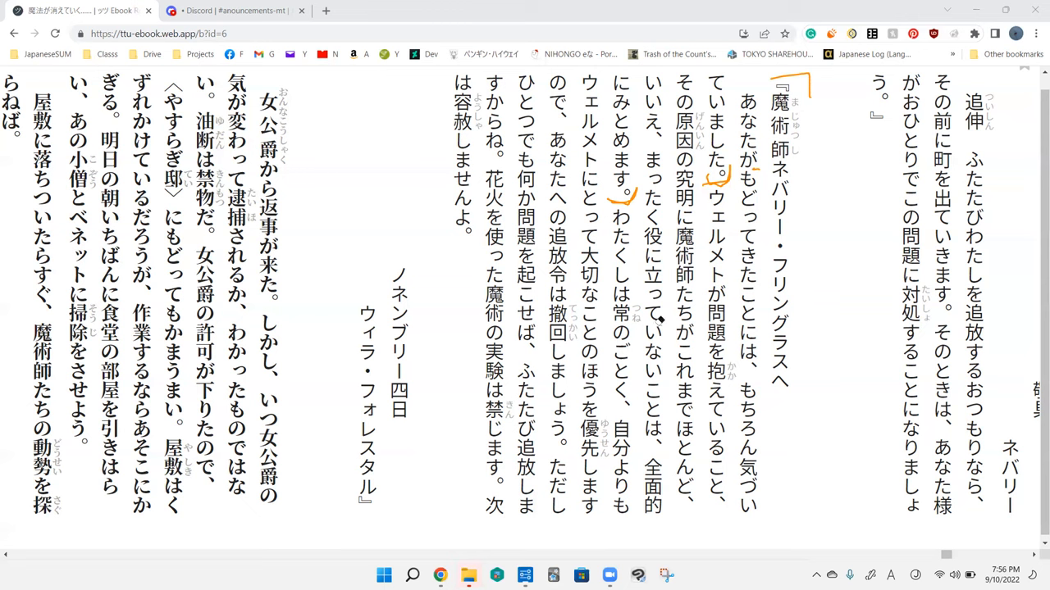
pyautogui.moveTo(664, 476)
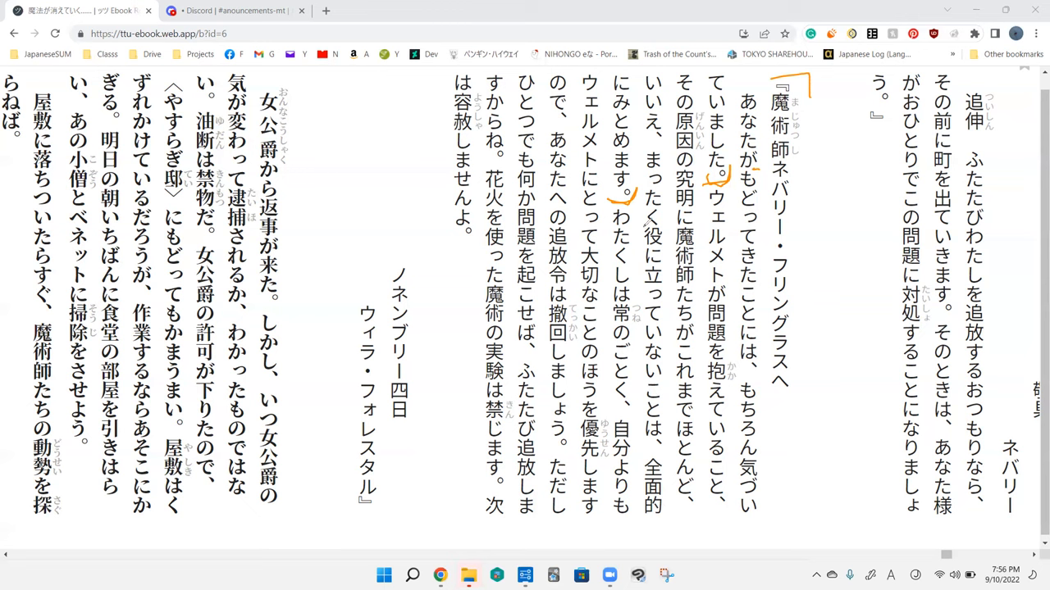
pyautogui.moveTo(709, 258)
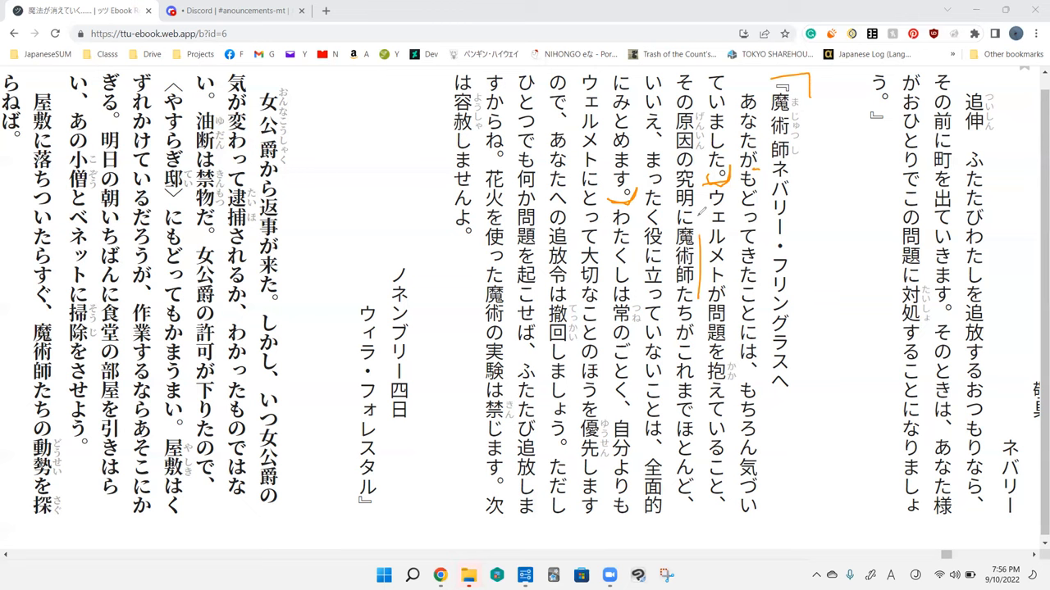
pyautogui.moveTo(666, 355)
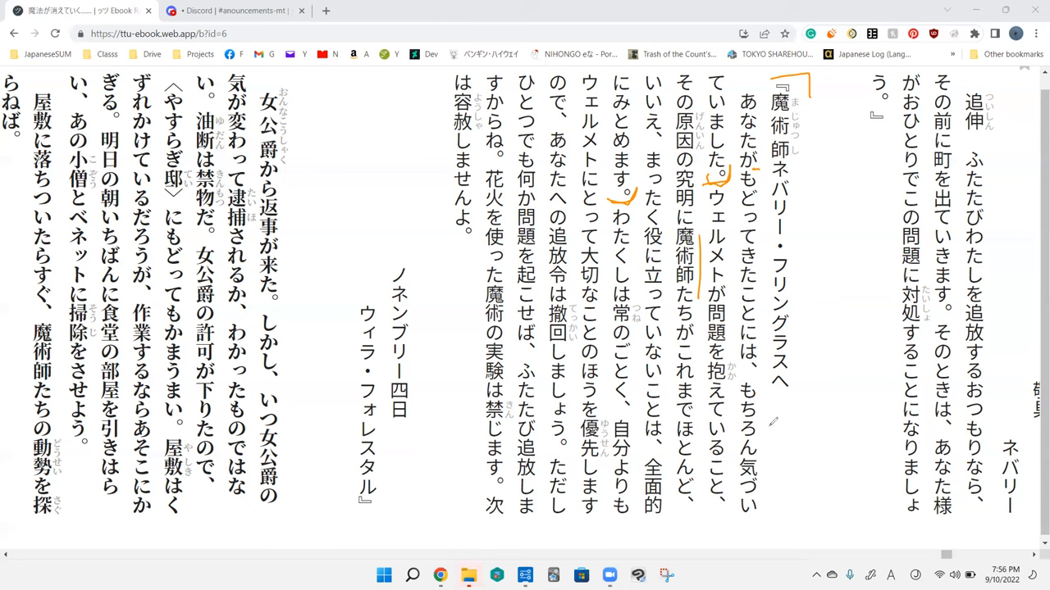
pyautogui.moveTo(622, 147)
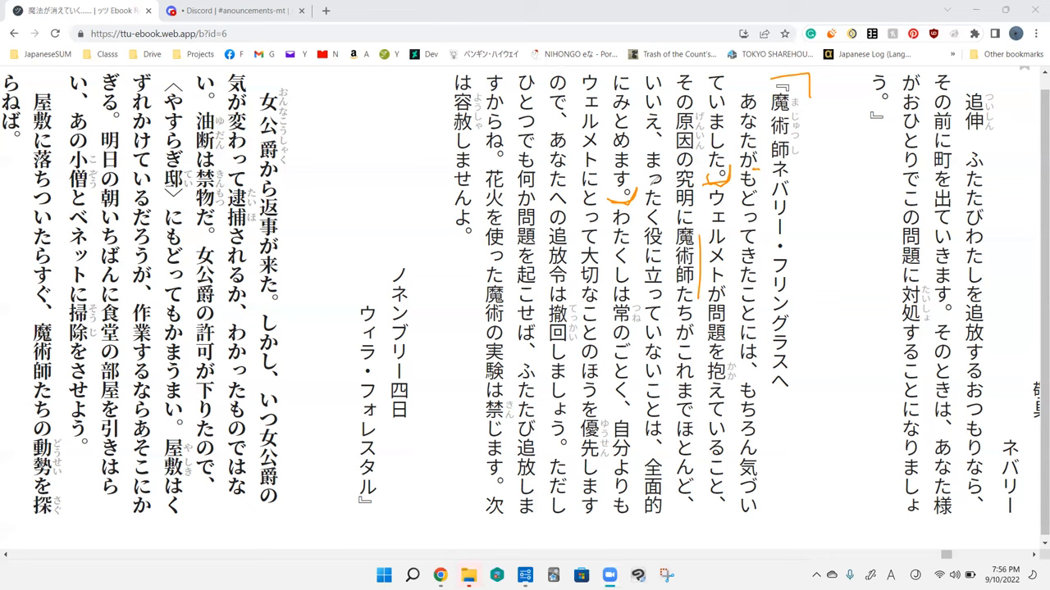
# - Draw an orange bracket along the ウェルメットが問題 and もちろん気づい lines
pyautogui.moveTo(745, 337); pyautogui.dragTo(738, 533)
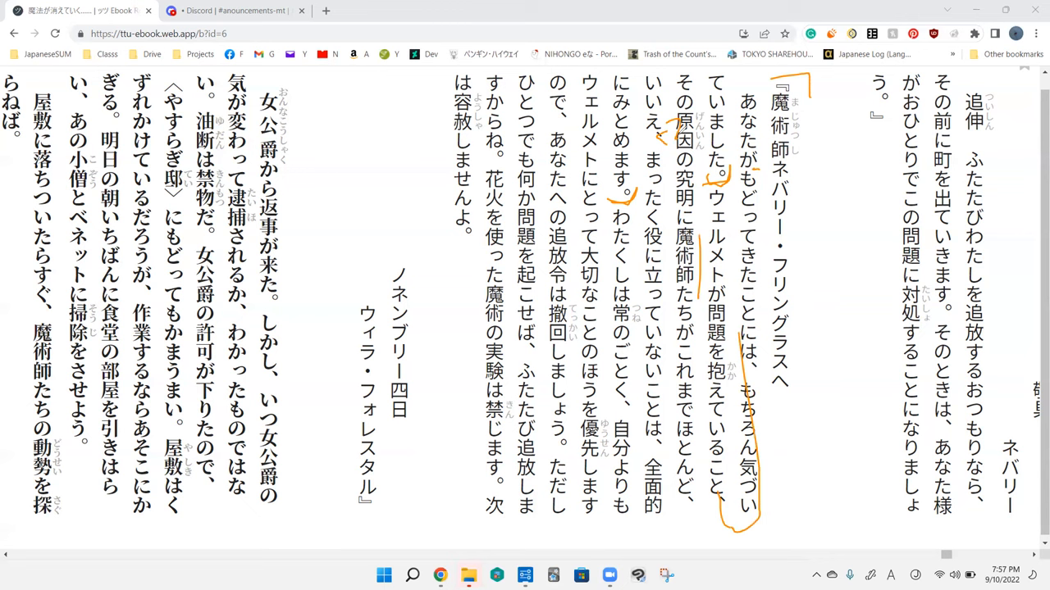
pyautogui.moveTo(727, 374)
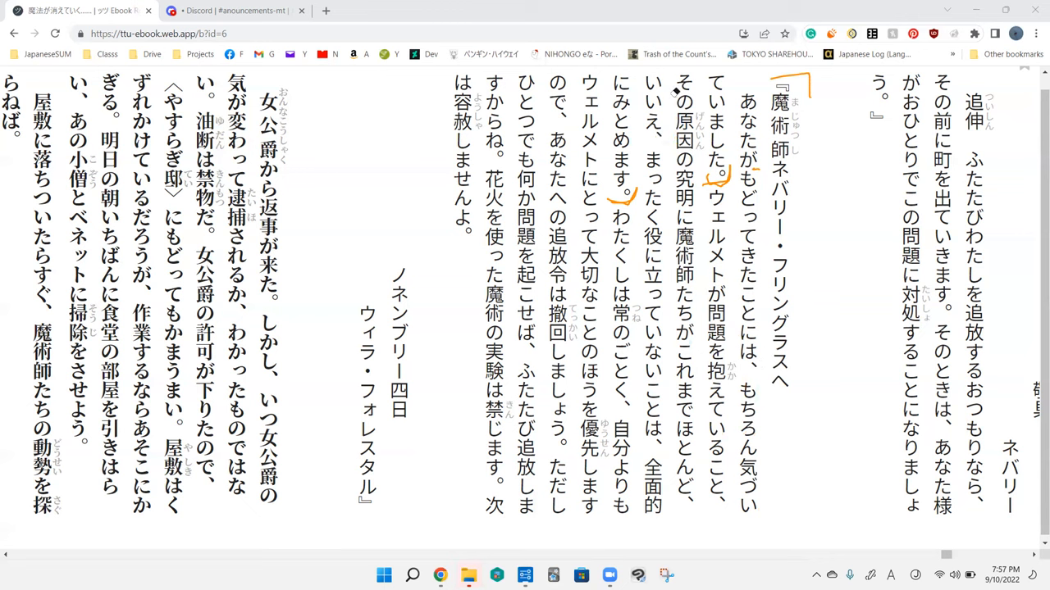
pyautogui.moveTo(545, 435)
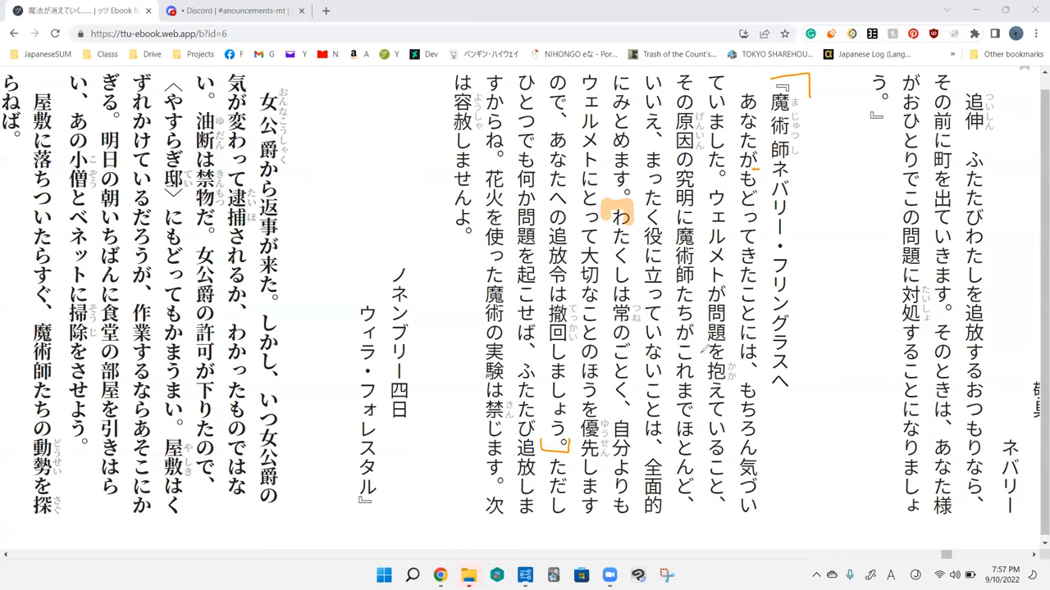
pyautogui.moveTo(626, 160)
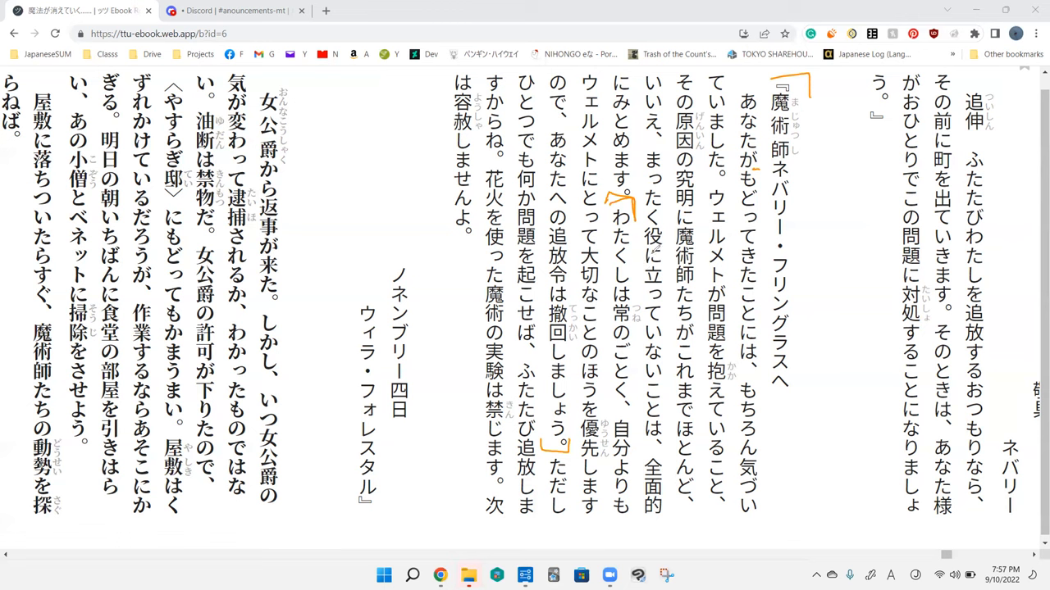
pyautogui.moveTo(669, 303)
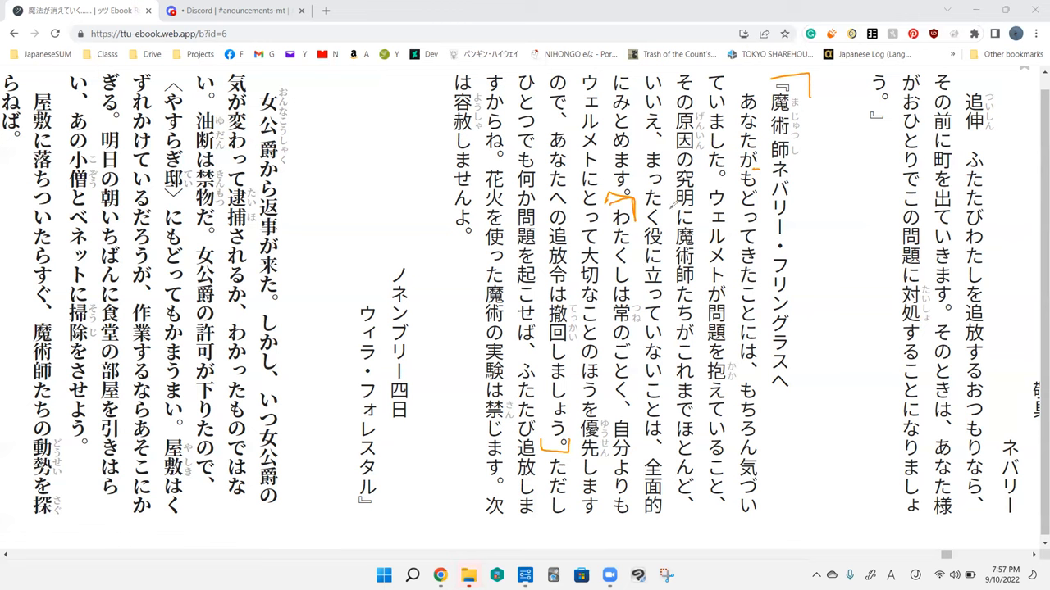
pyautogui.moveTo(639, 394)
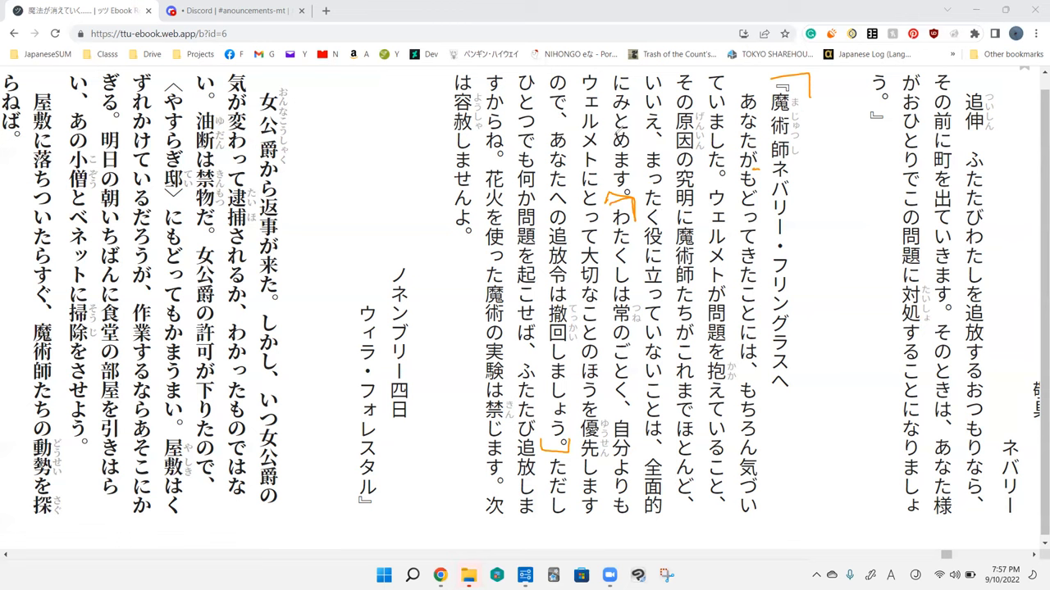
pyautogui.moveTo(606, 327)
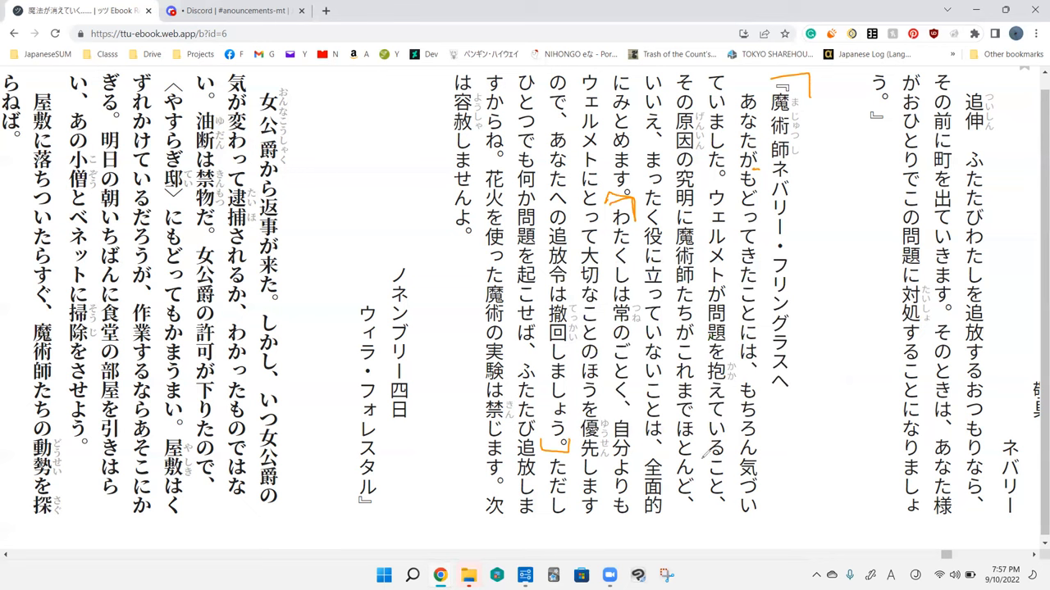
pyautogui.moveTo(705, 455)
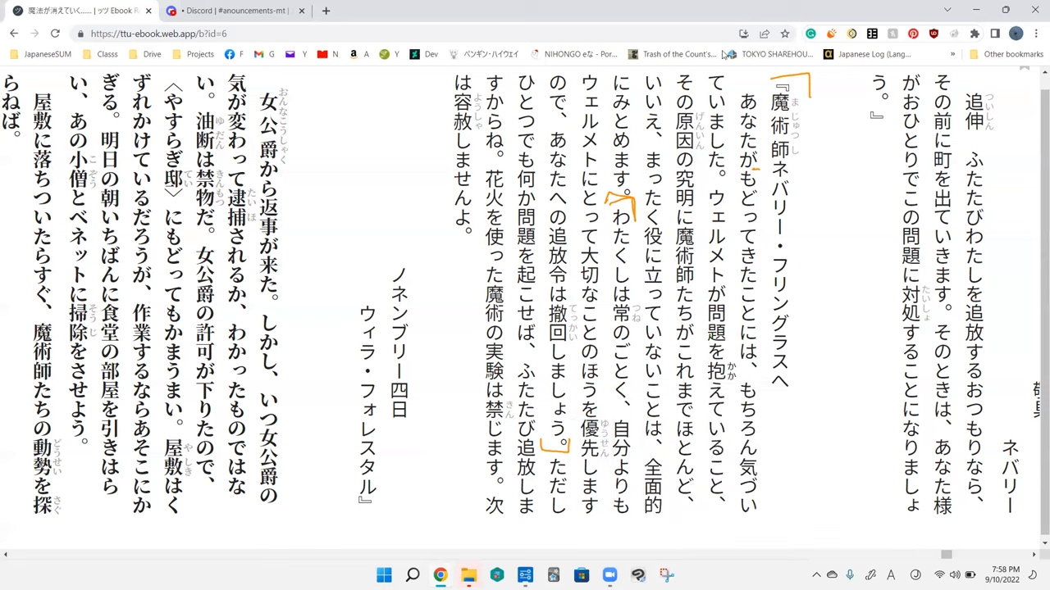
pyautogui.moveTo(676, 204)
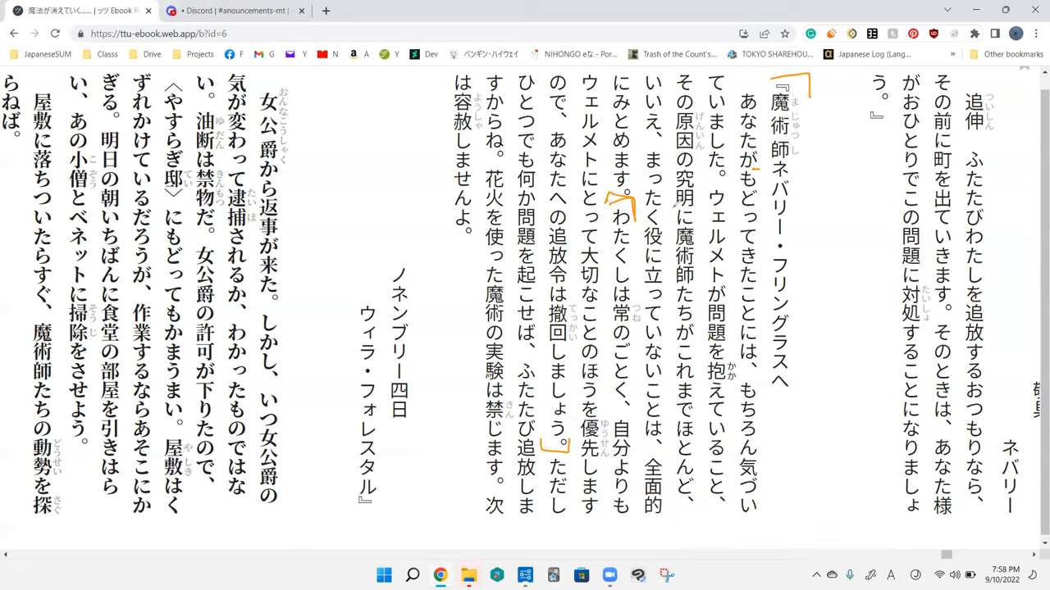
pyautogui.moveTo(674, 351)
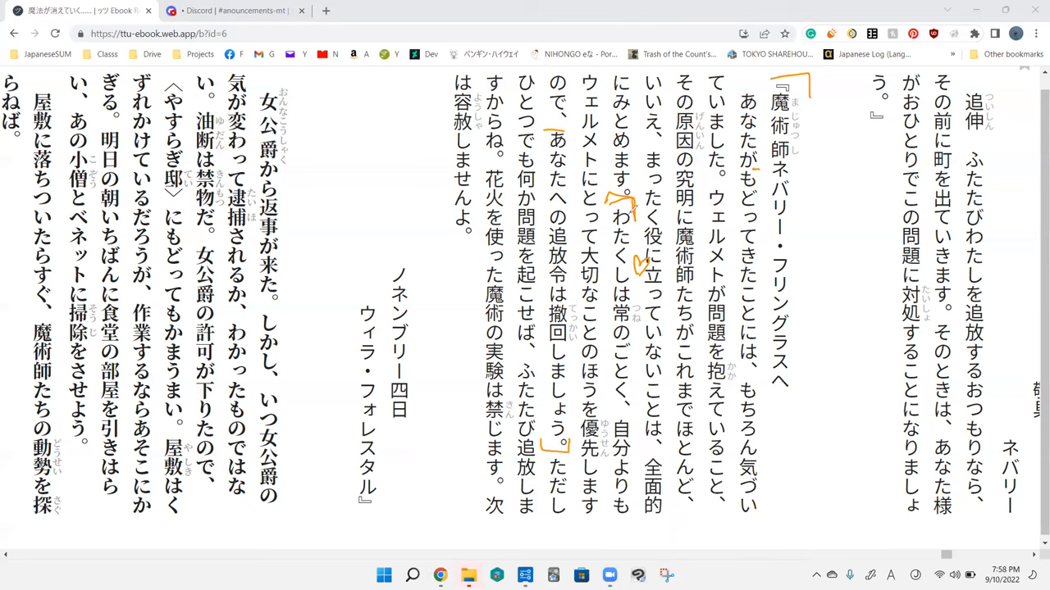
pyautogui.moveTo(602, 397)
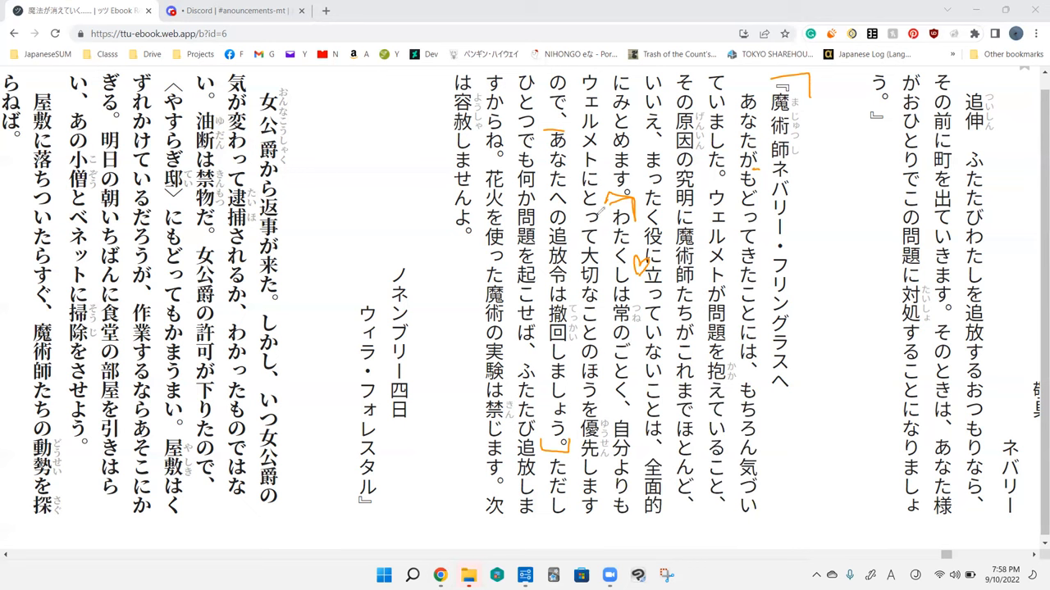
pyautogui.moveTo(584, 424)
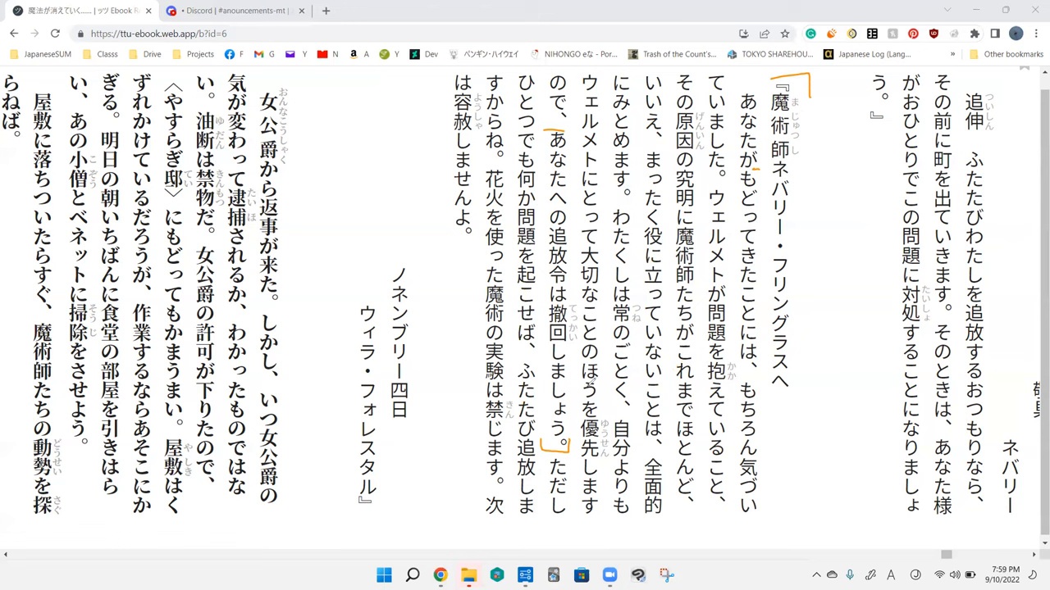
pyautogui.moveTo(744, 43)
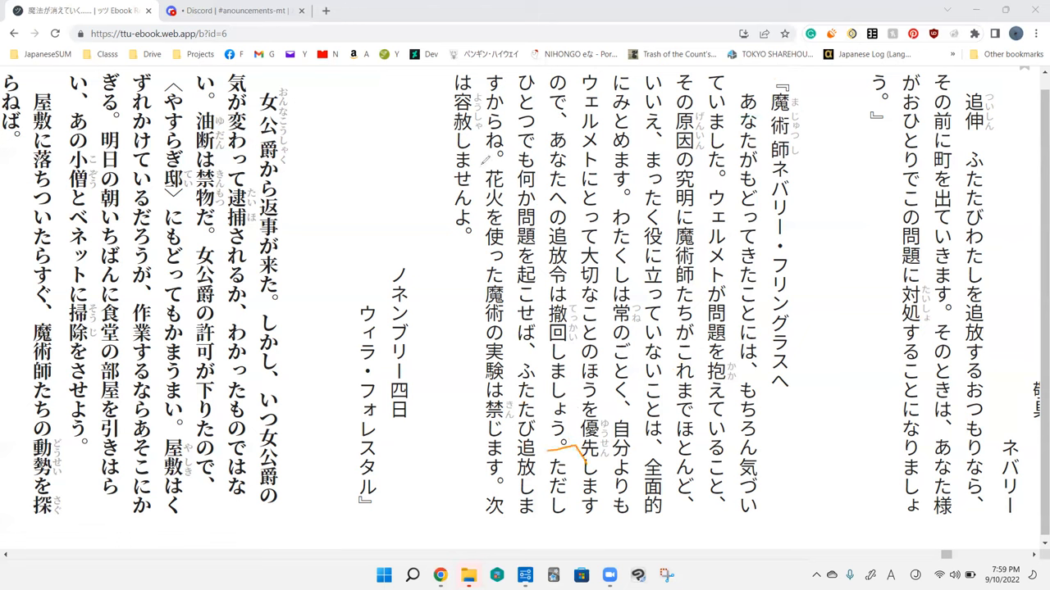
# - Bracket the firework-experiment sentence, mark ウェルメト, and link 魔術 to its later occurrence
pyautogui.moveTo(476, 160); pyautogui.dragTo(505, 156)
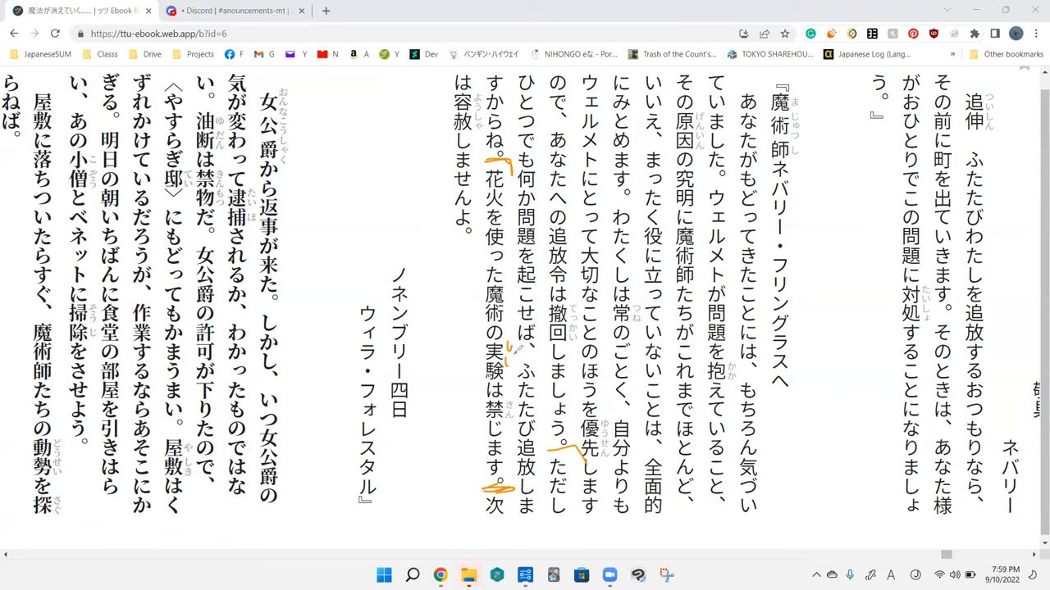
pyautogui.moveTo(512, 361)
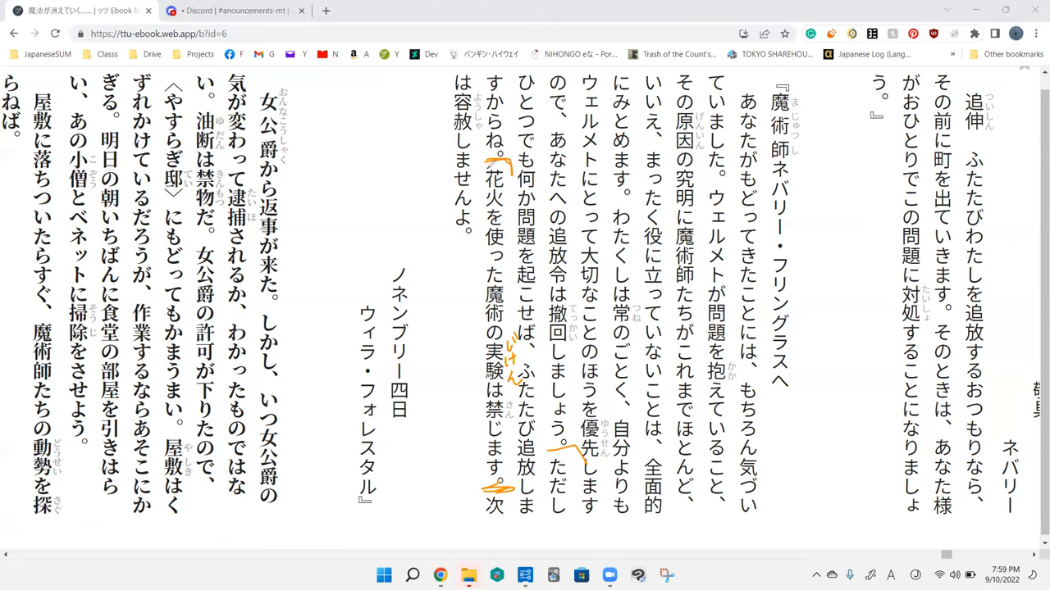
pyautogui.moveTo(479, 164); pyautogui.dragTo(508, 193)
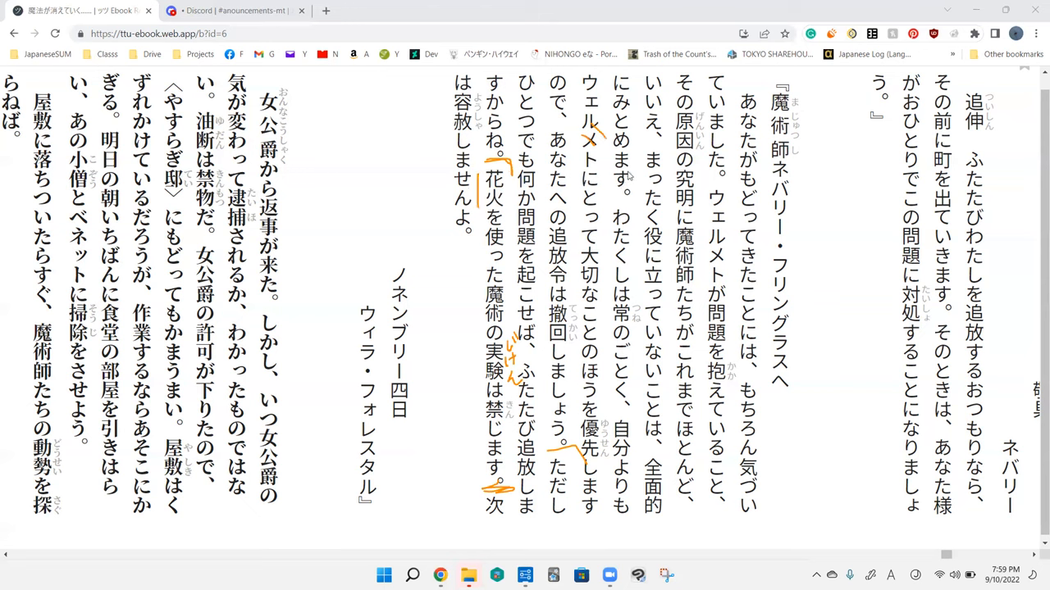
pyautogui.click(493, 196)
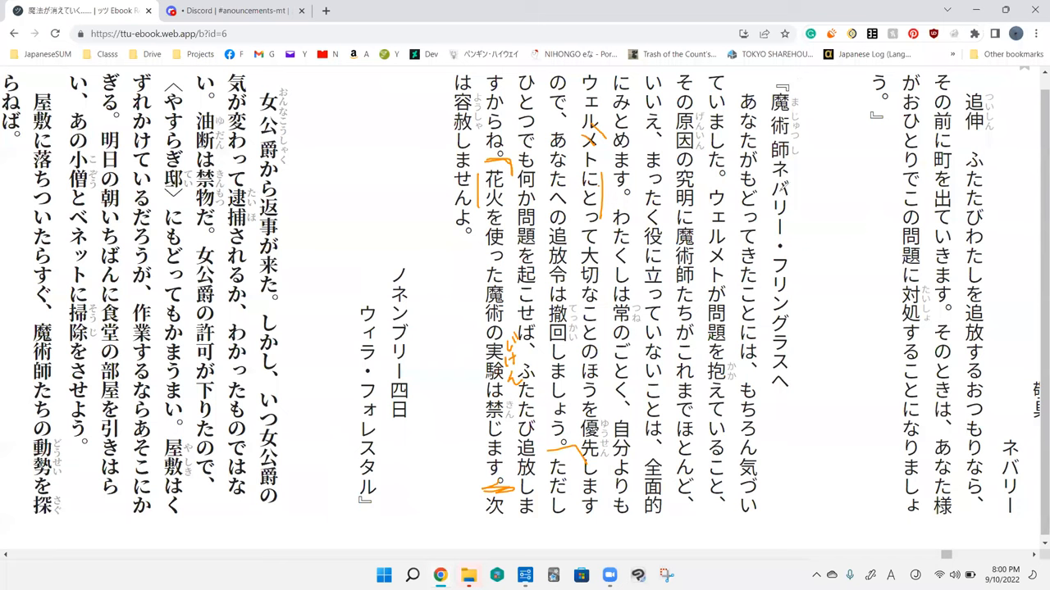
pyautogui.moveTo(480, 319); pyautogui.dragTo(787, 107)
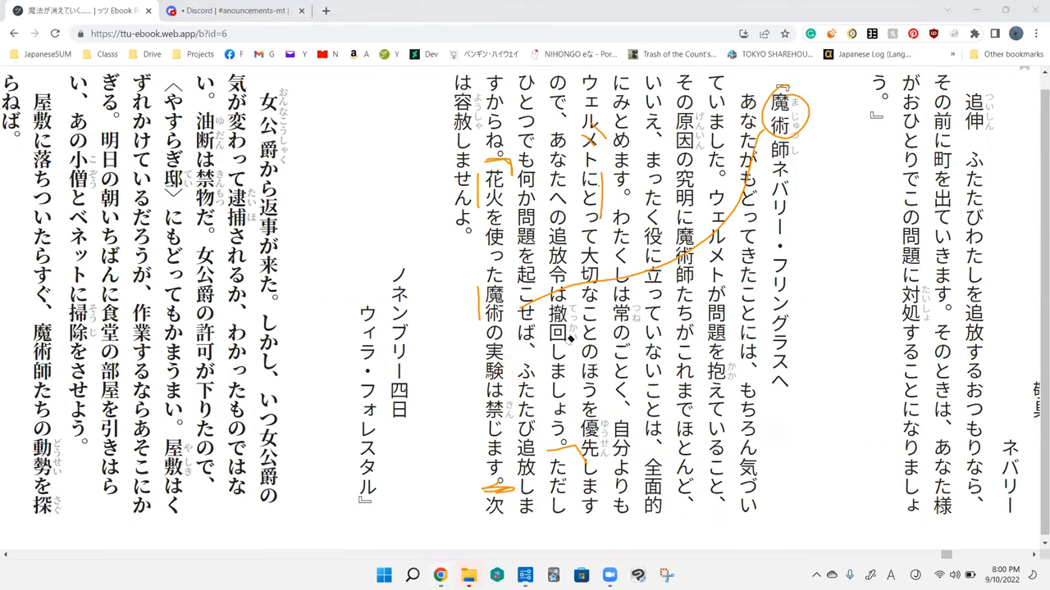
pyautogui.moveTo(598, 158)
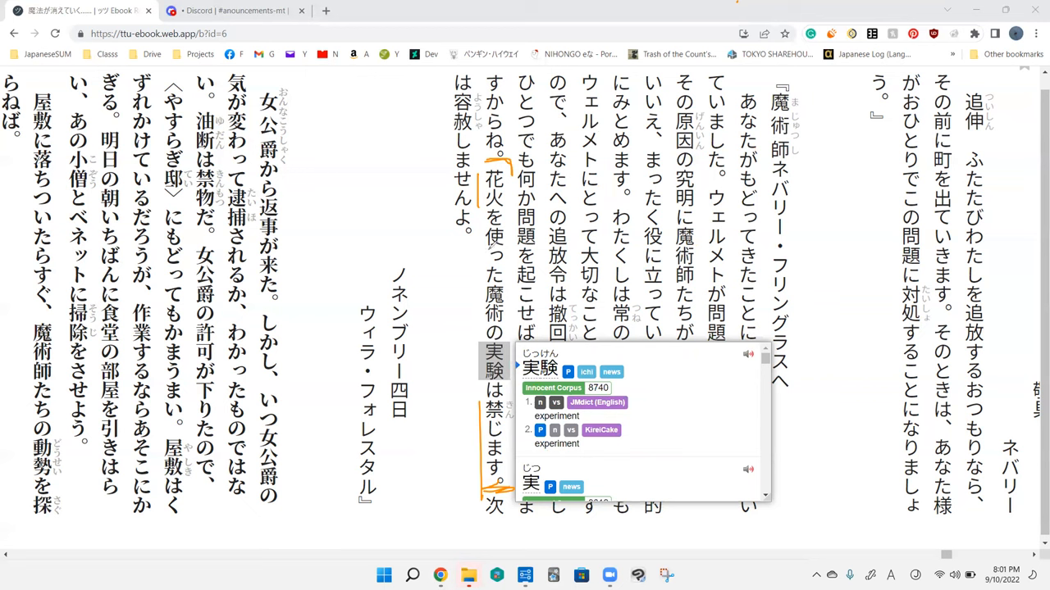
pyautogui.moveTo(504, 276)
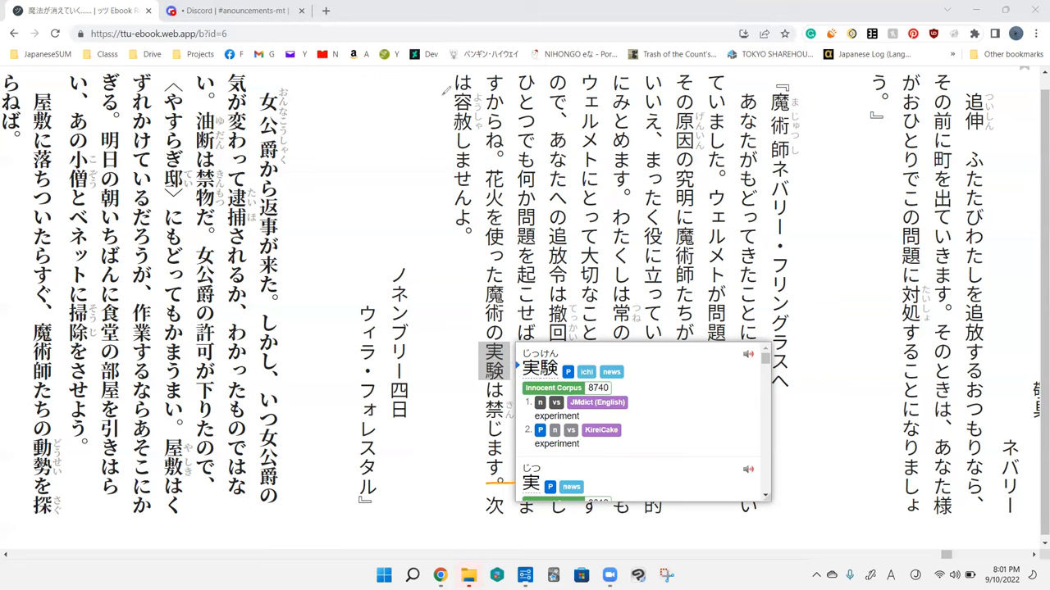
# - Draw an orange line beside the letter's closing line は容赦しませんよ。
pyautogui.moveTo(446, 86); pyautogui.dragTo(438, 246)
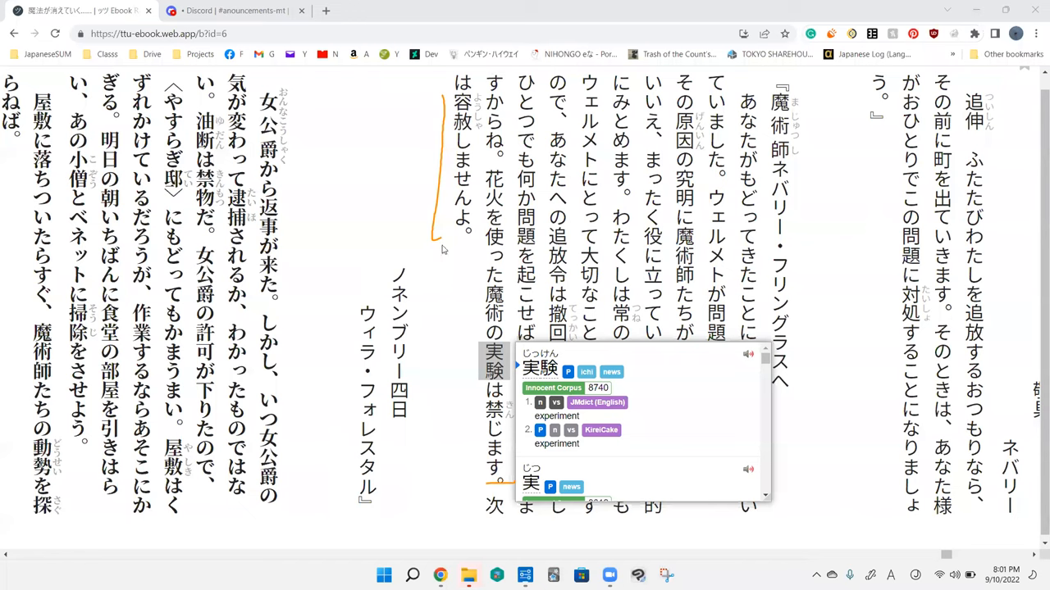
pyautogui.moveTo(710, 102)
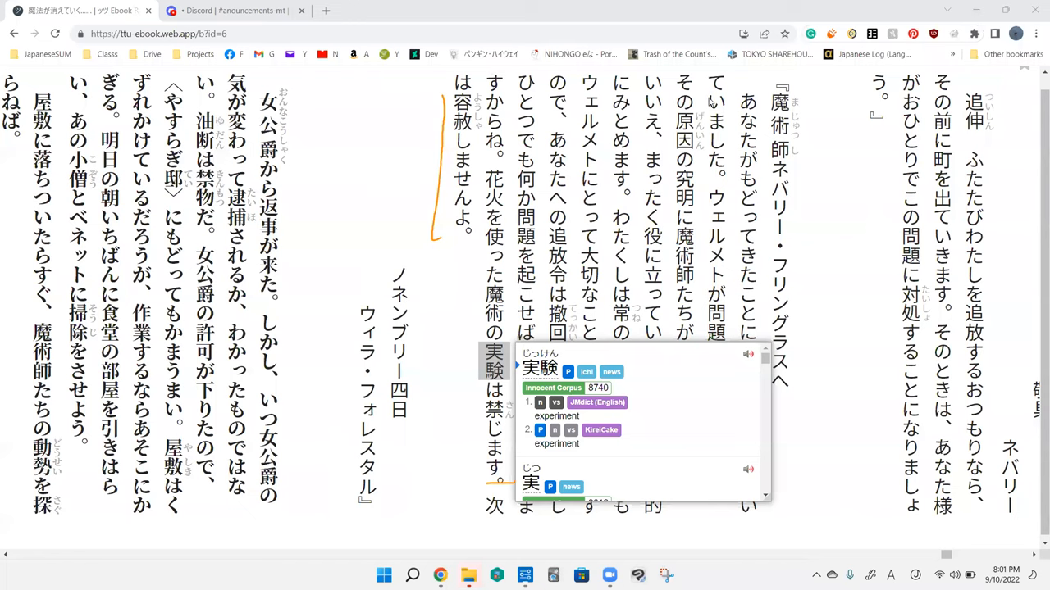
pyautogui.moveTo(710, 101)
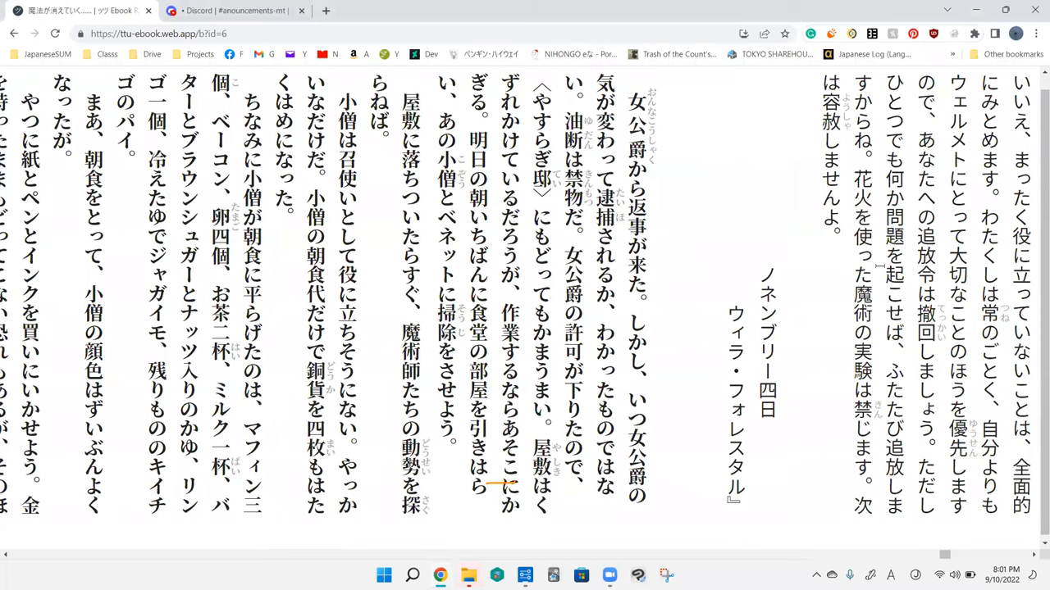
pyautogui.moveTo(882, 267)
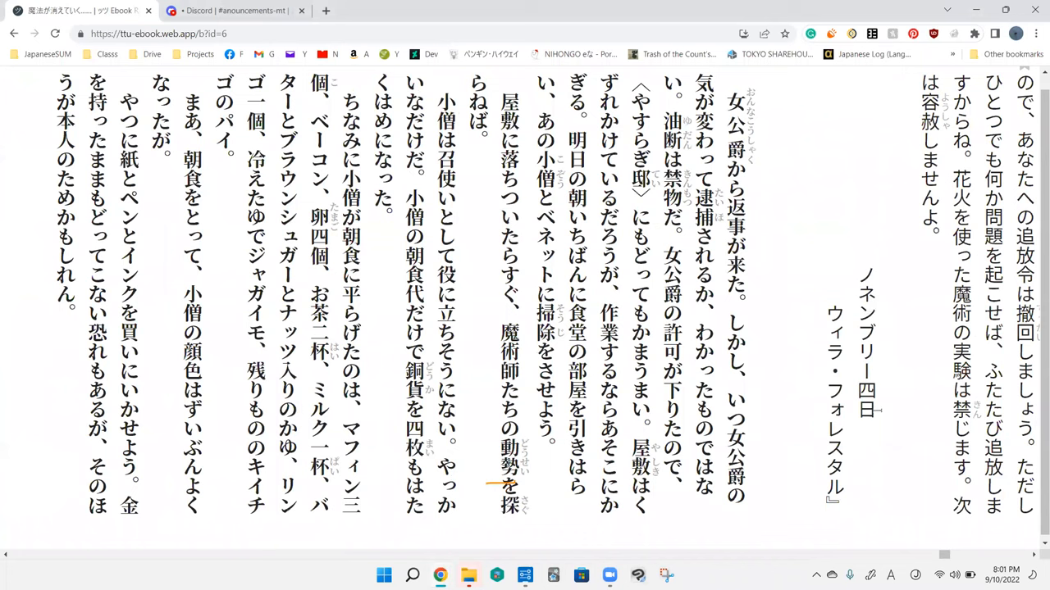
pyautogui.moveTo(754, 210)
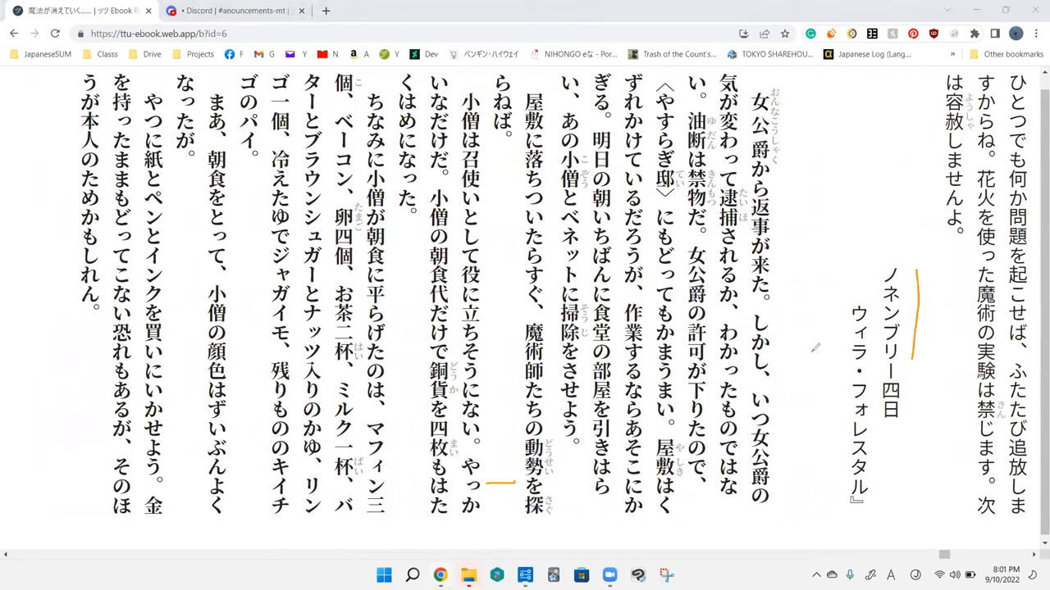
pyautogui.moveTo(810, 443)
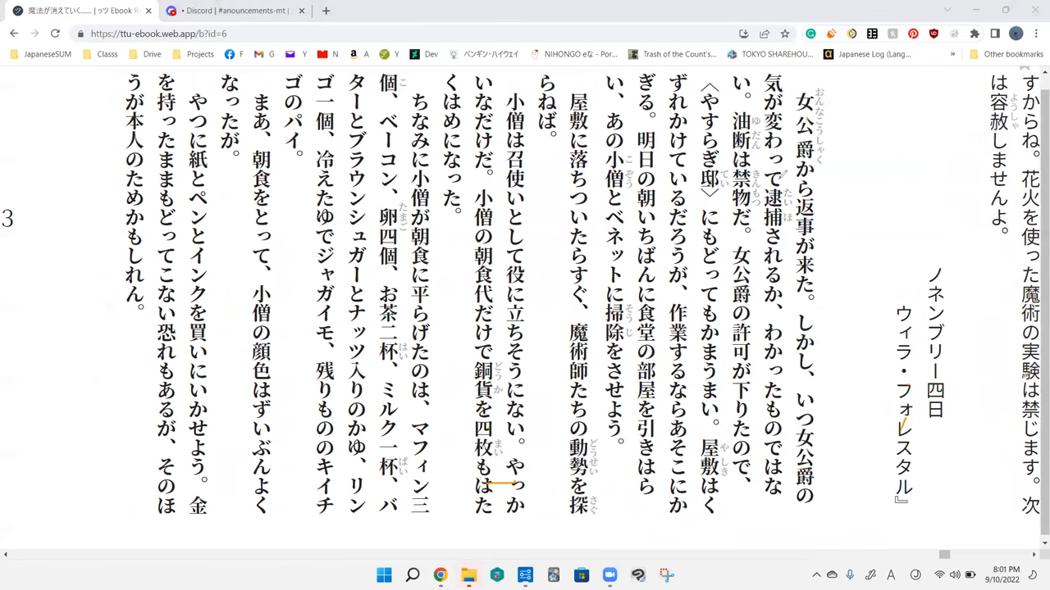
pyautogui.moveTo(779, 176)
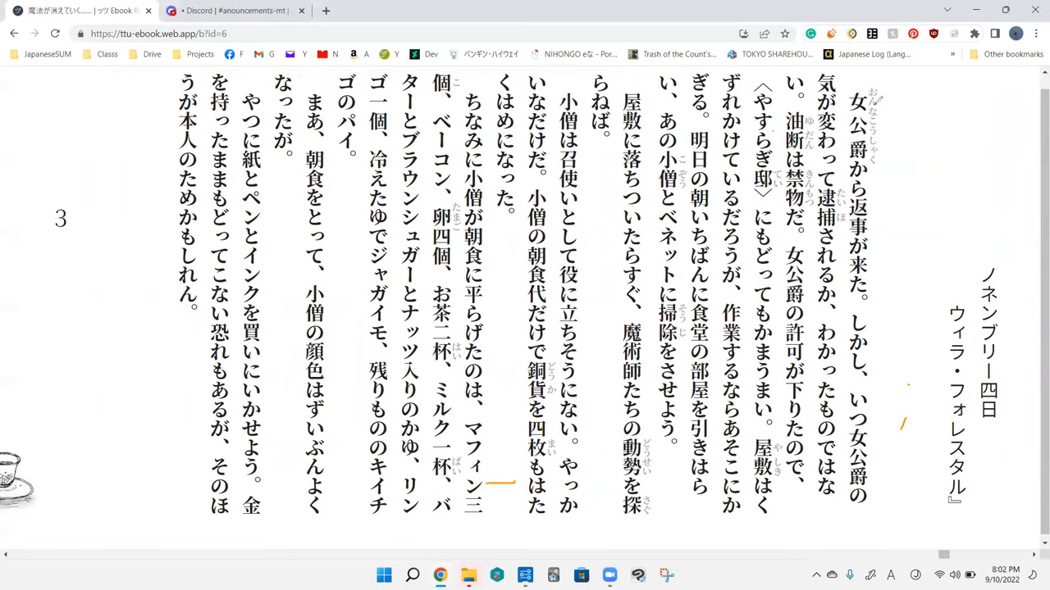
# - Scroll through the breakfast passage to the chapter end and back to the reply letter
pyautogui.moveTo(925, 66); pyautogui.dragTo(918, 542)
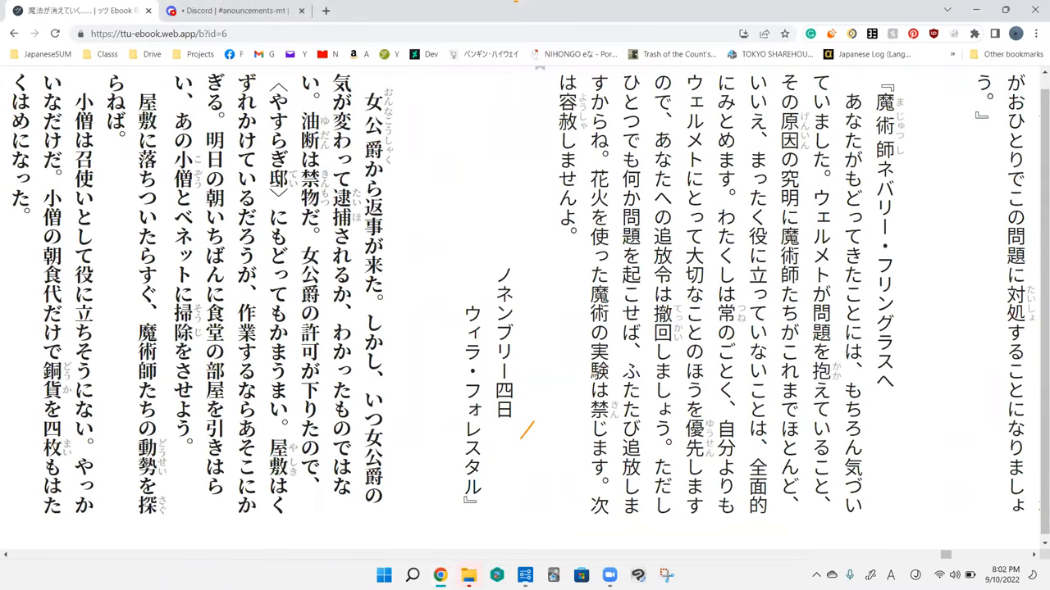
pyautogui.moveTo(402, 72)
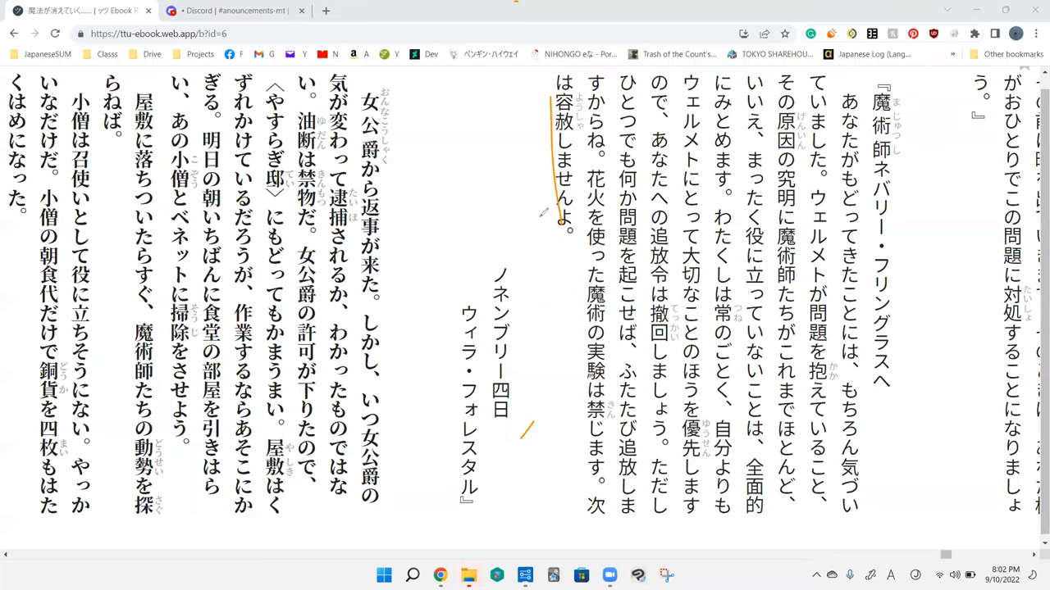
pyautogui.moveTo(520, 72)
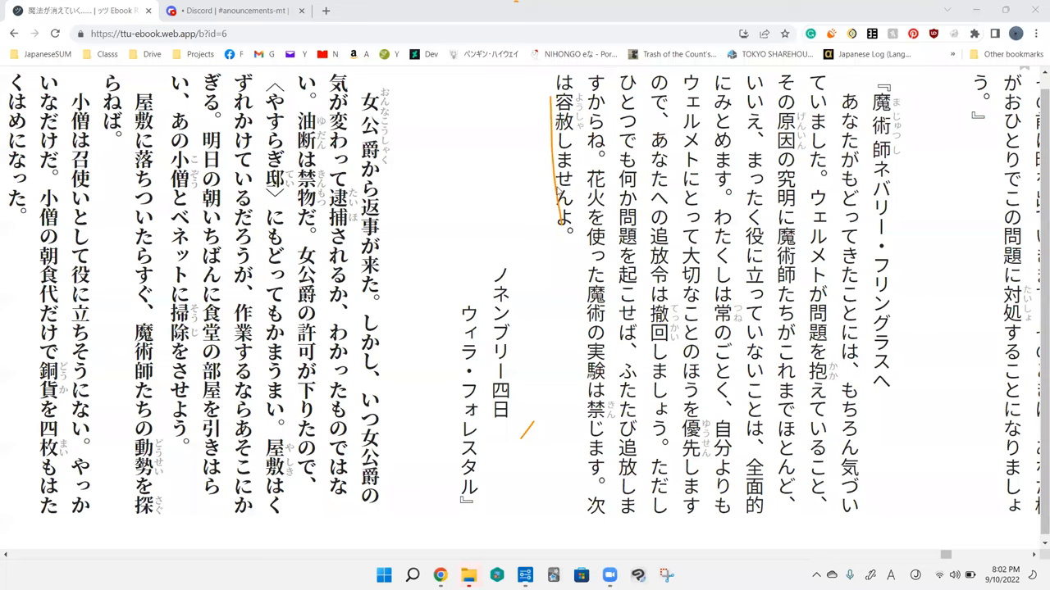
# - Doodle above ノネンブリー四日 and draw a pen line linking 魔術師 to 大切
pyautogui.click(564, 110)
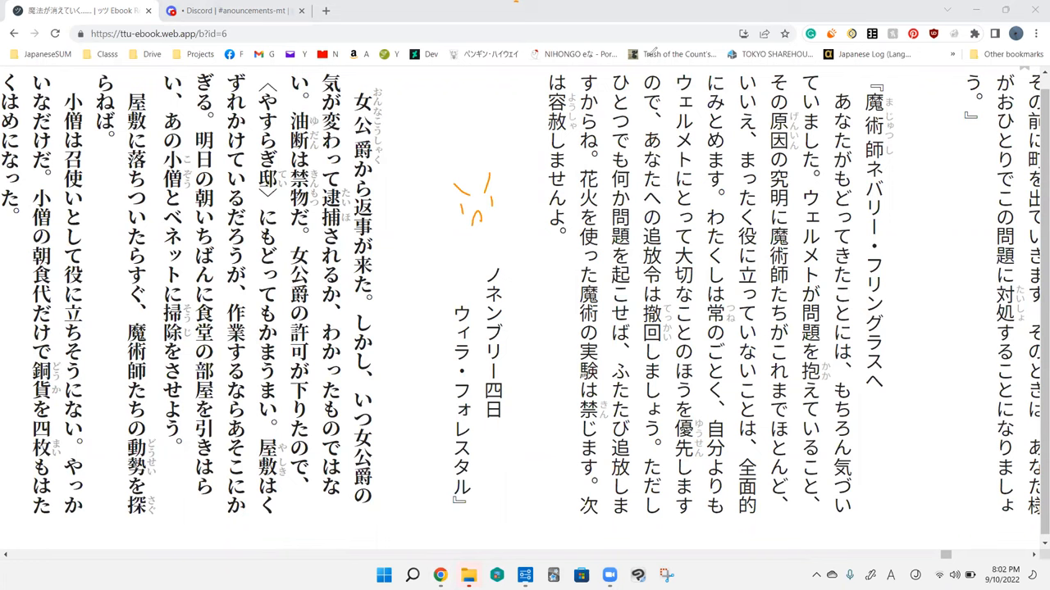
pyautogui.moveTo(487, 216)
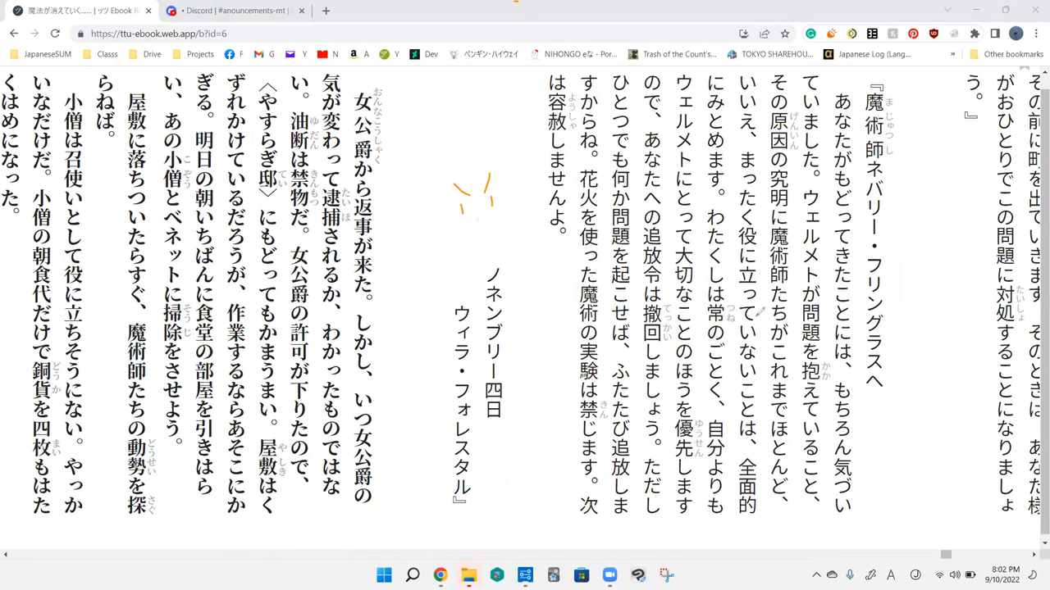
pyautogui.moveTo(820, 445)
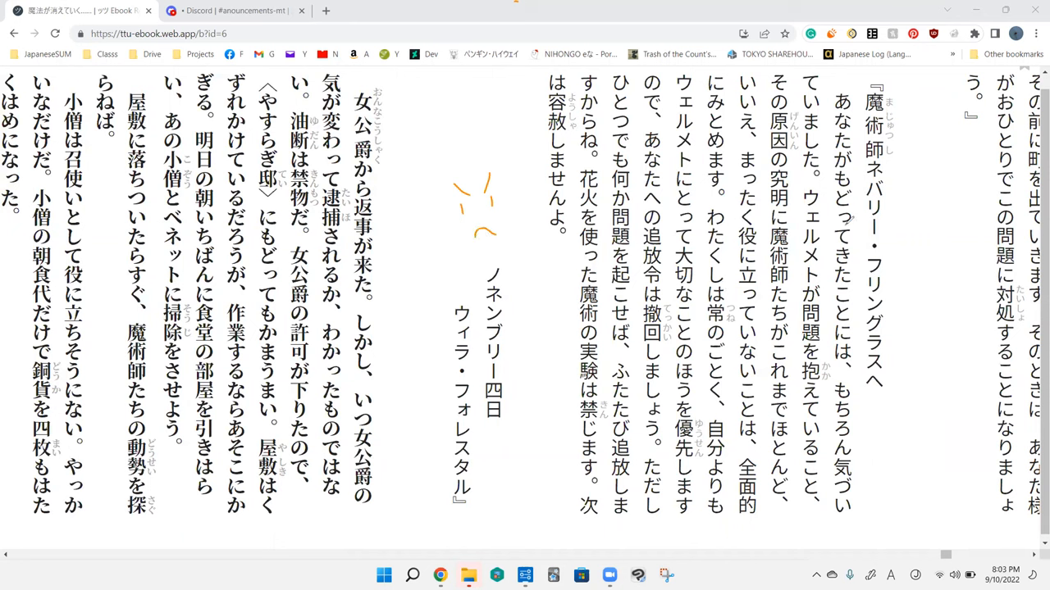
pyautogui.moveTo(724, 378)
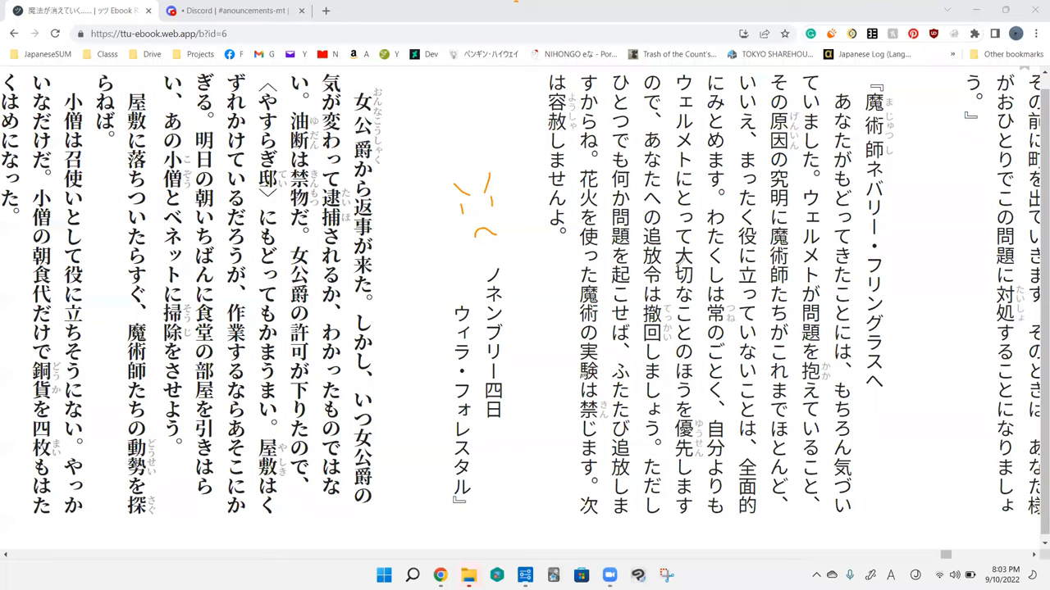
pyautogui.moveTo(680, 262)
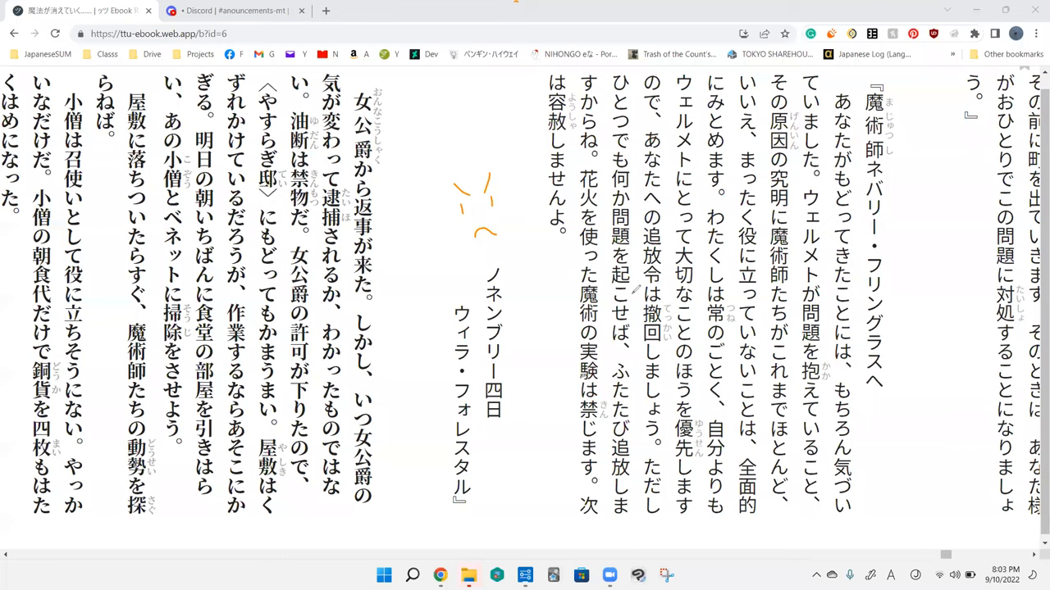
pyautogui.moveTo(697, 308); pyautogui.dragTo(832, 221)
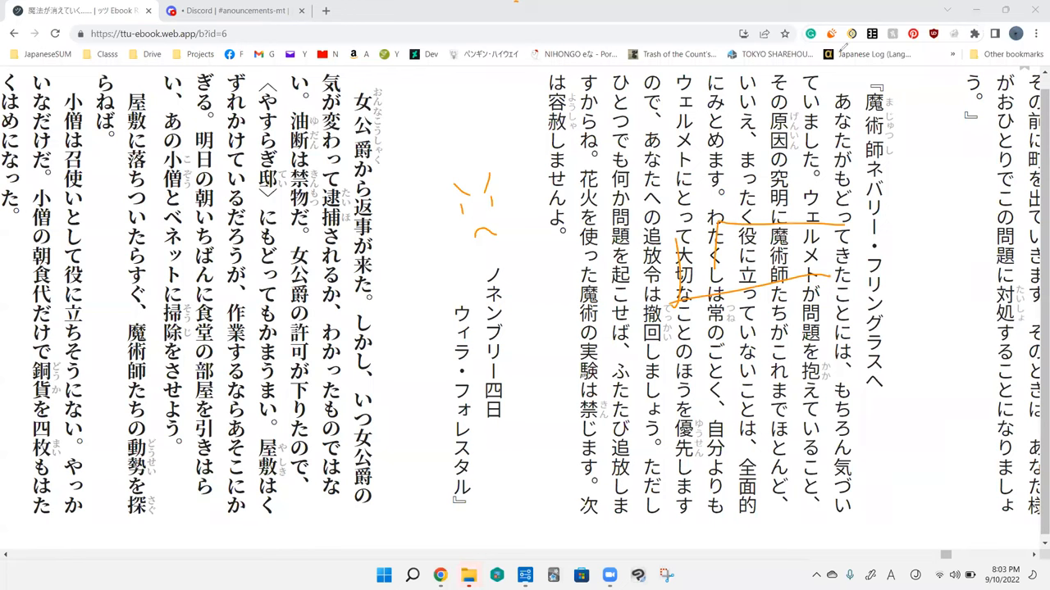
pyautogui.moveTo(726, 230)
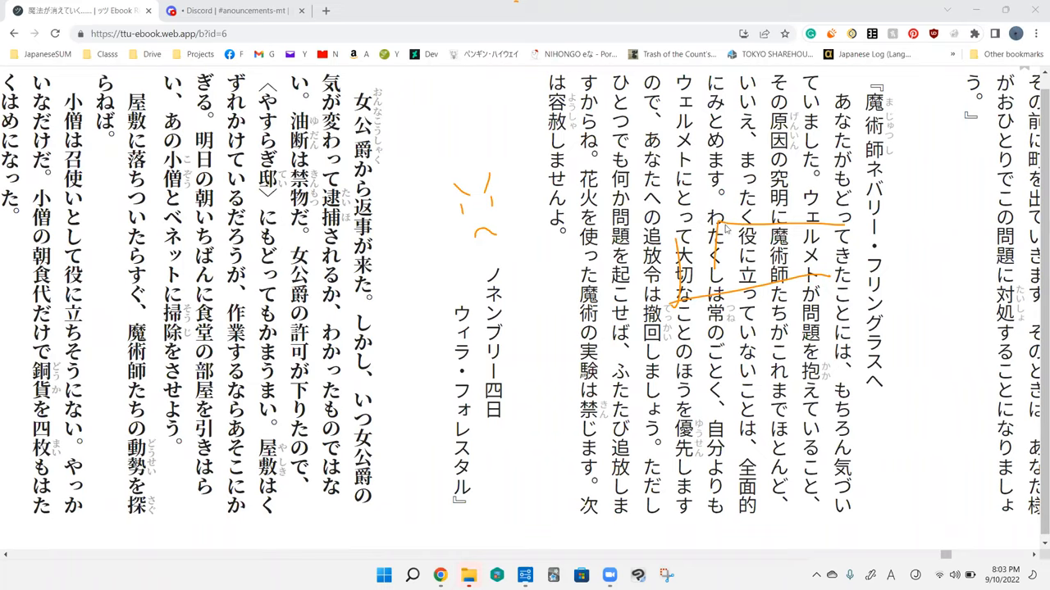